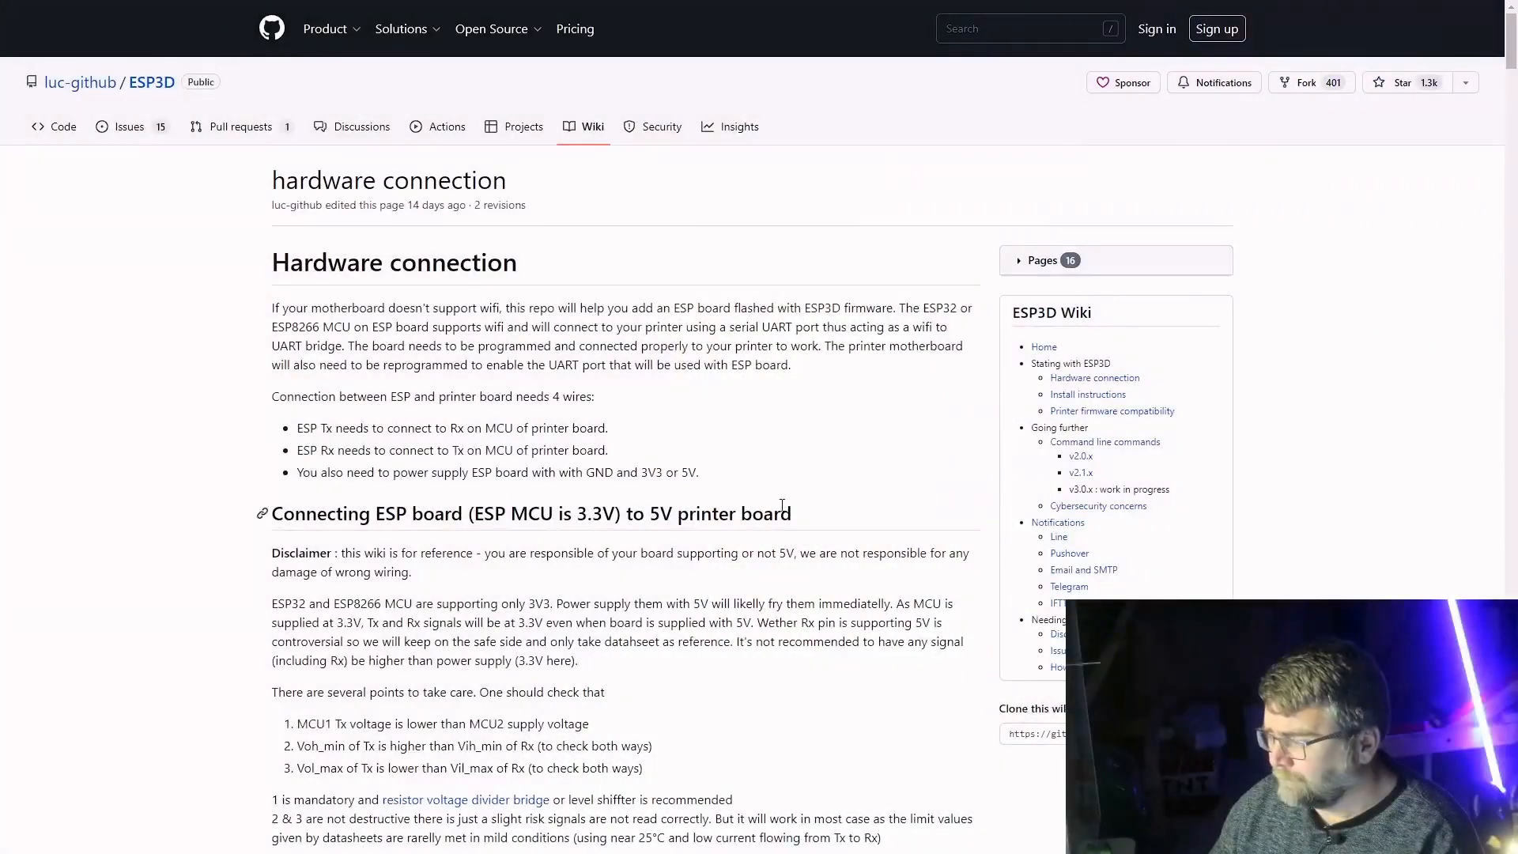
- Scroll the Hardware connection wiki page down to the Anet A8 boards wiring section
scroll("down", 3)
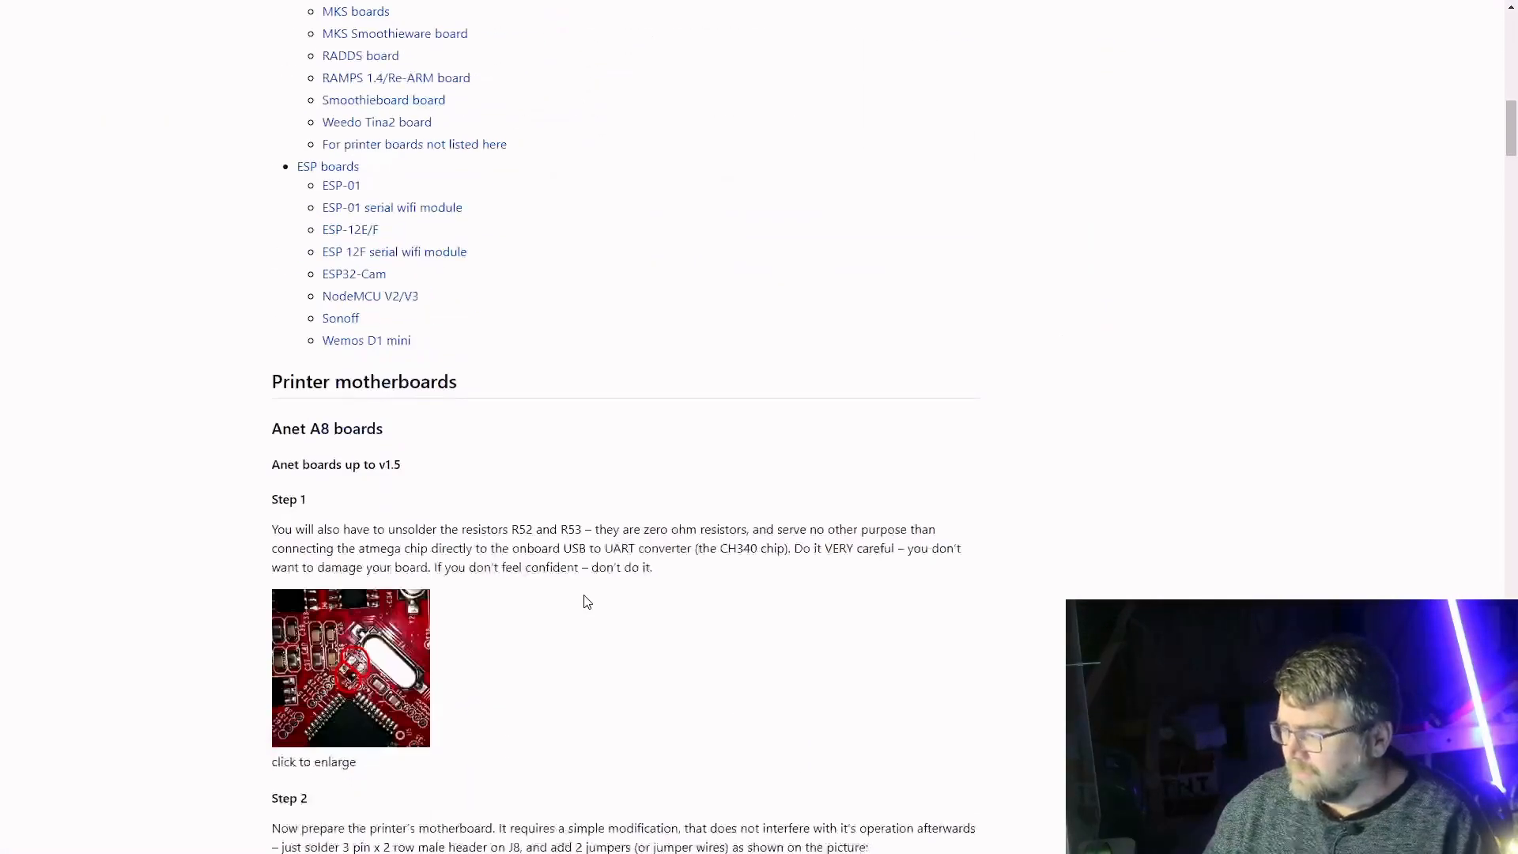
scroll("down", 3)
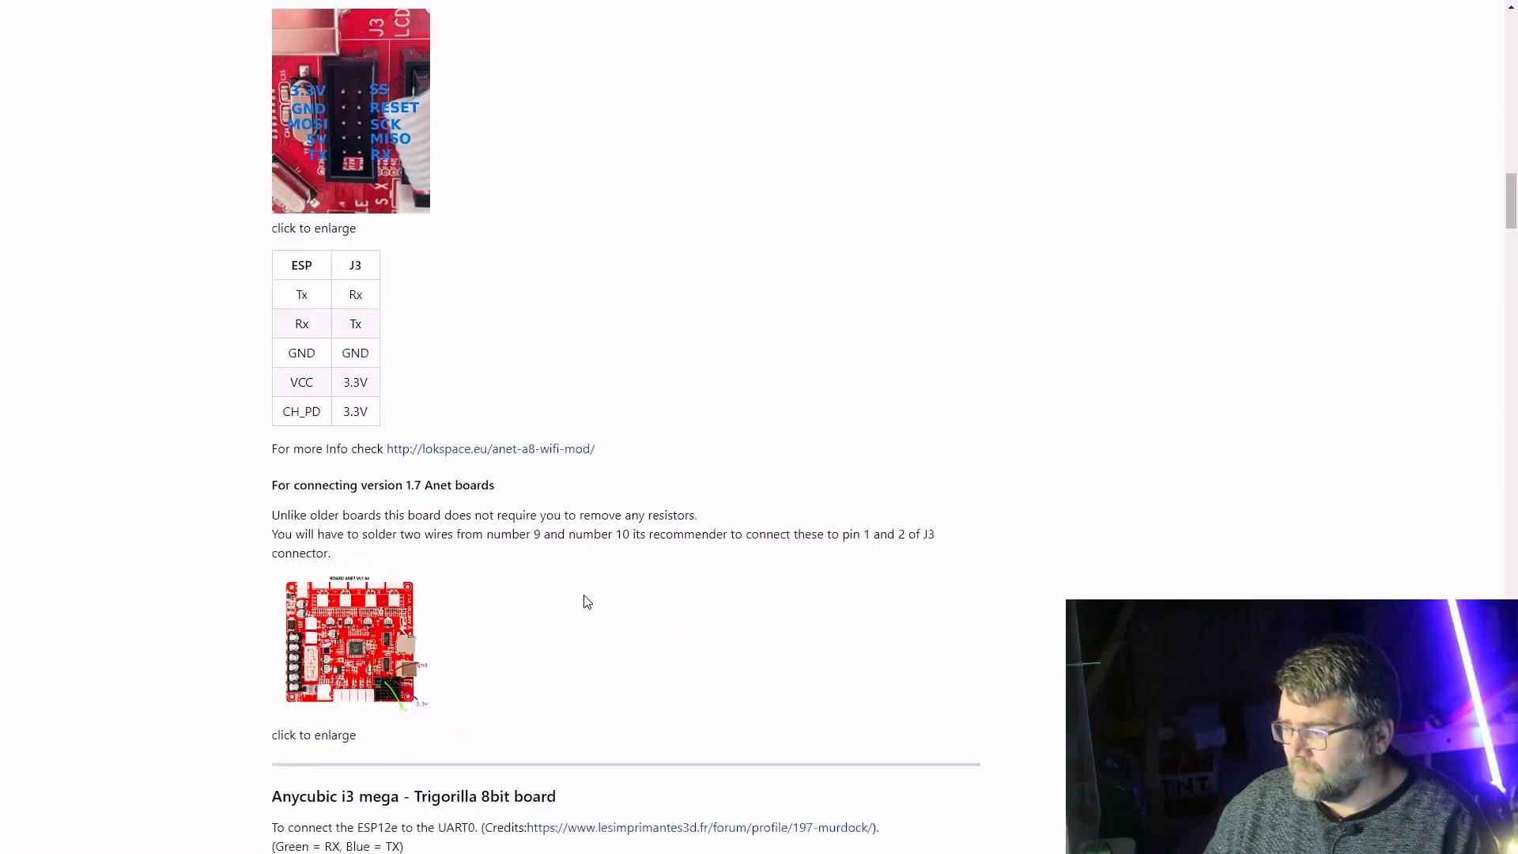
scroll("down", 3)
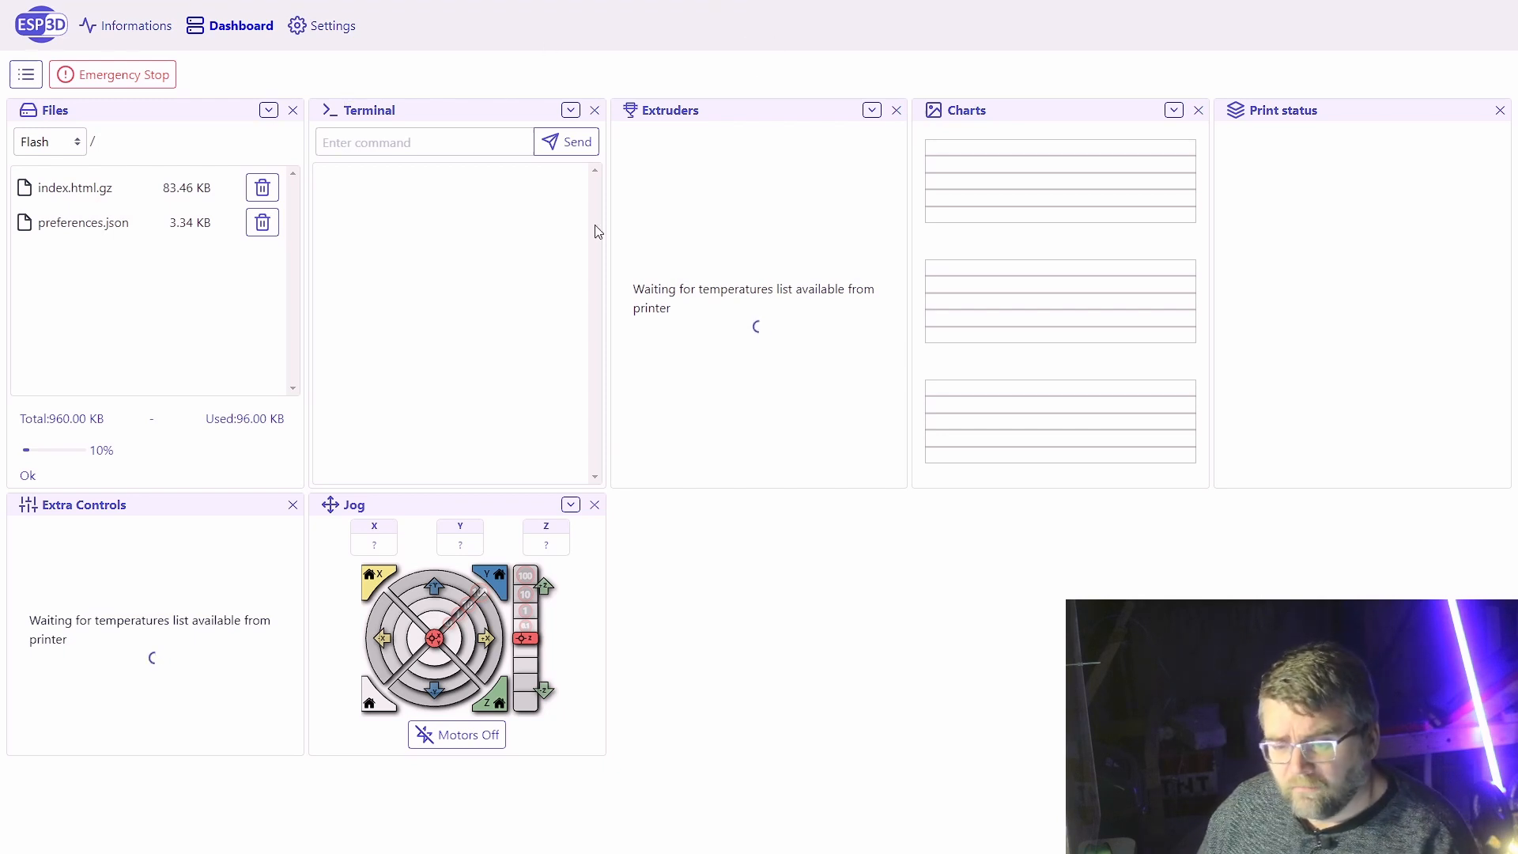
mouse_move(722, 66)
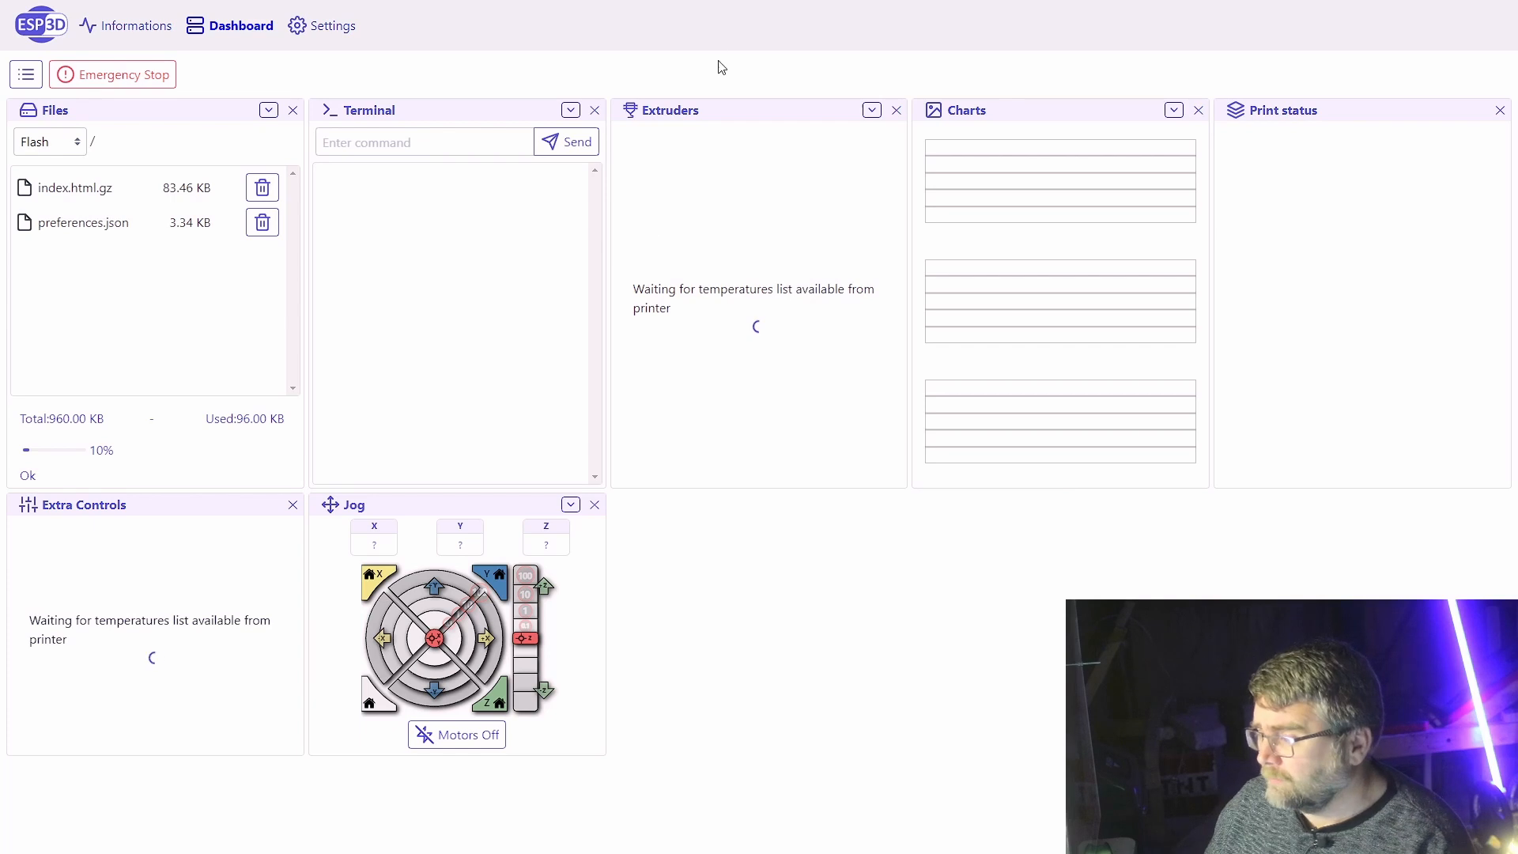
- Show the Marlin firmware configuration (steps, feedrates, accelerations, PID) in Settings
left_click(331, 25)
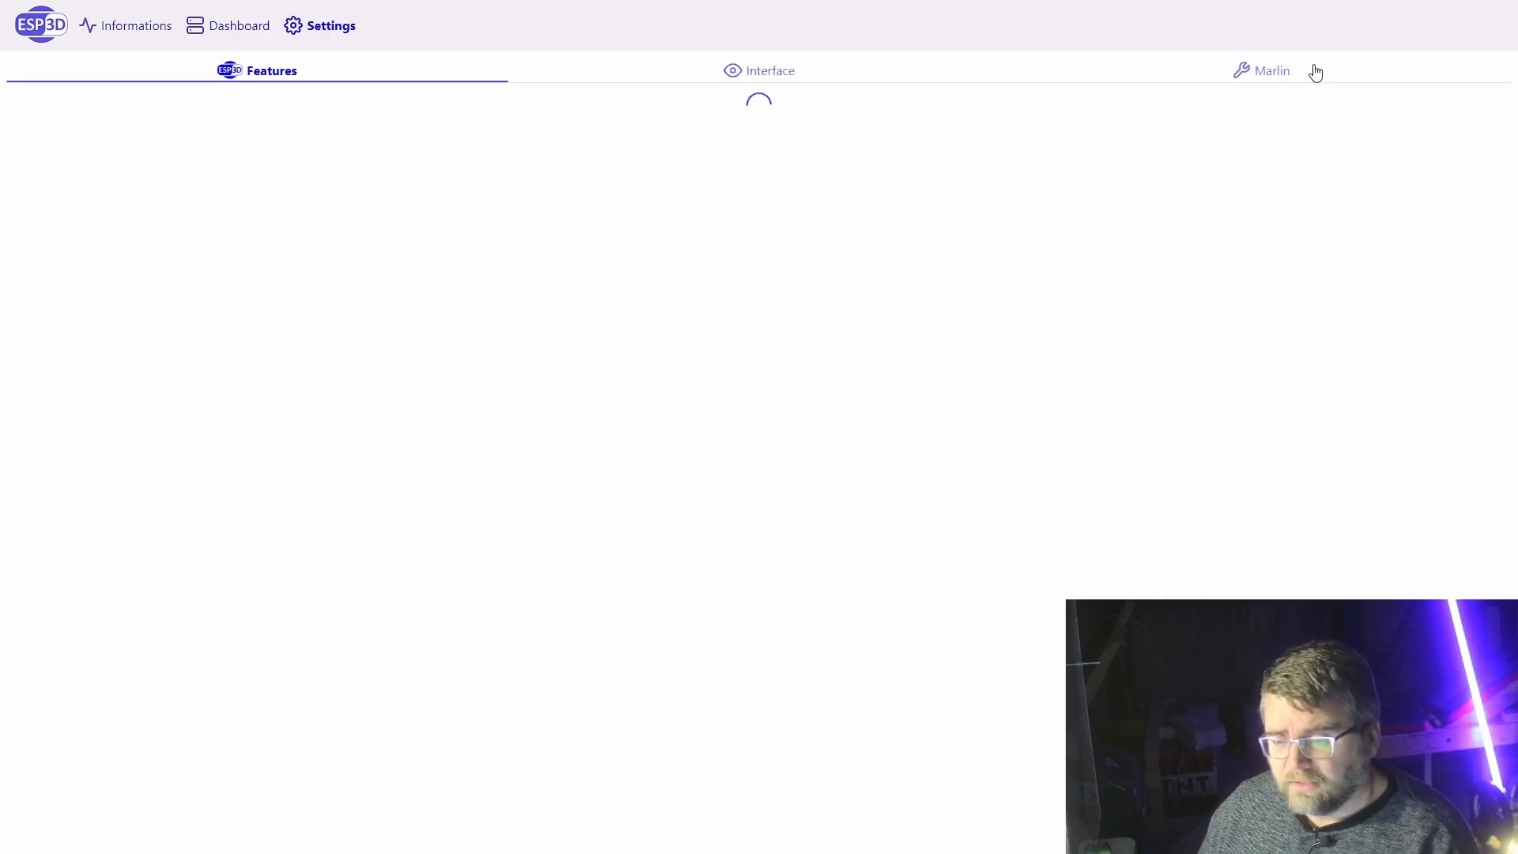
left_click(1271, 70)
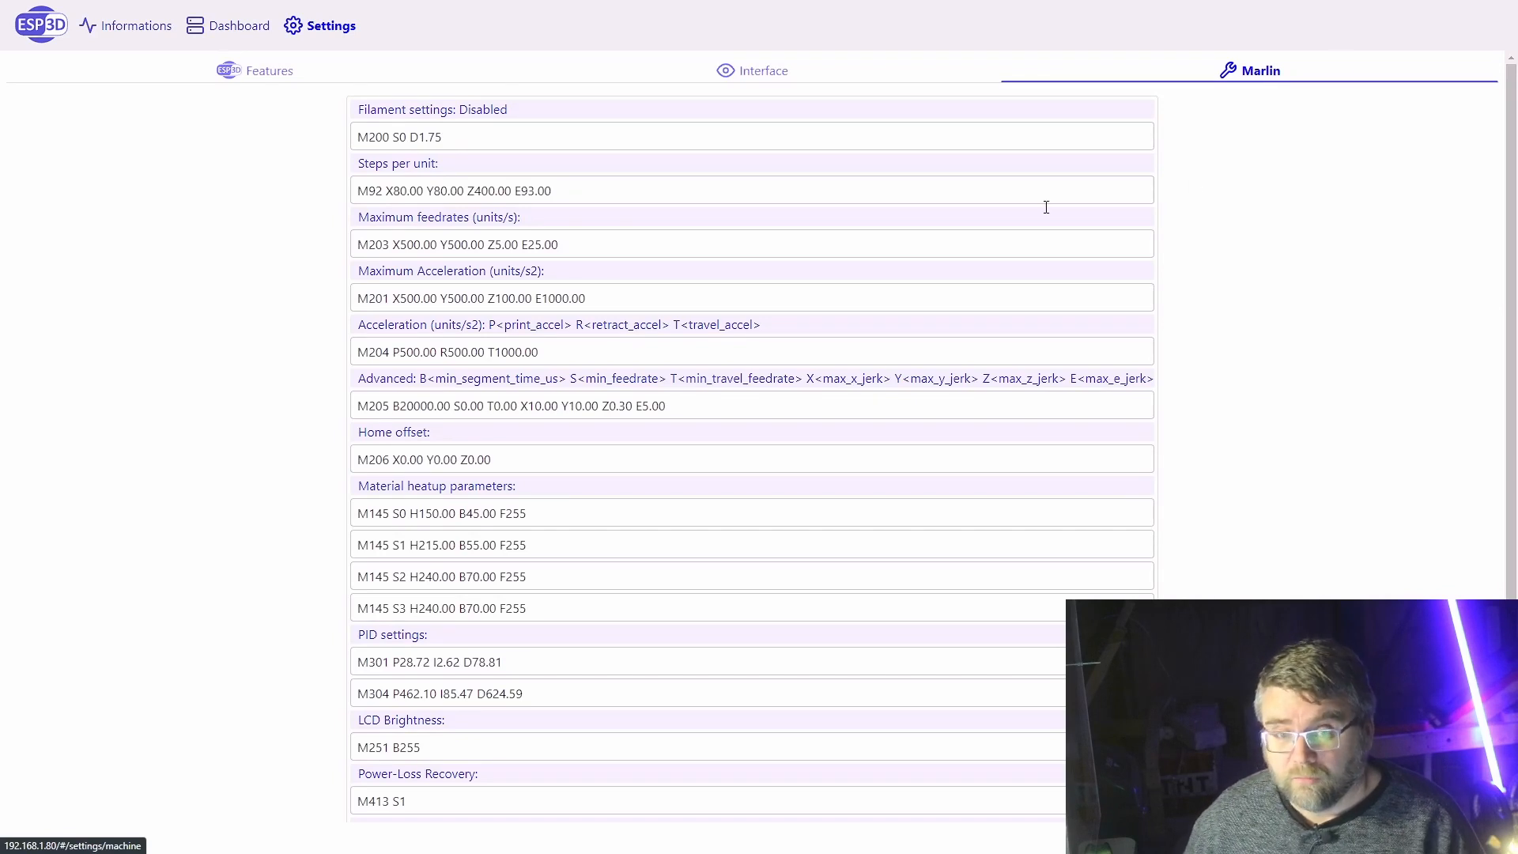
mouse_move(636, 389)
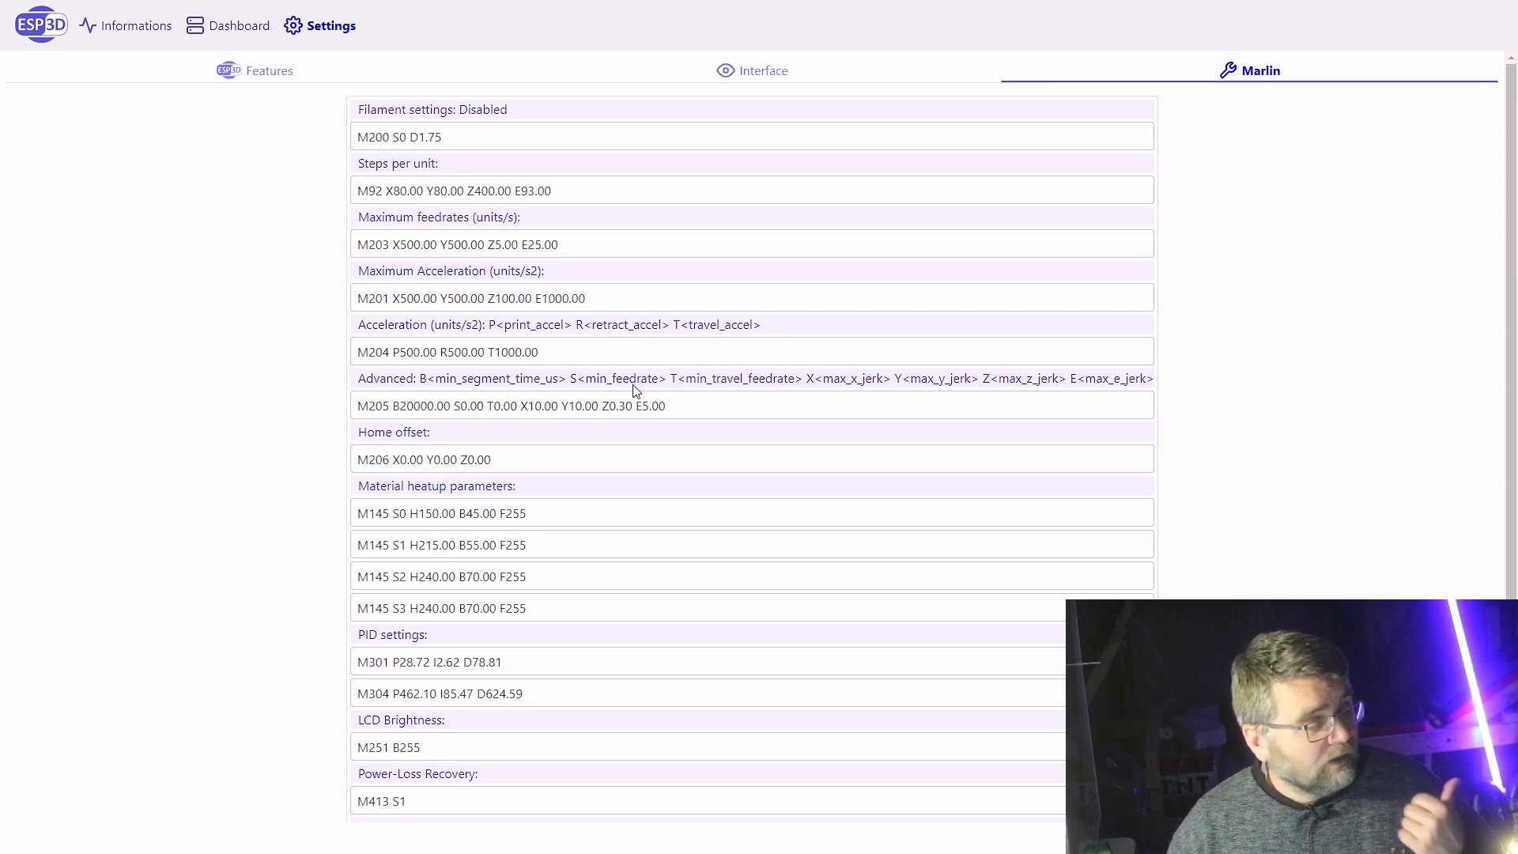
mouse_move(666, 244)
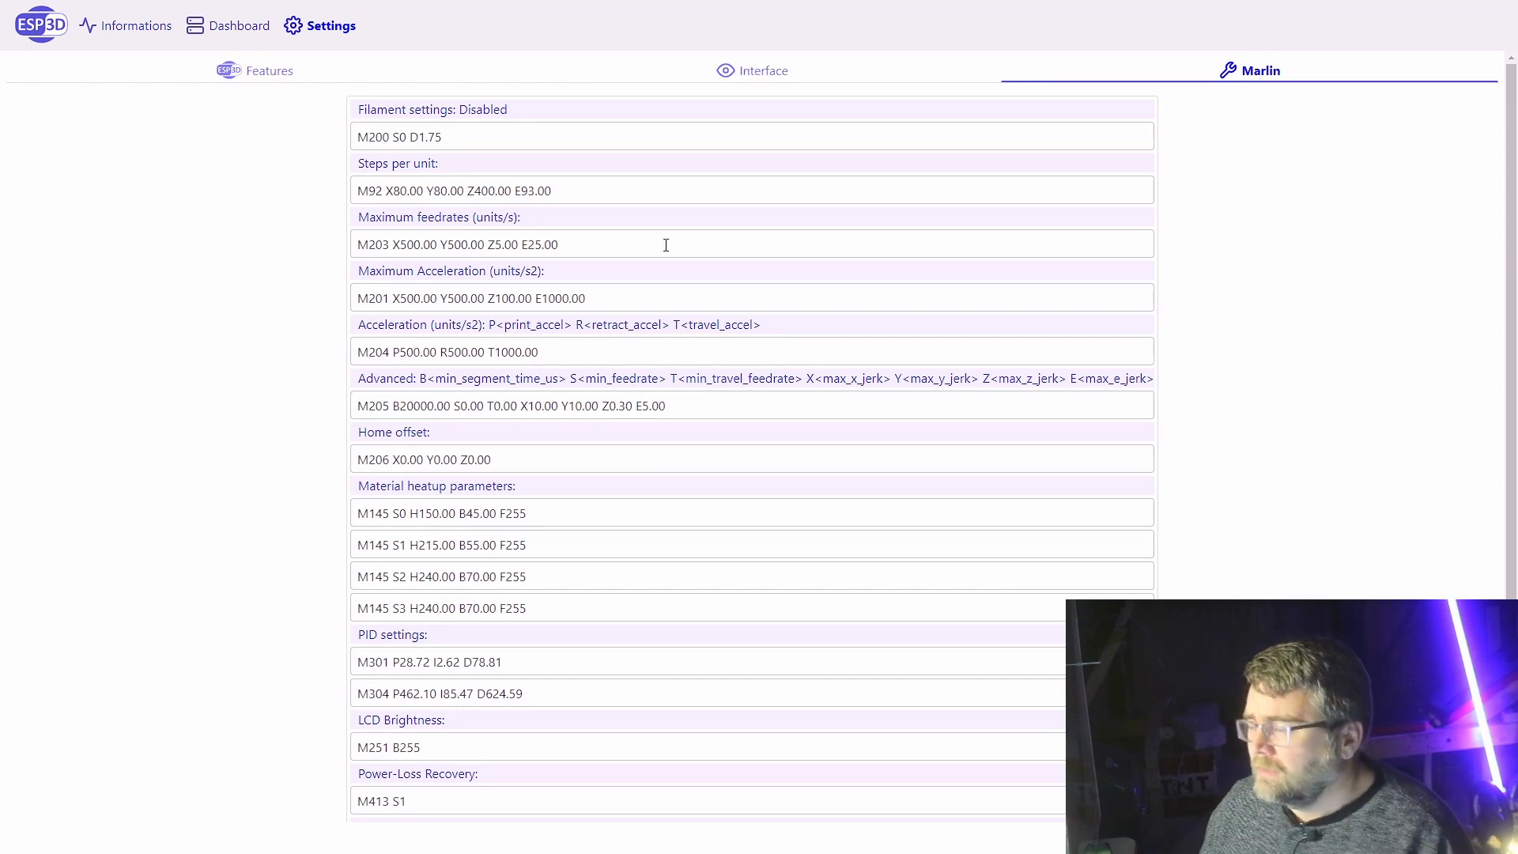
- Return to the dashboard and review the printer's M503 response in the terminal
left_click(239, 25)
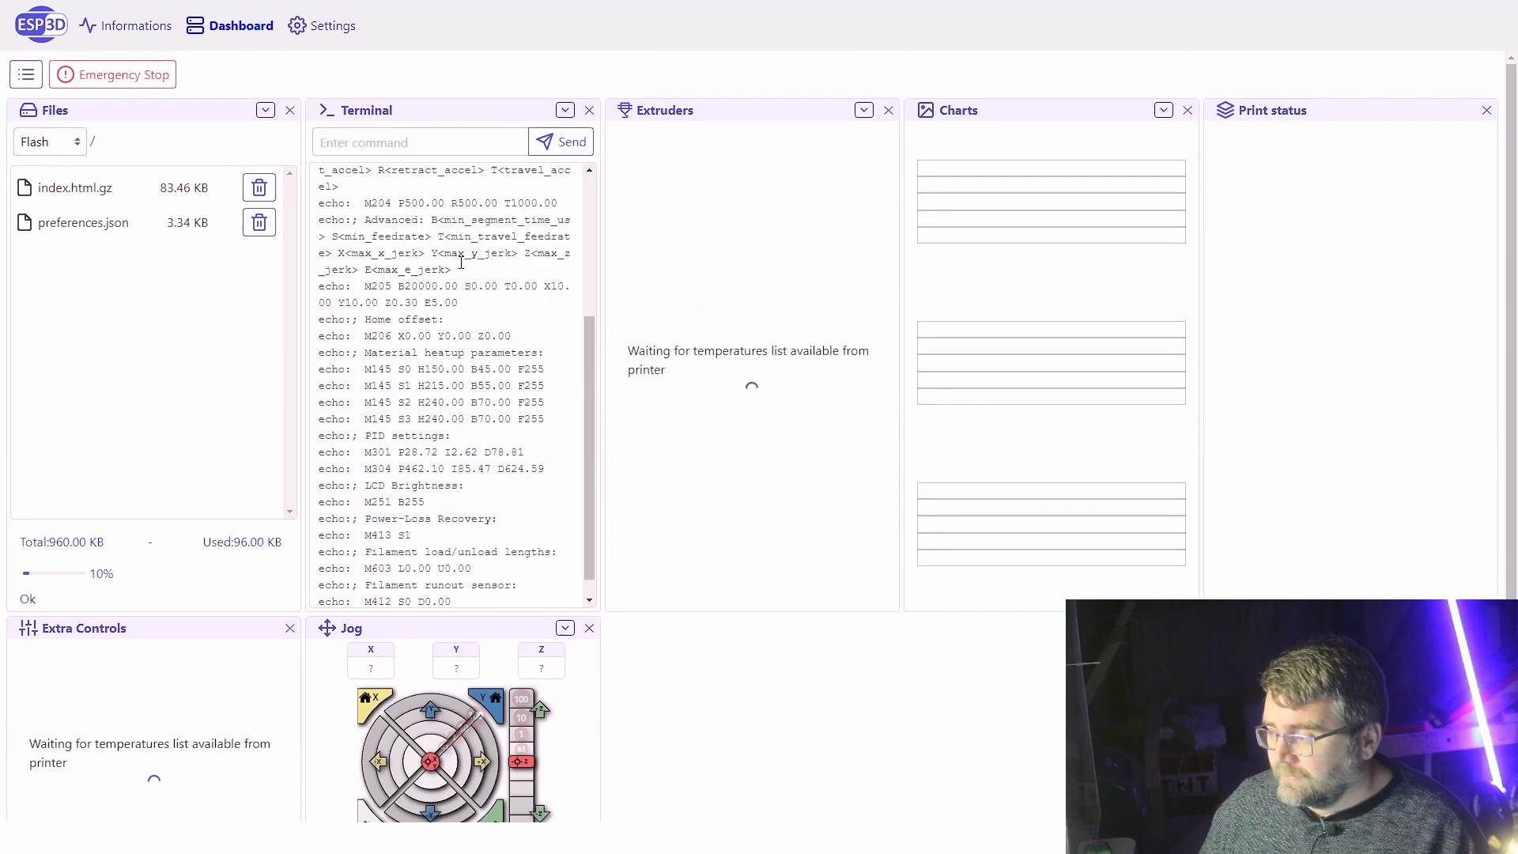
scroll("up", 3)
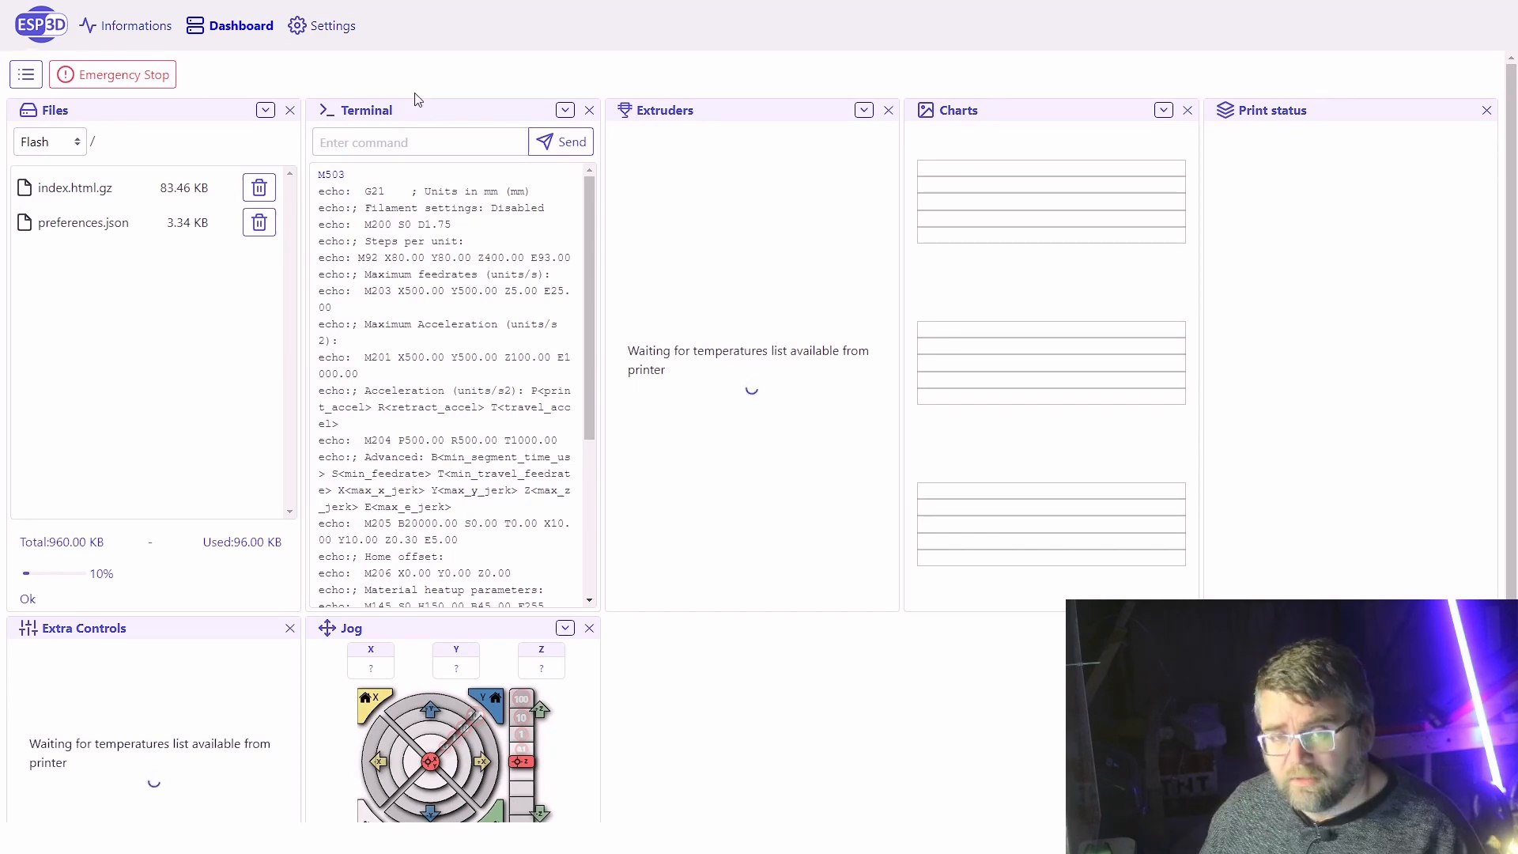
mouse_move(355, 46)
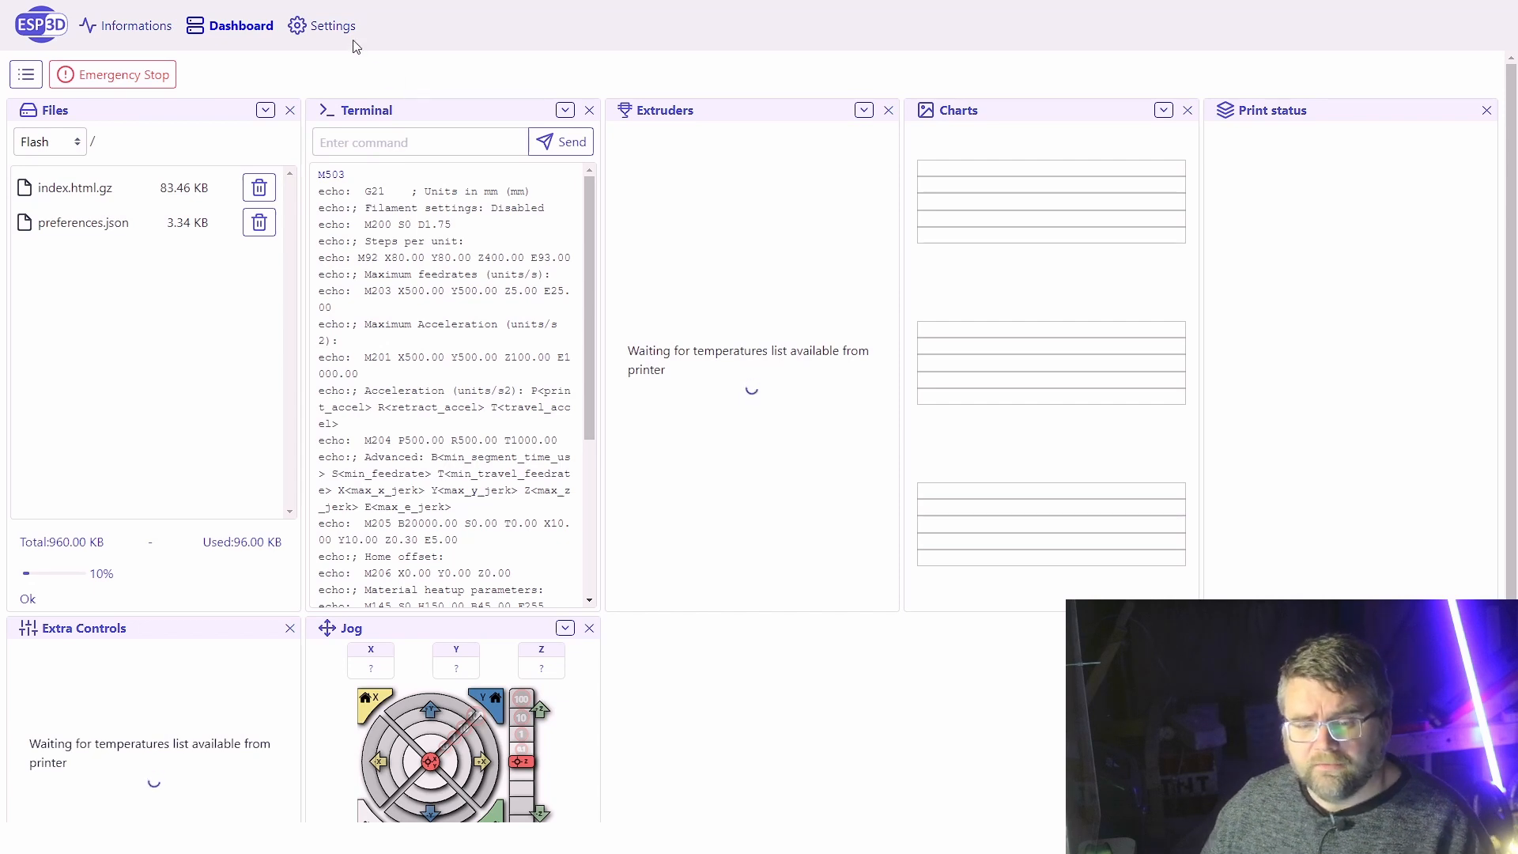
- Show the Features settings and review the Radio mode choices, keeping Client mode
left_click(332, 25)
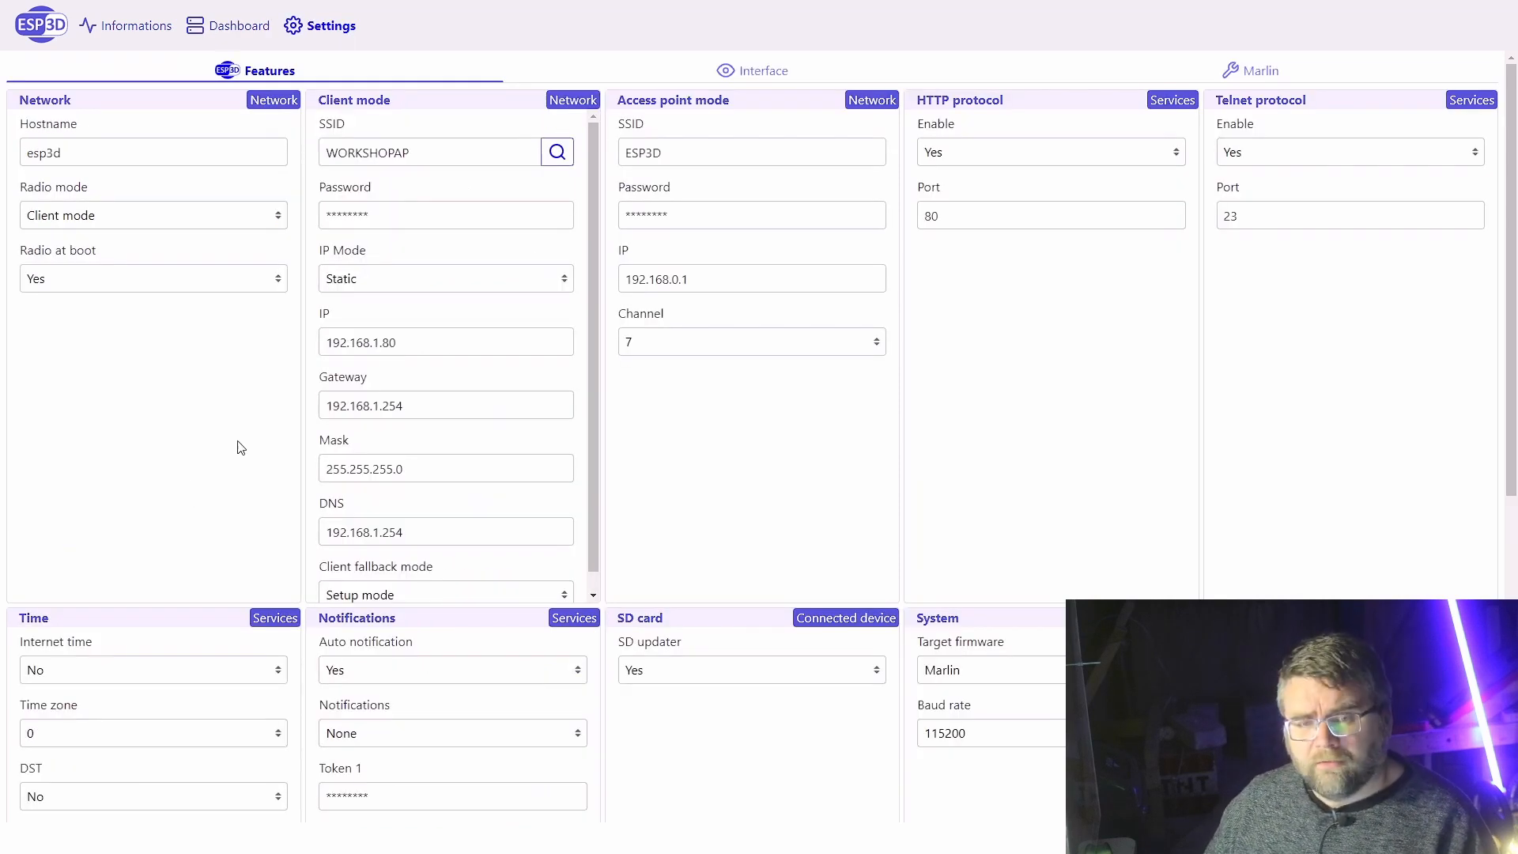
mouse_move(104, 253)
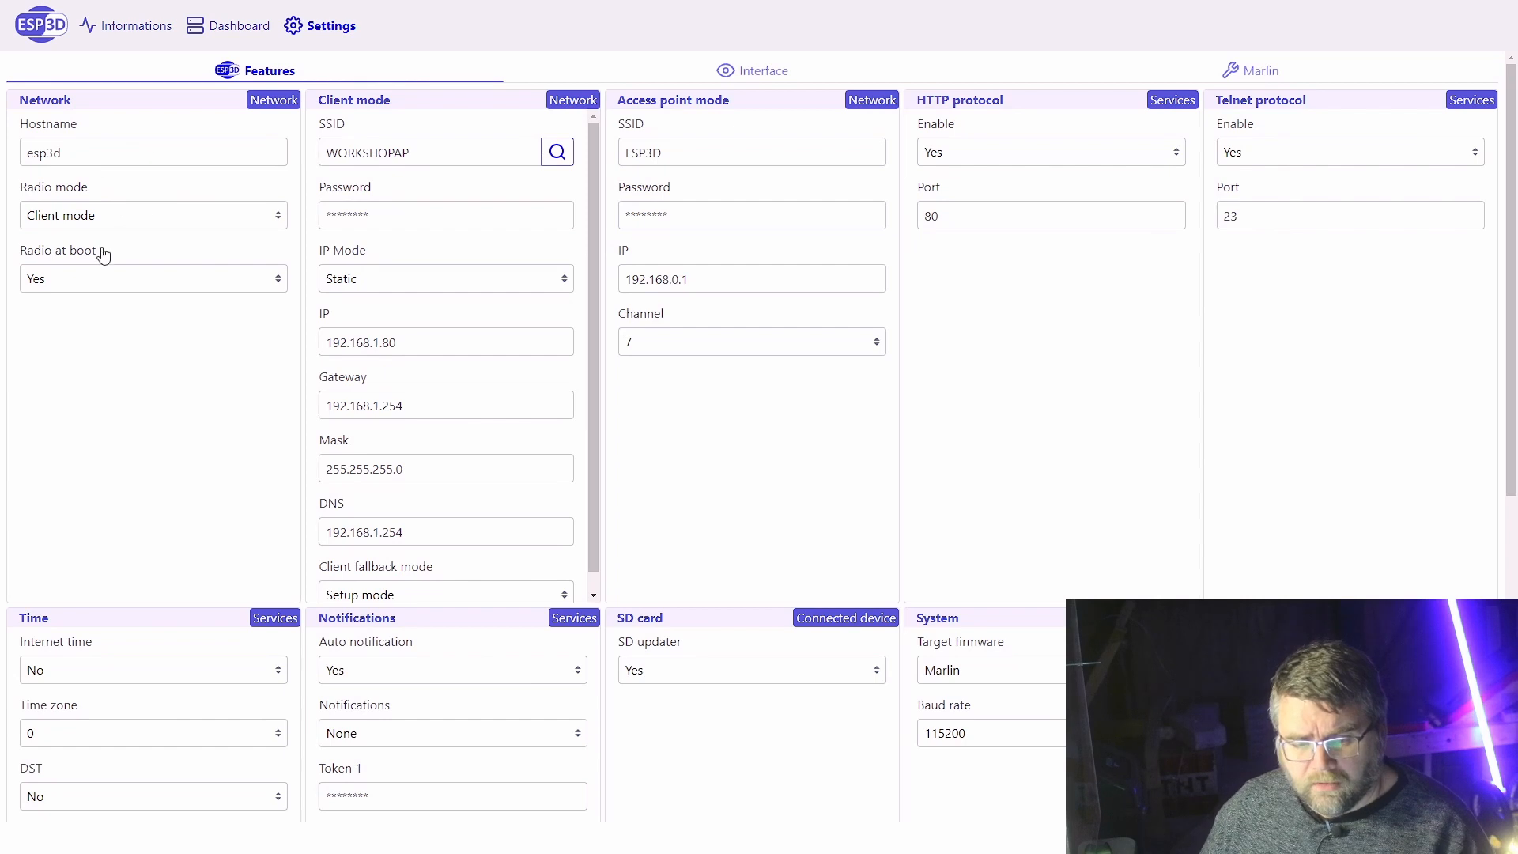
left_click(152, 216)
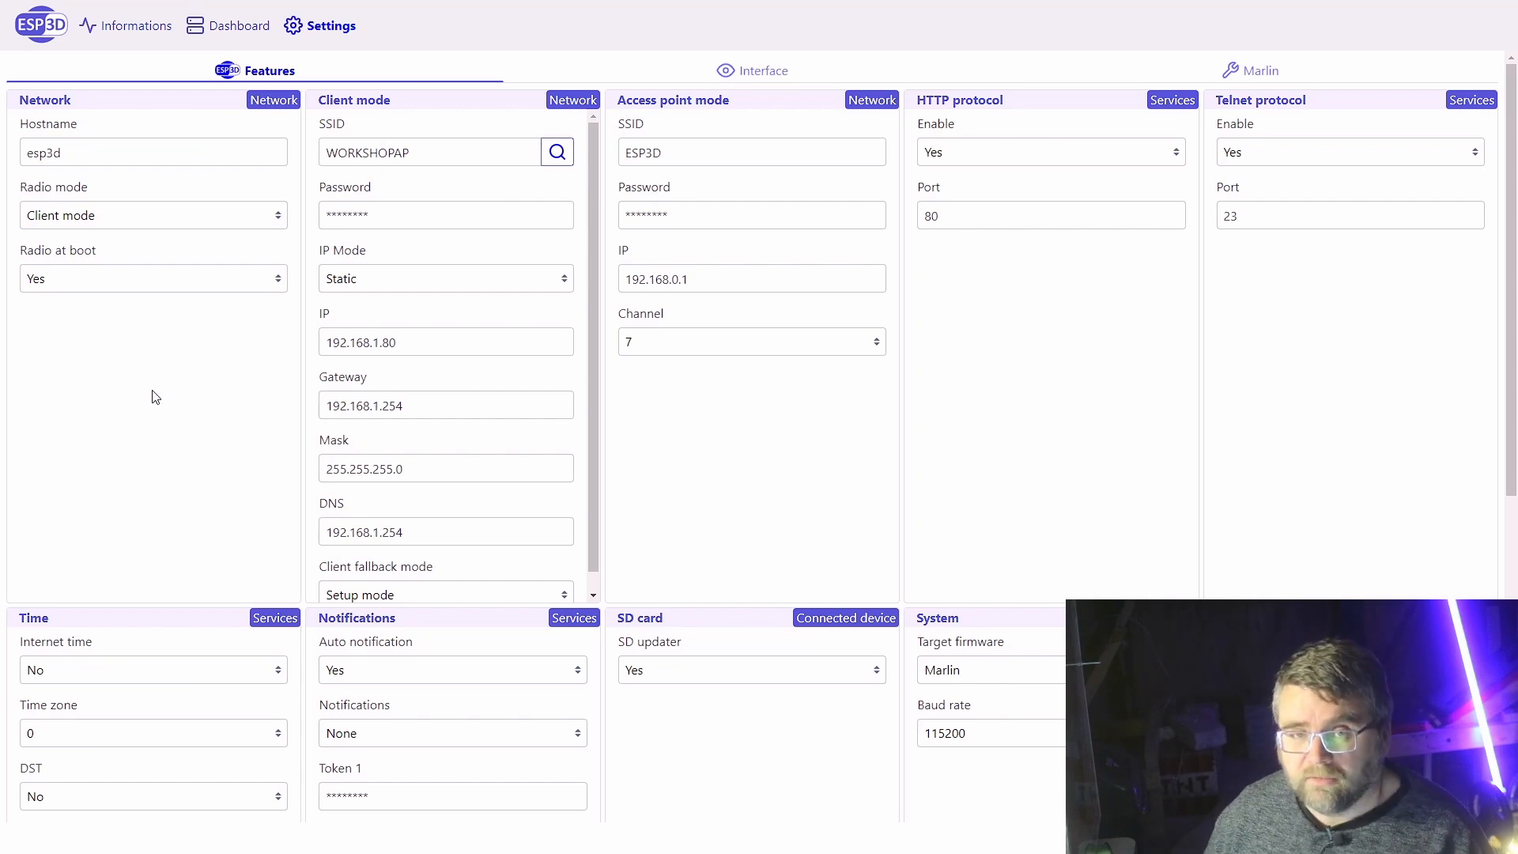
mouse_move(201, 403)
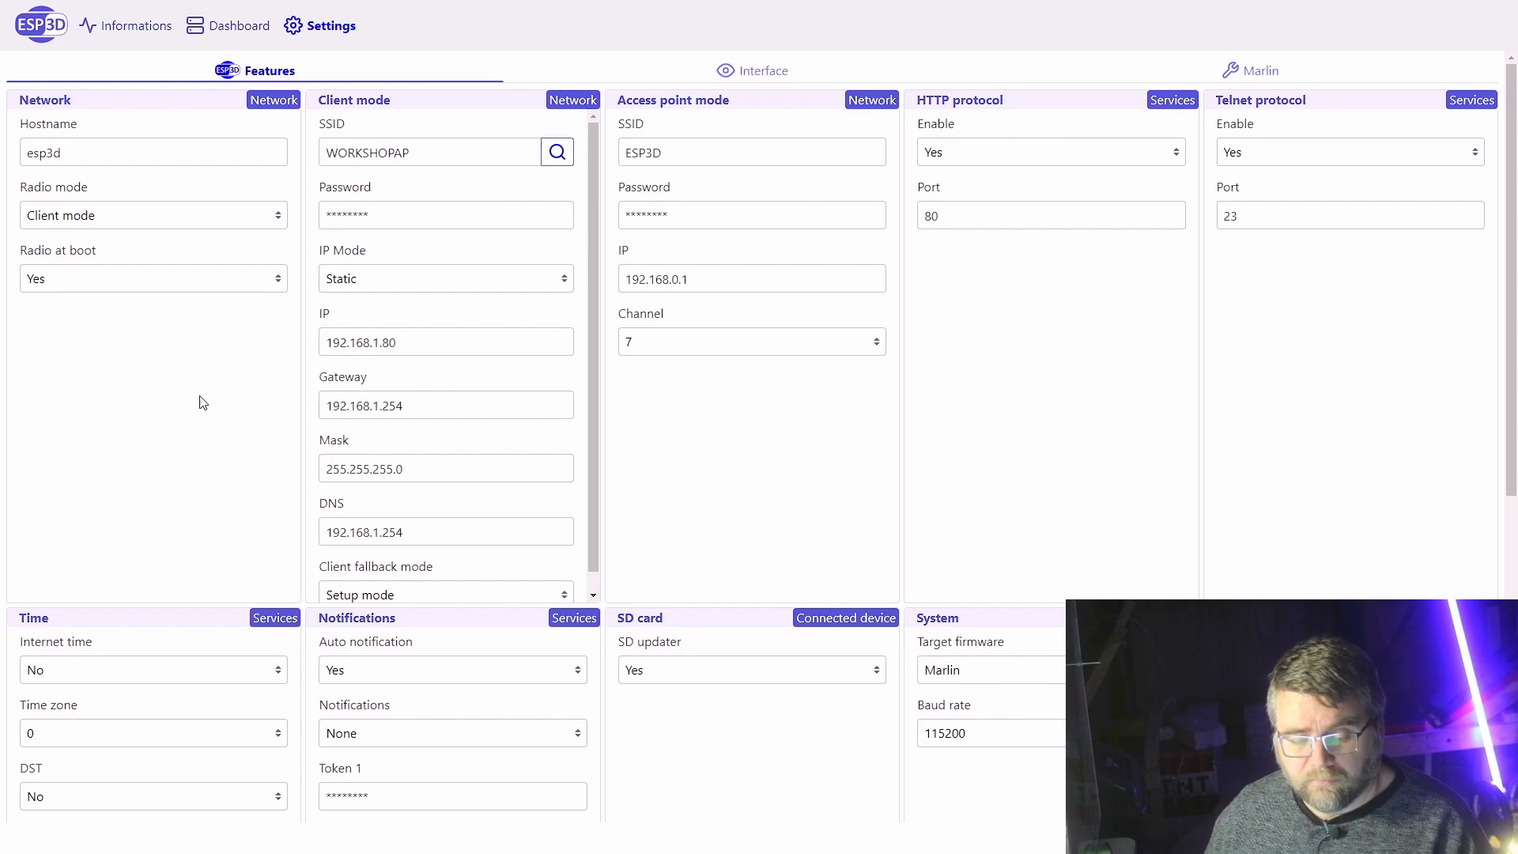
left_click(152, 215)
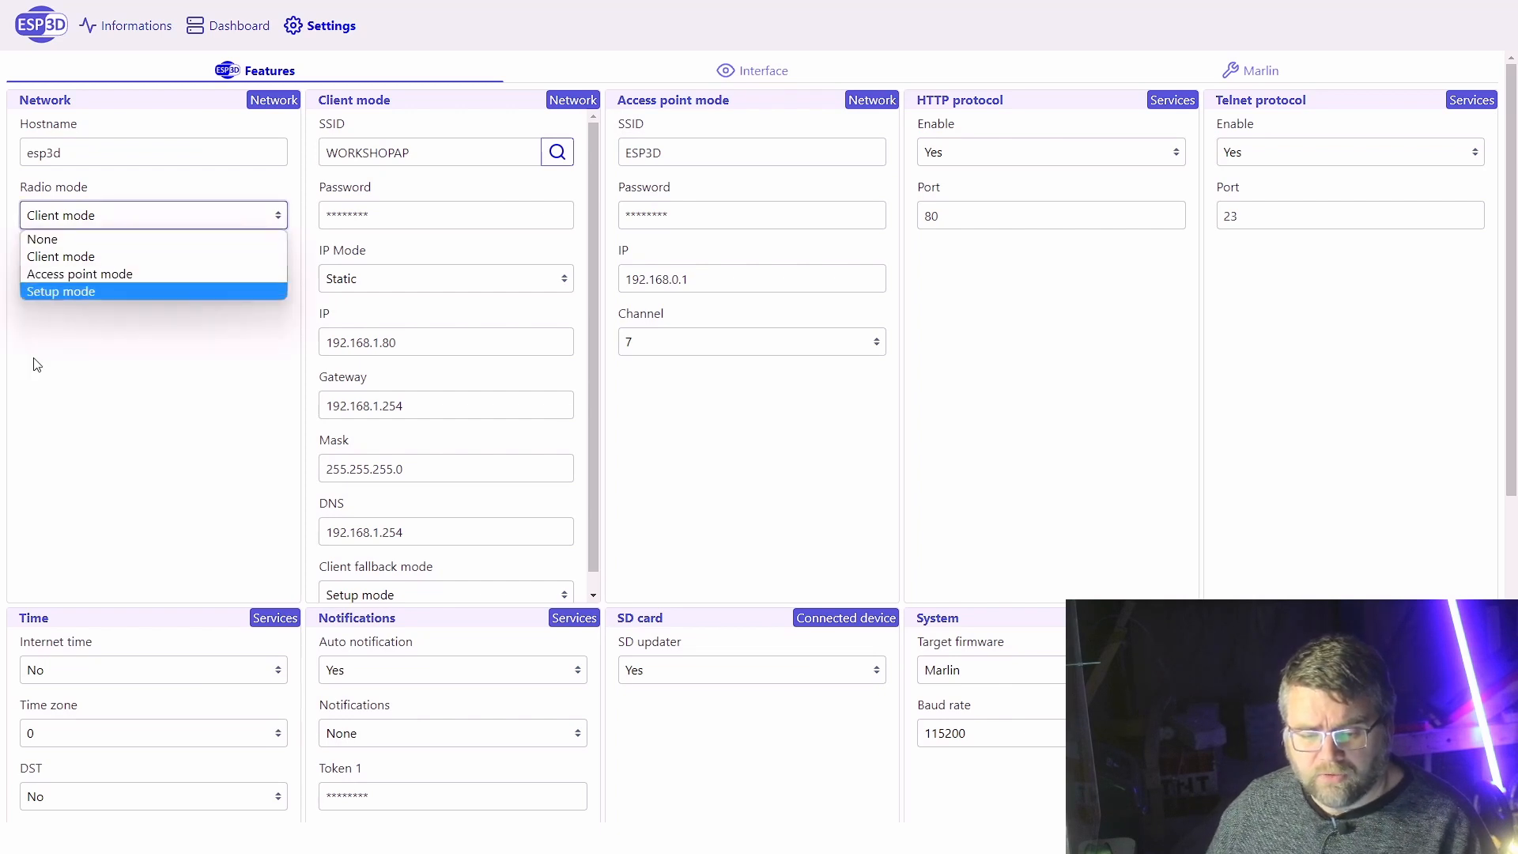
left_click(60, 256)
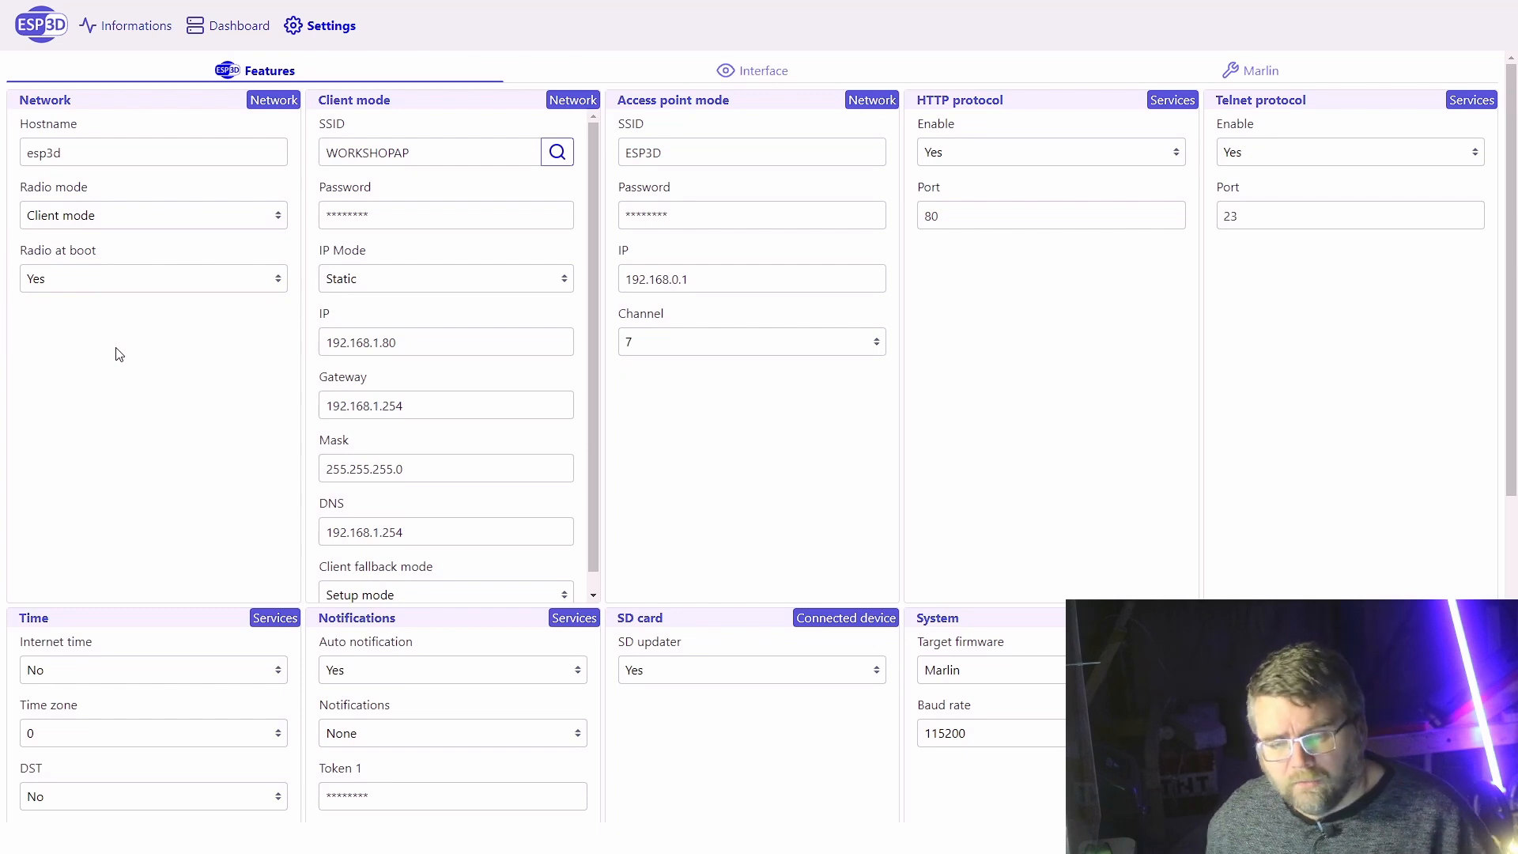
mouse_move(511, 292)
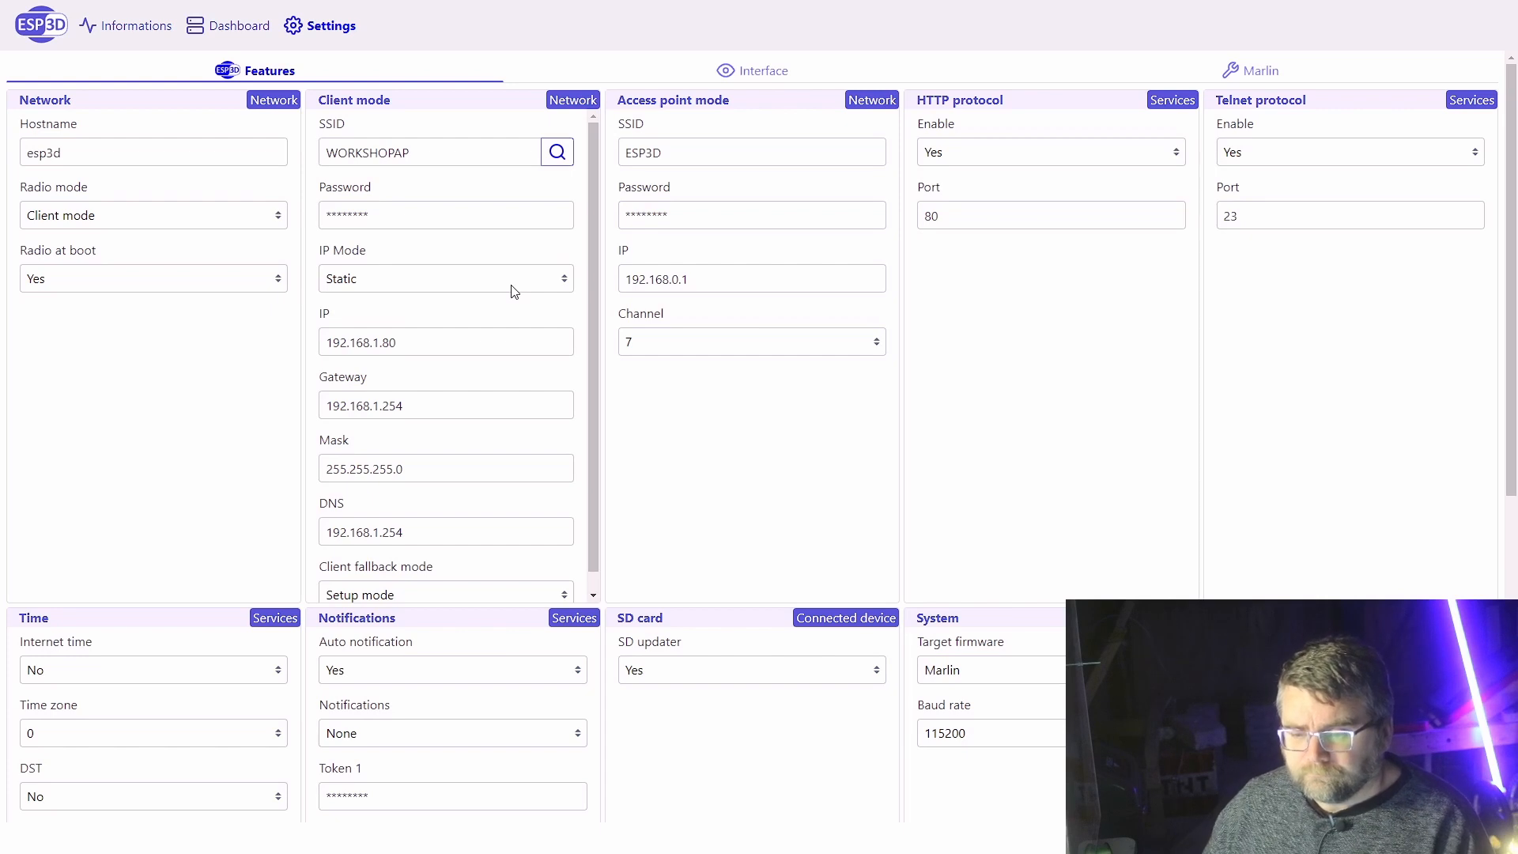
mouse_move(714, 278)
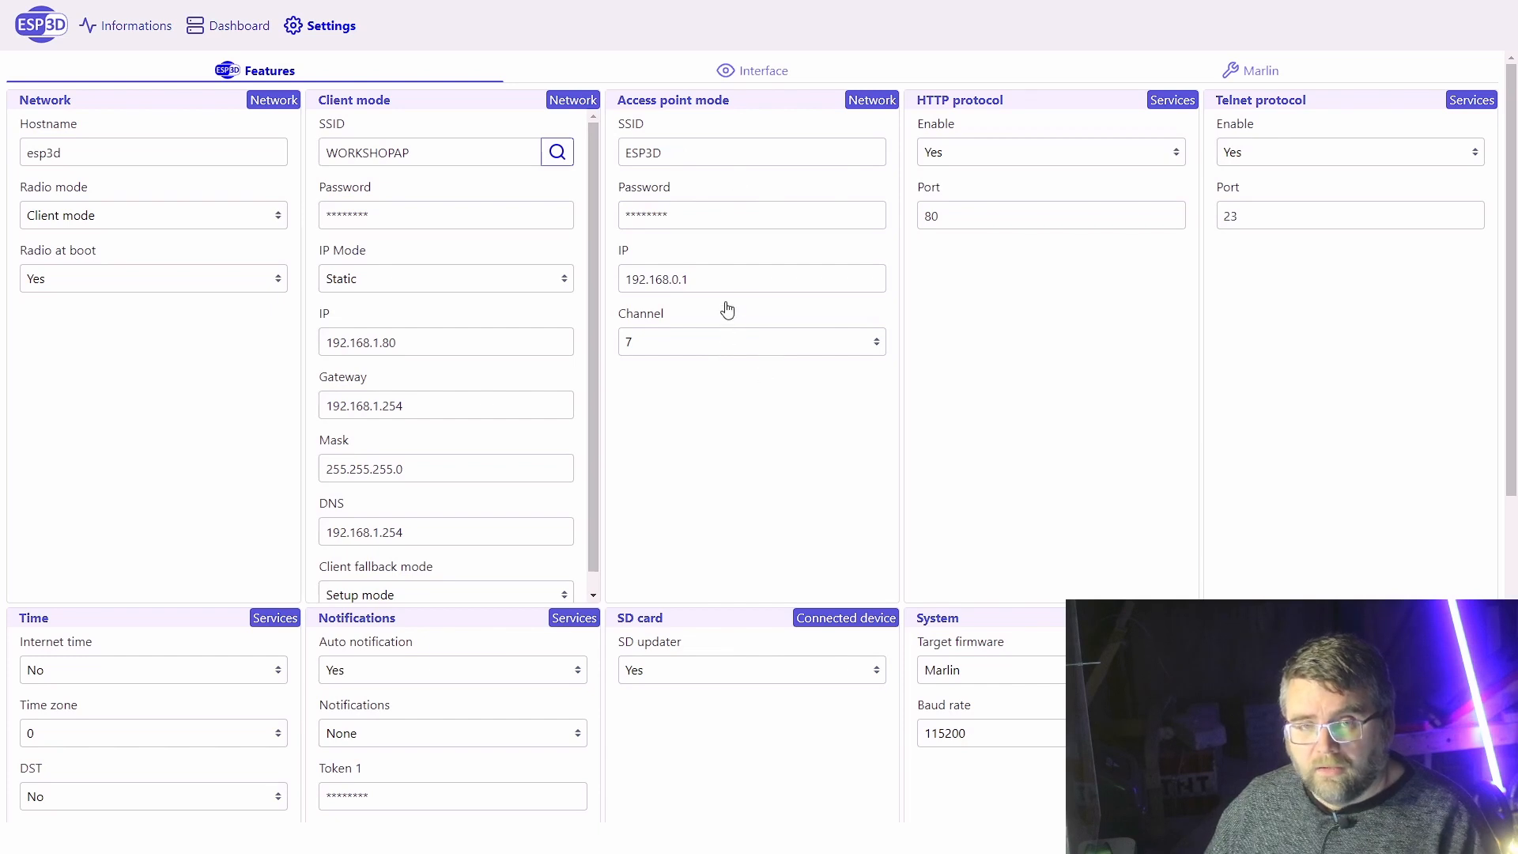
mouse_move(1112, 356)
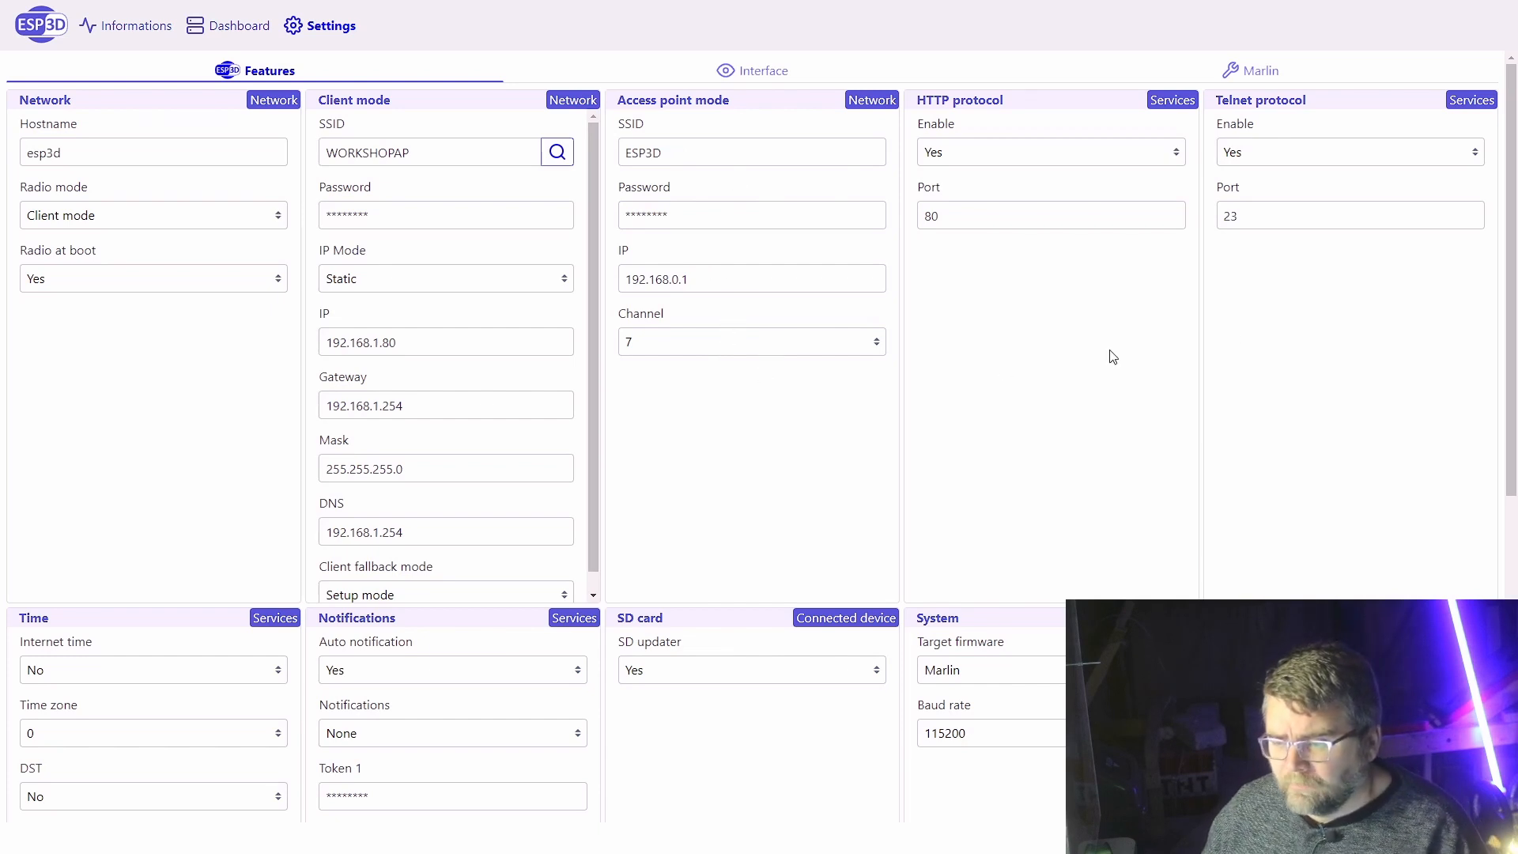
mouse_move(1265, 269)
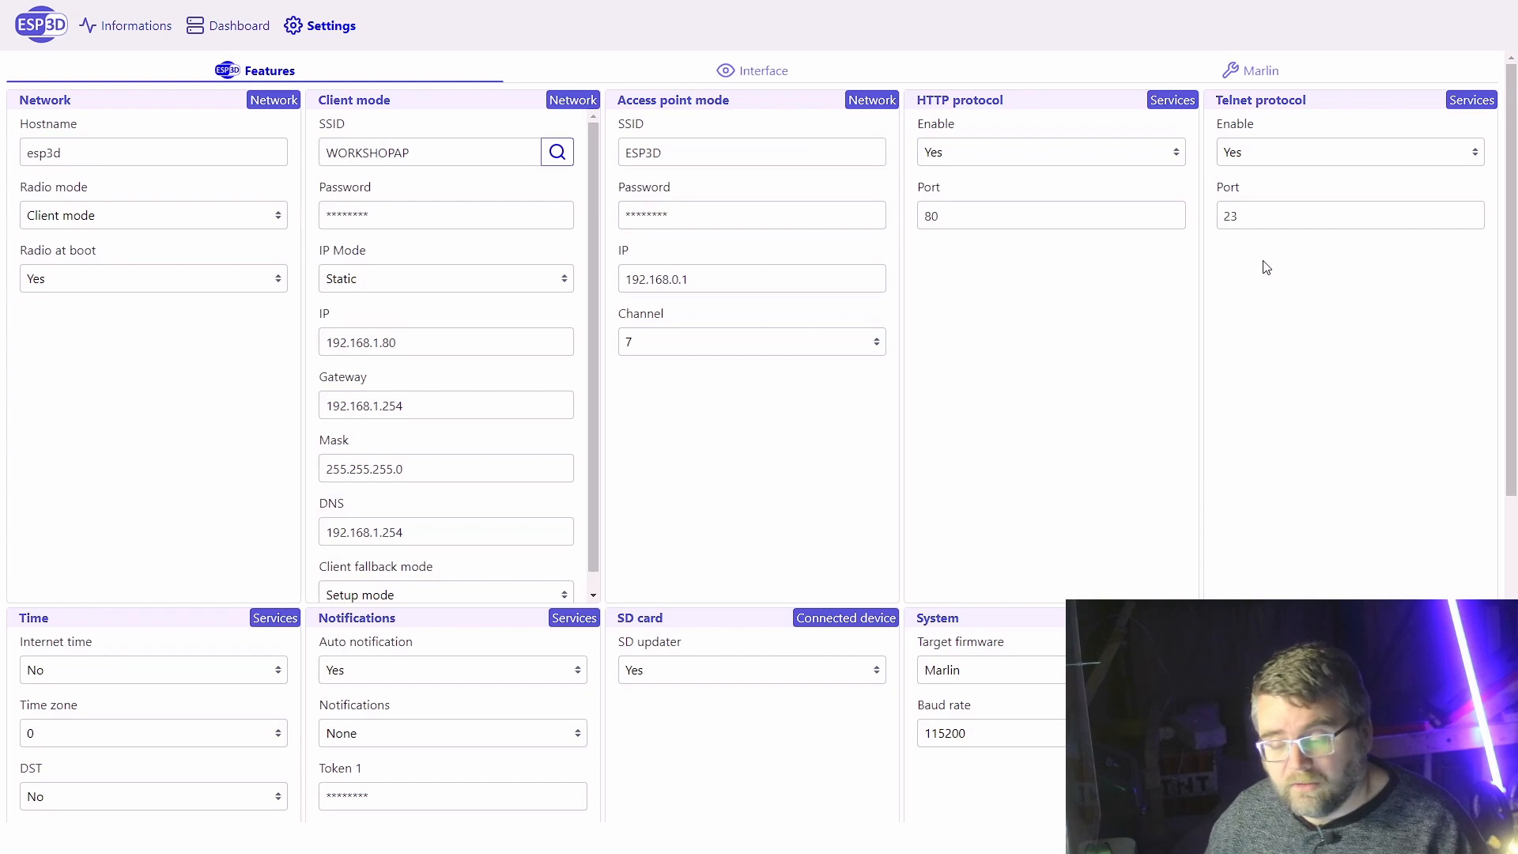
- Browse the remaining Features options, then switch to the Interface settings page
scroll("down", 3)
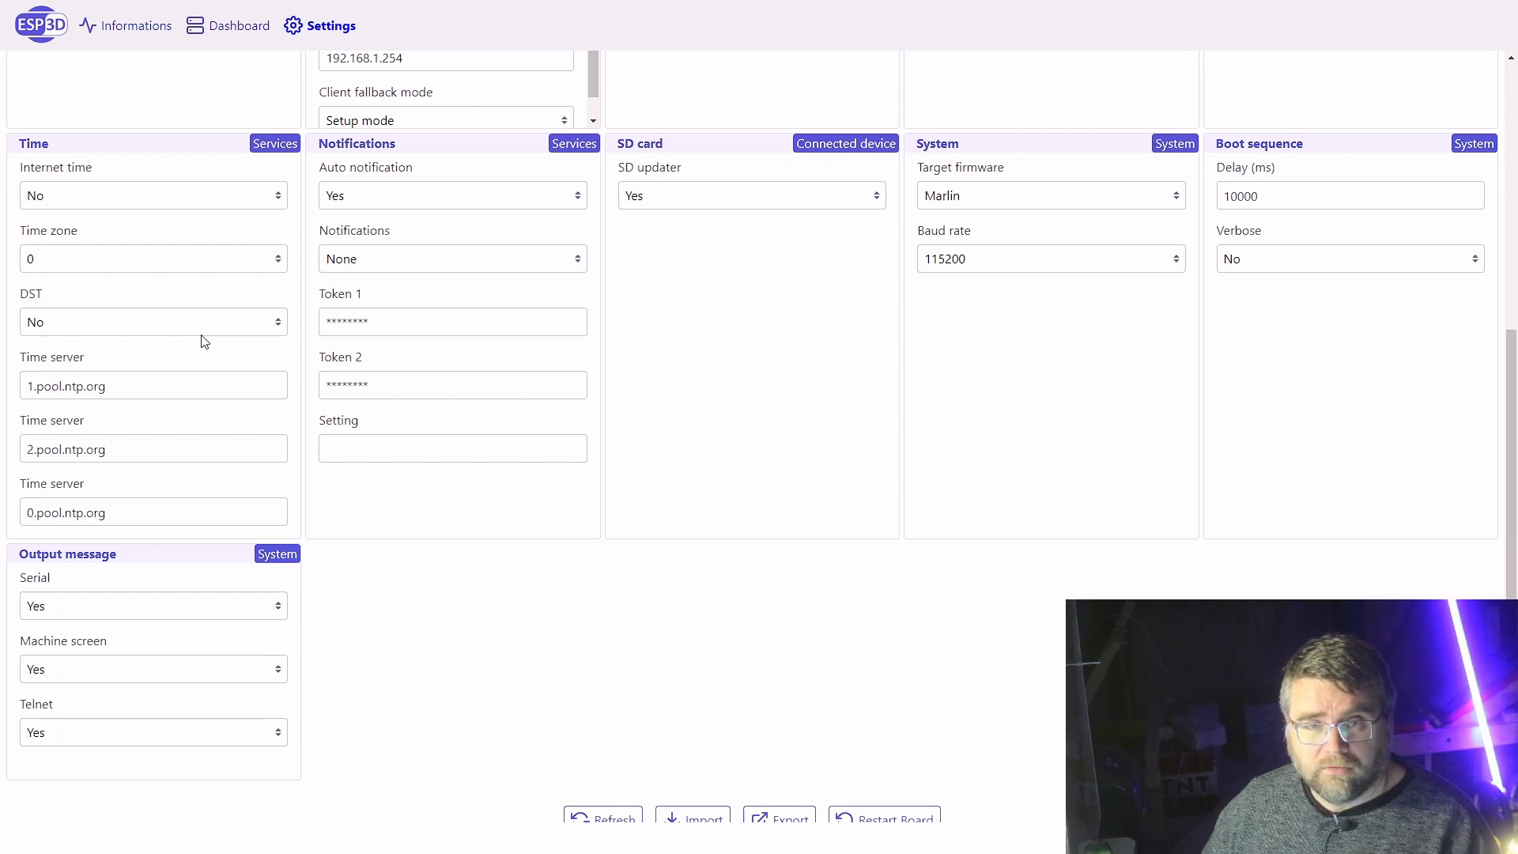
mouse_move(445, 362)
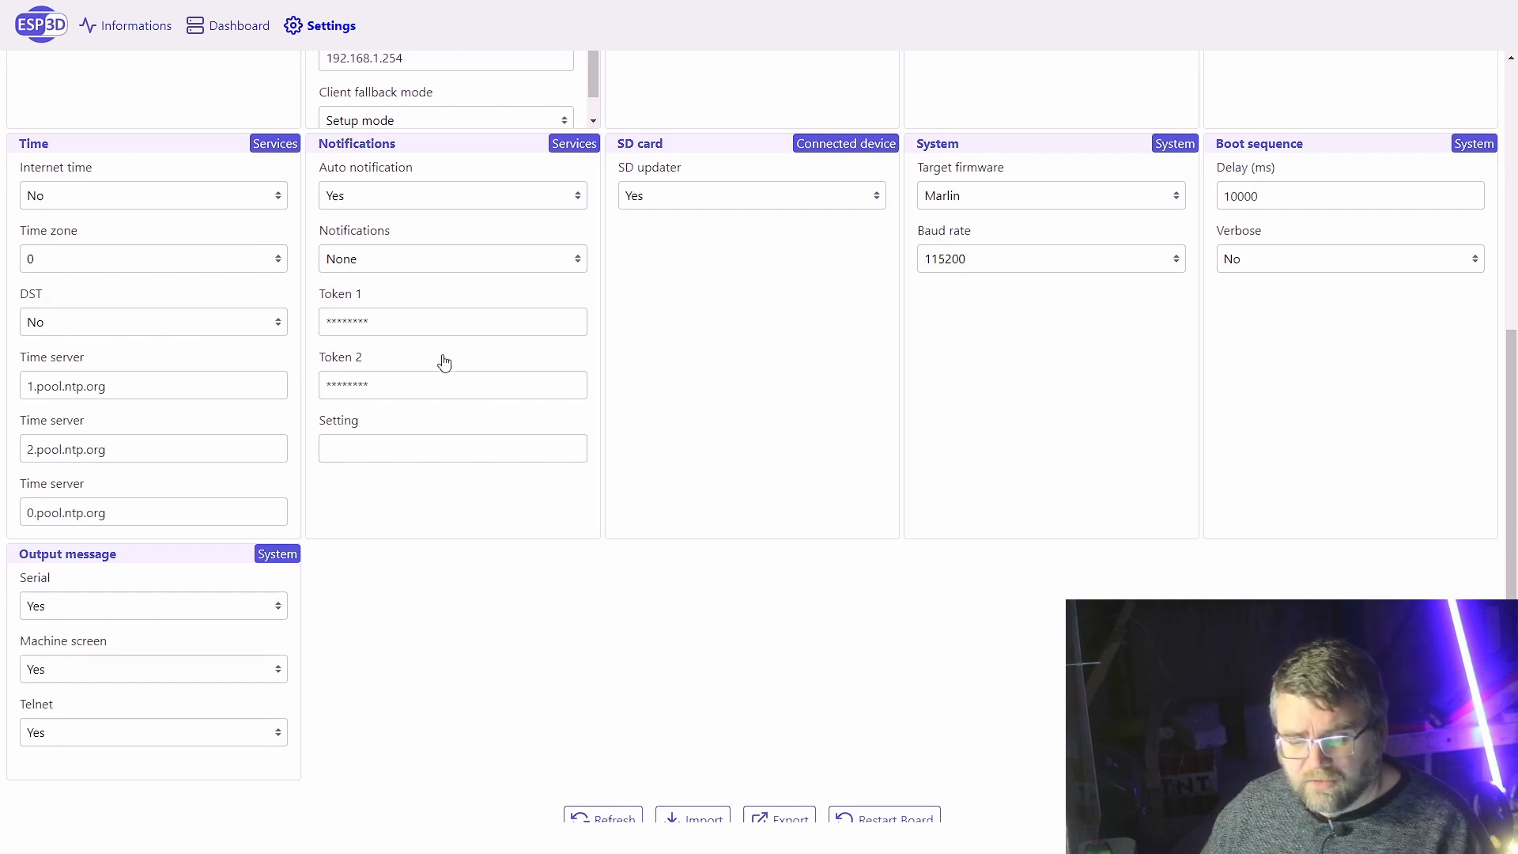
mouse_move(577, 264)
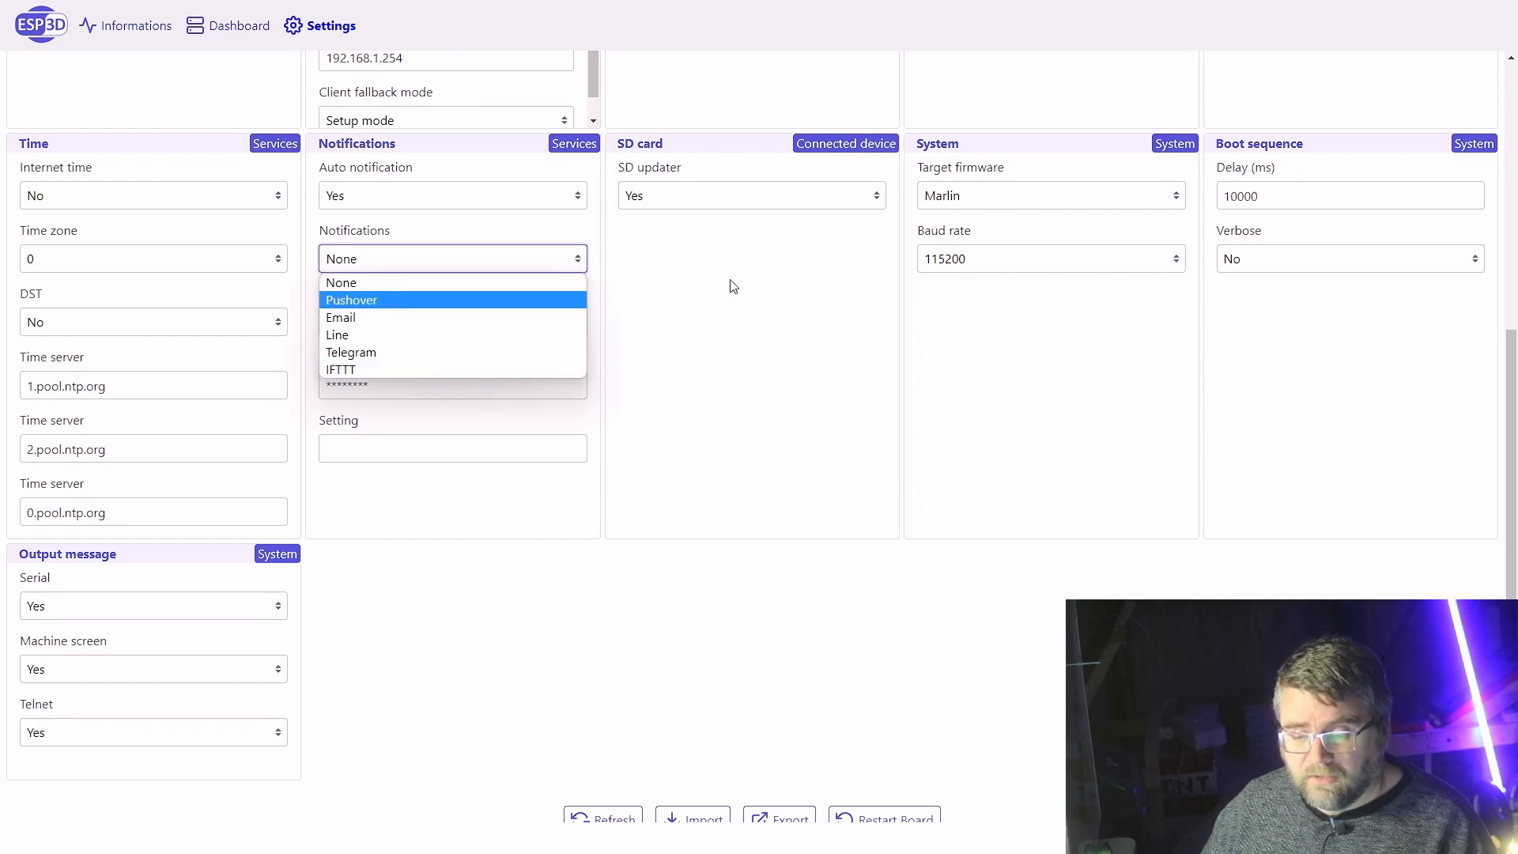
left_click(342, 282)
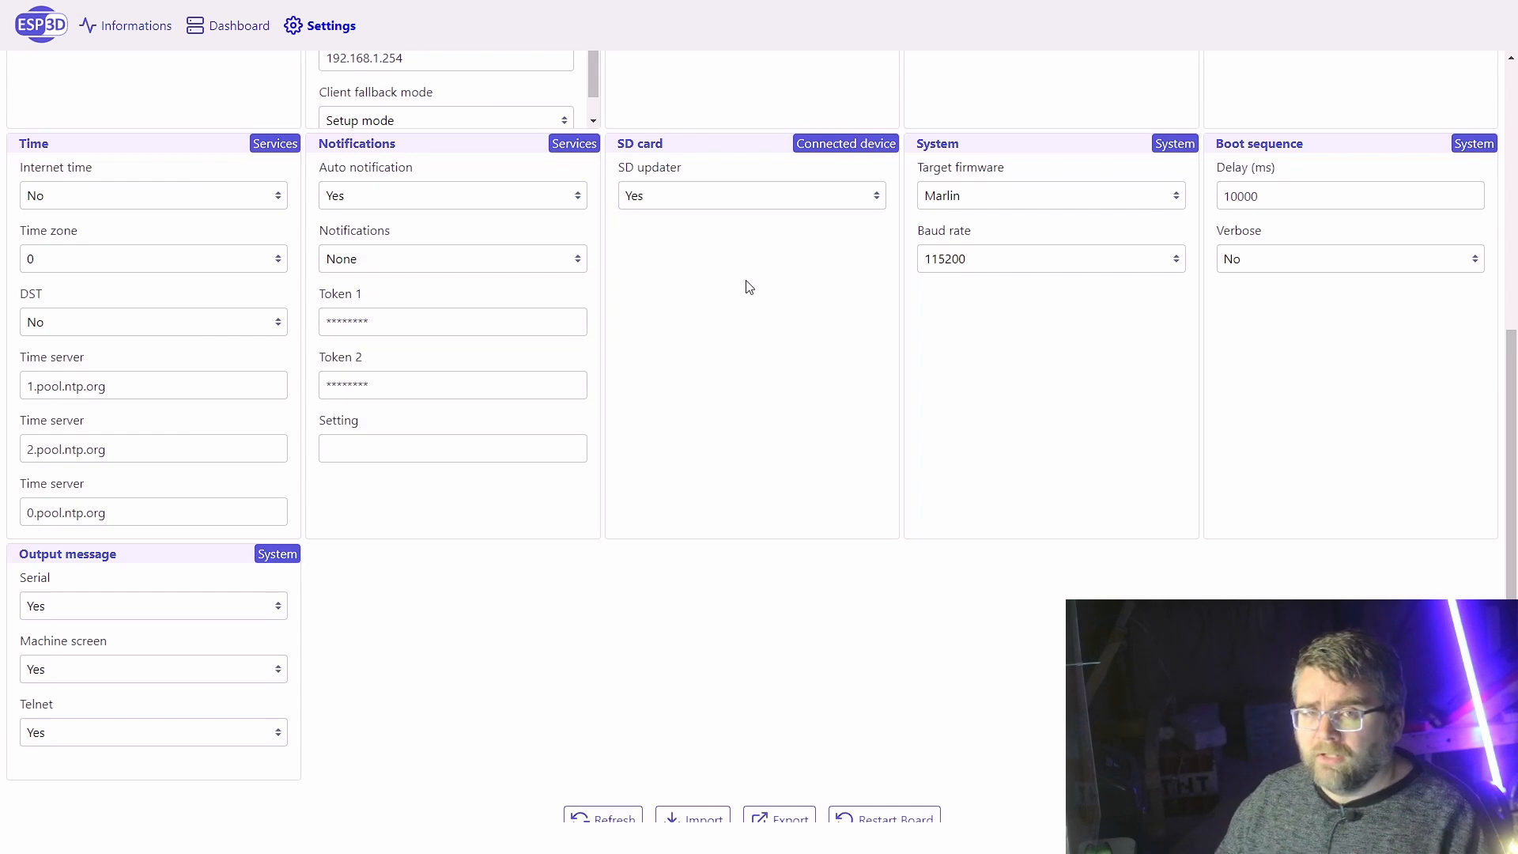
scroll("up", 3)
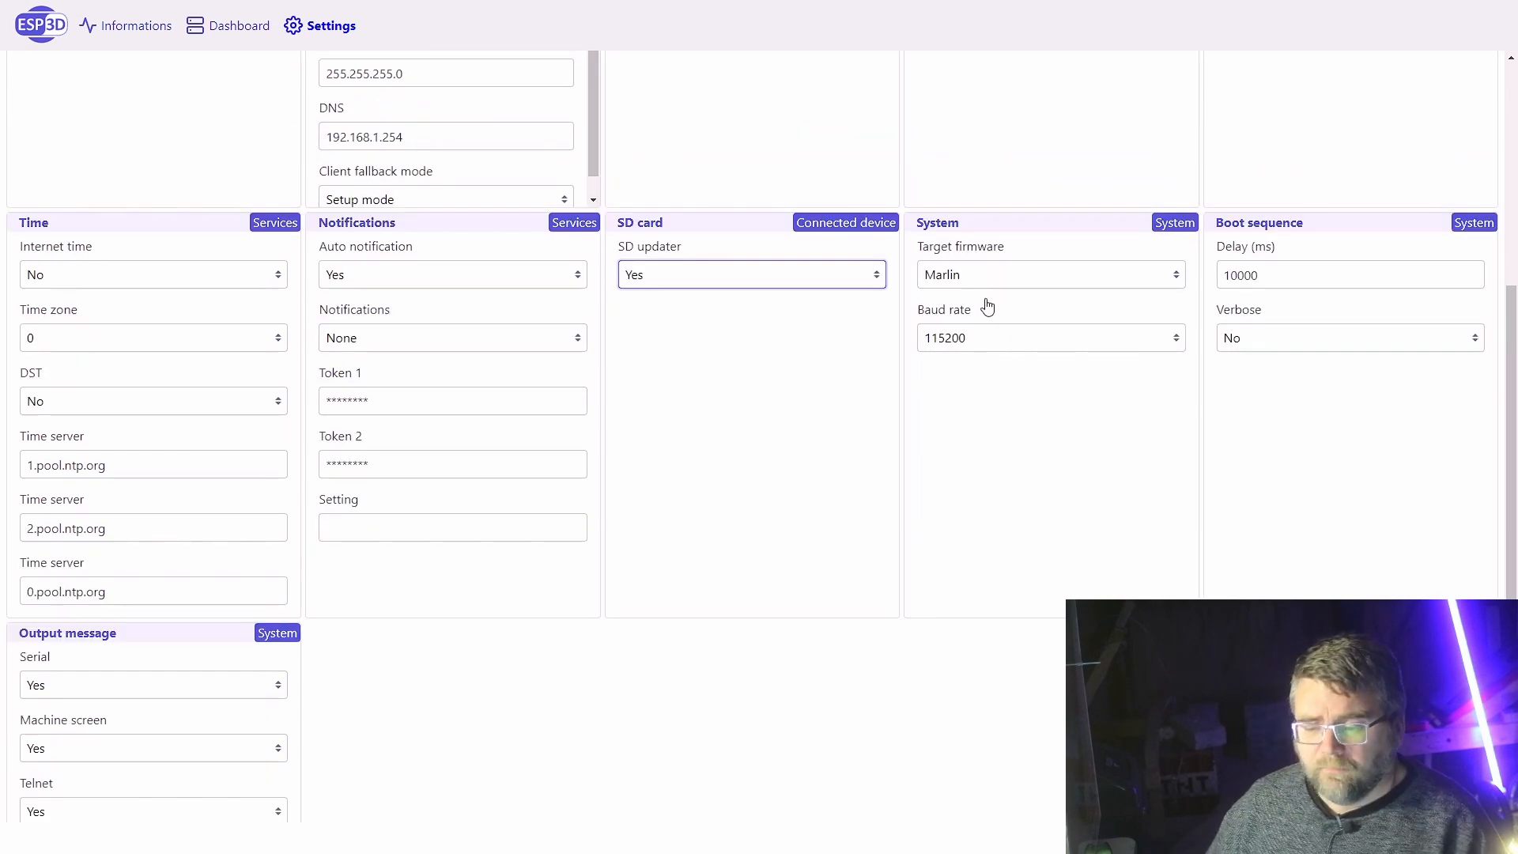
mouse_move(1050, 264)
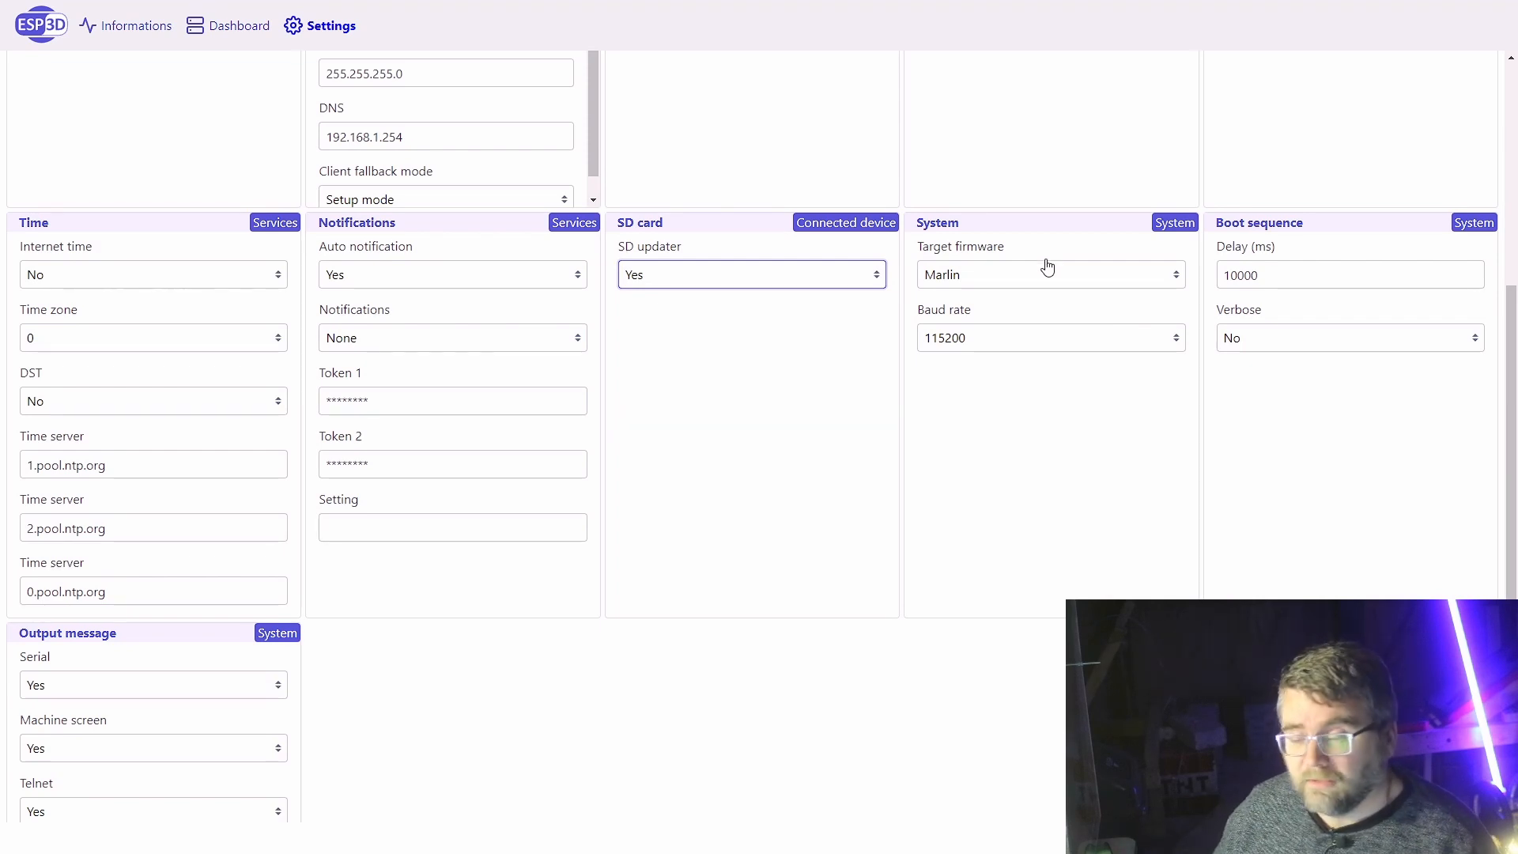
left_click(763, 70)
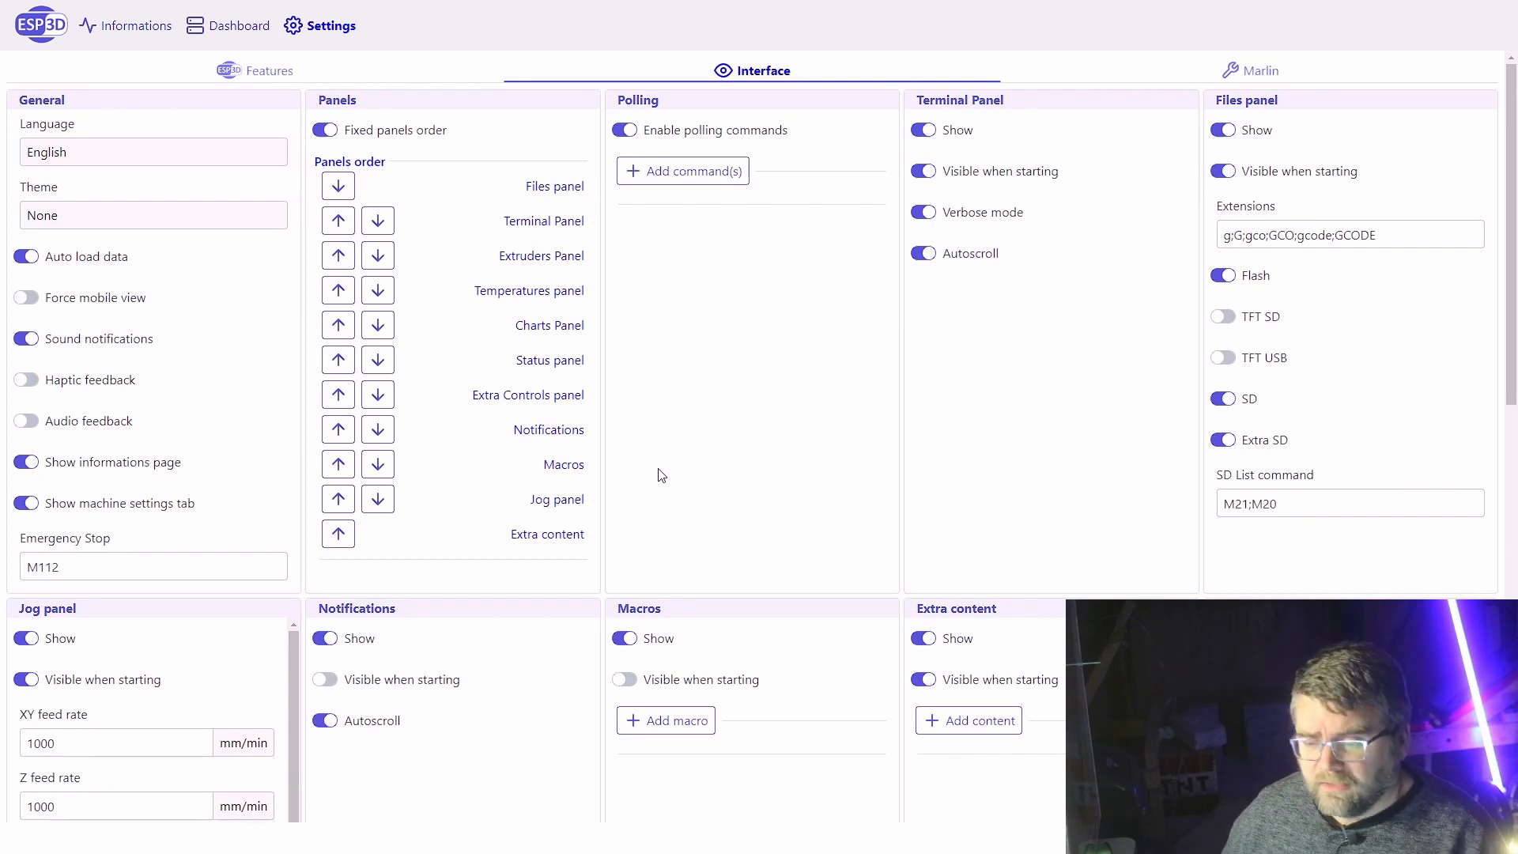
mouse_move(338, 325)
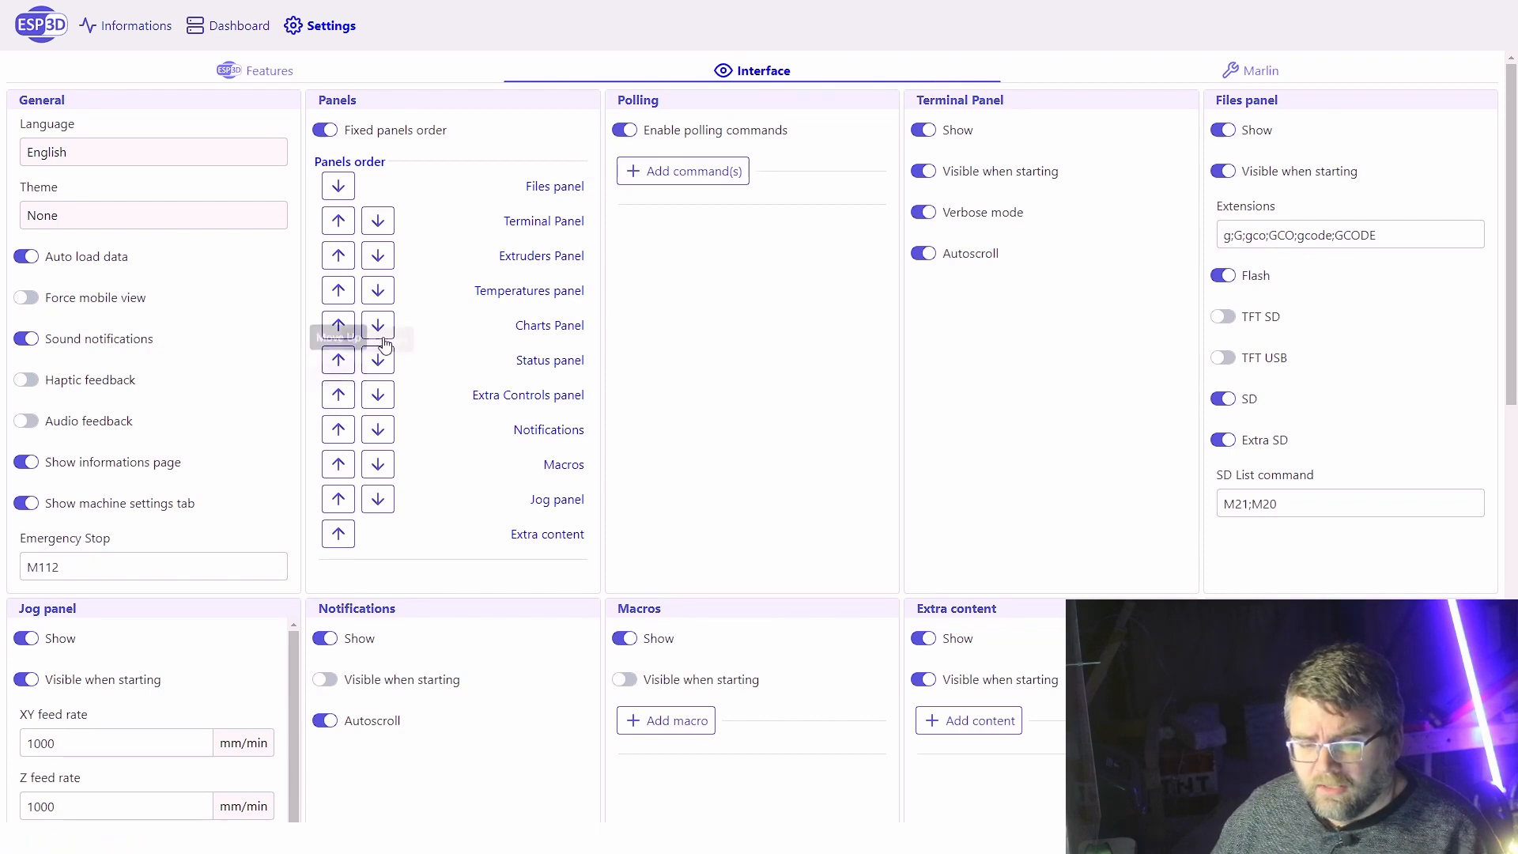
mouse_move(378, 358)
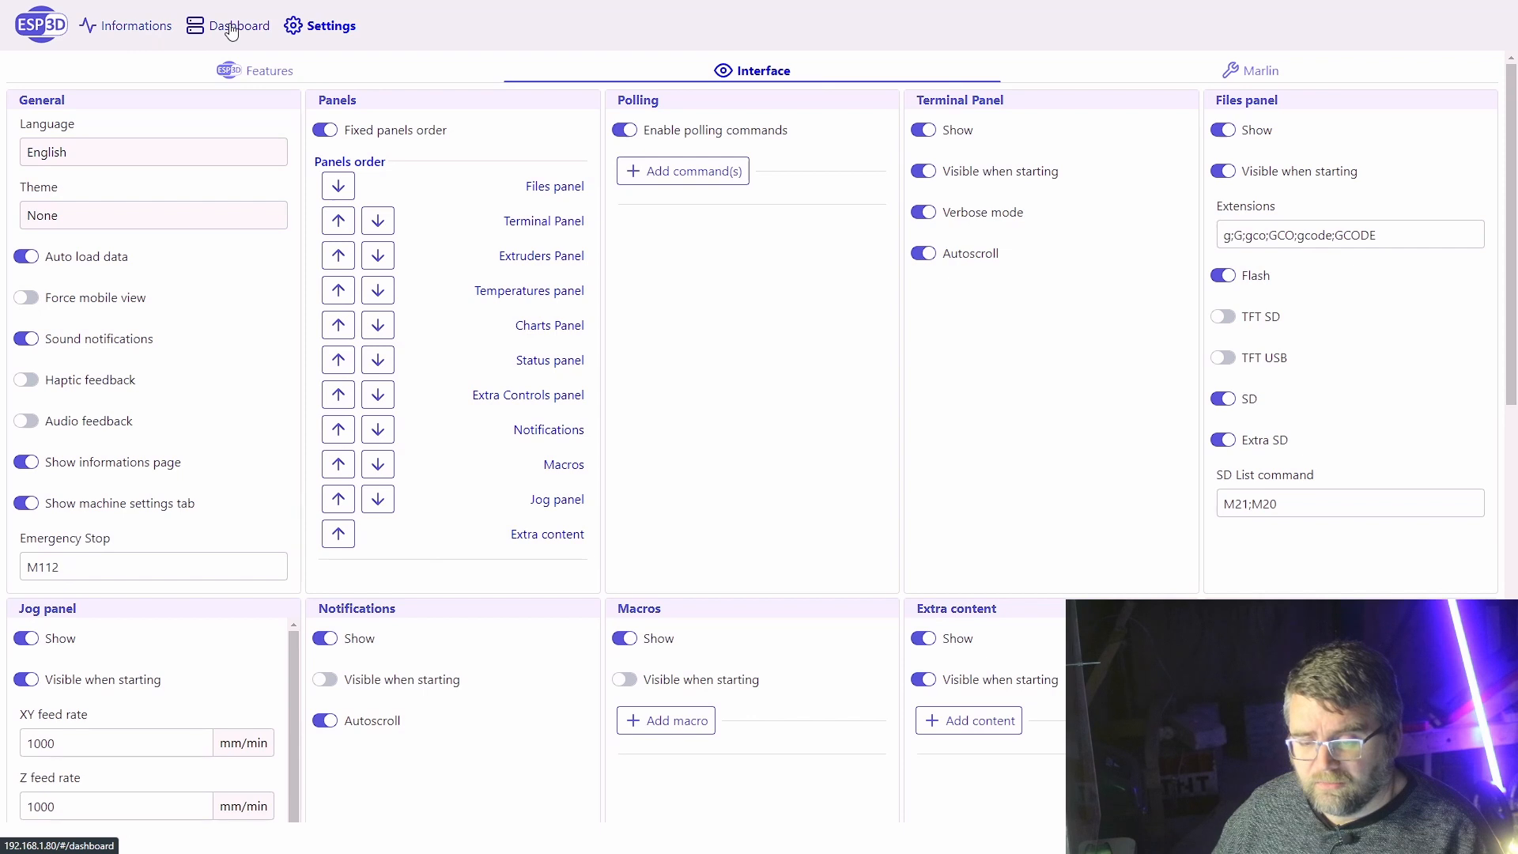
- Bring the dashboard back with its Files, Terminal, Extruders, Charts and Jog panels
left_click(240, 25)
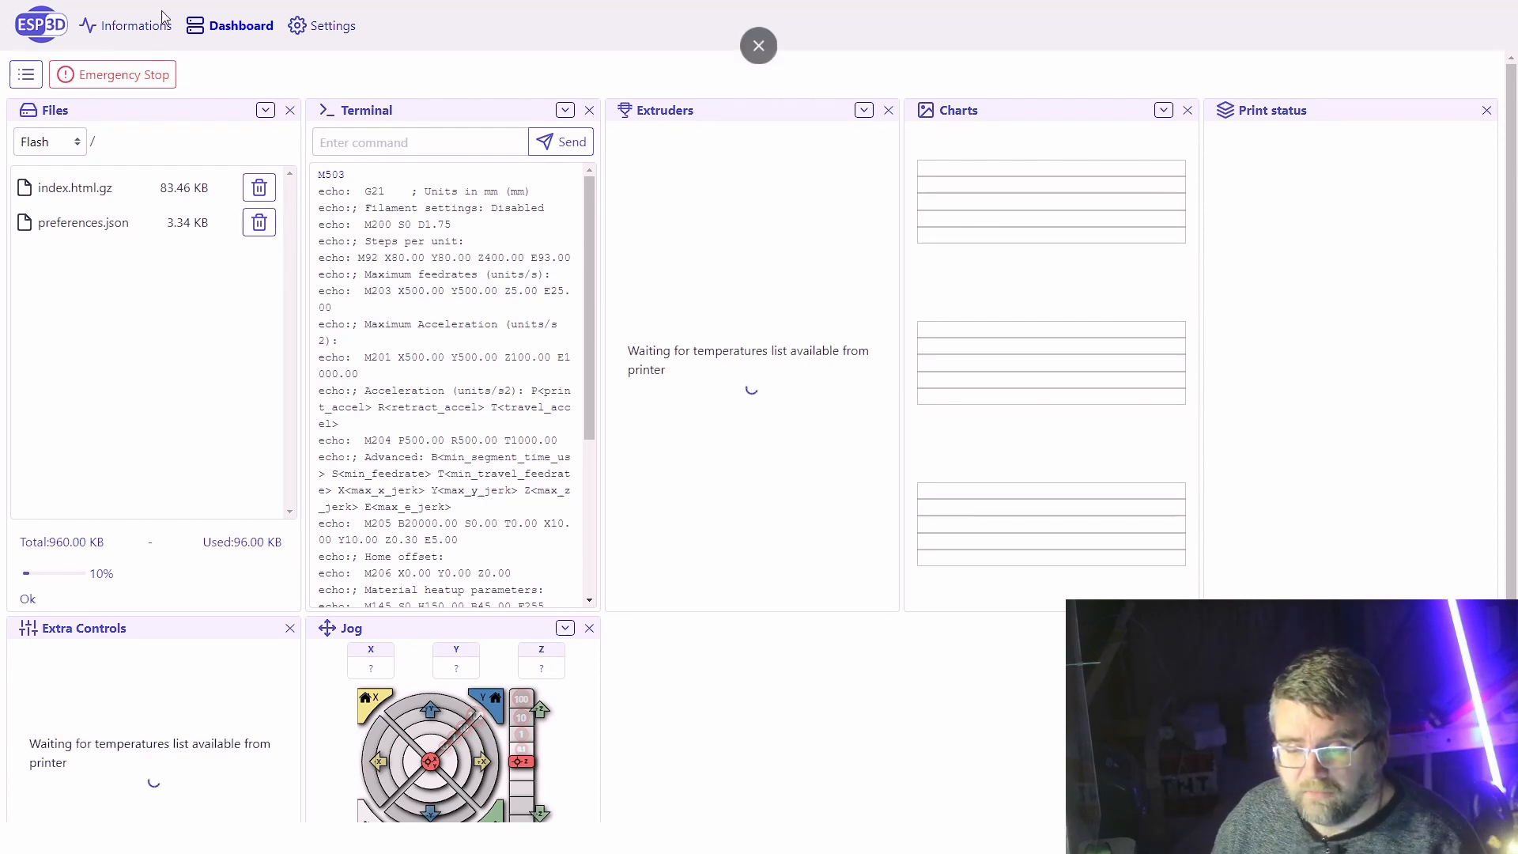
left_click(330, 25)
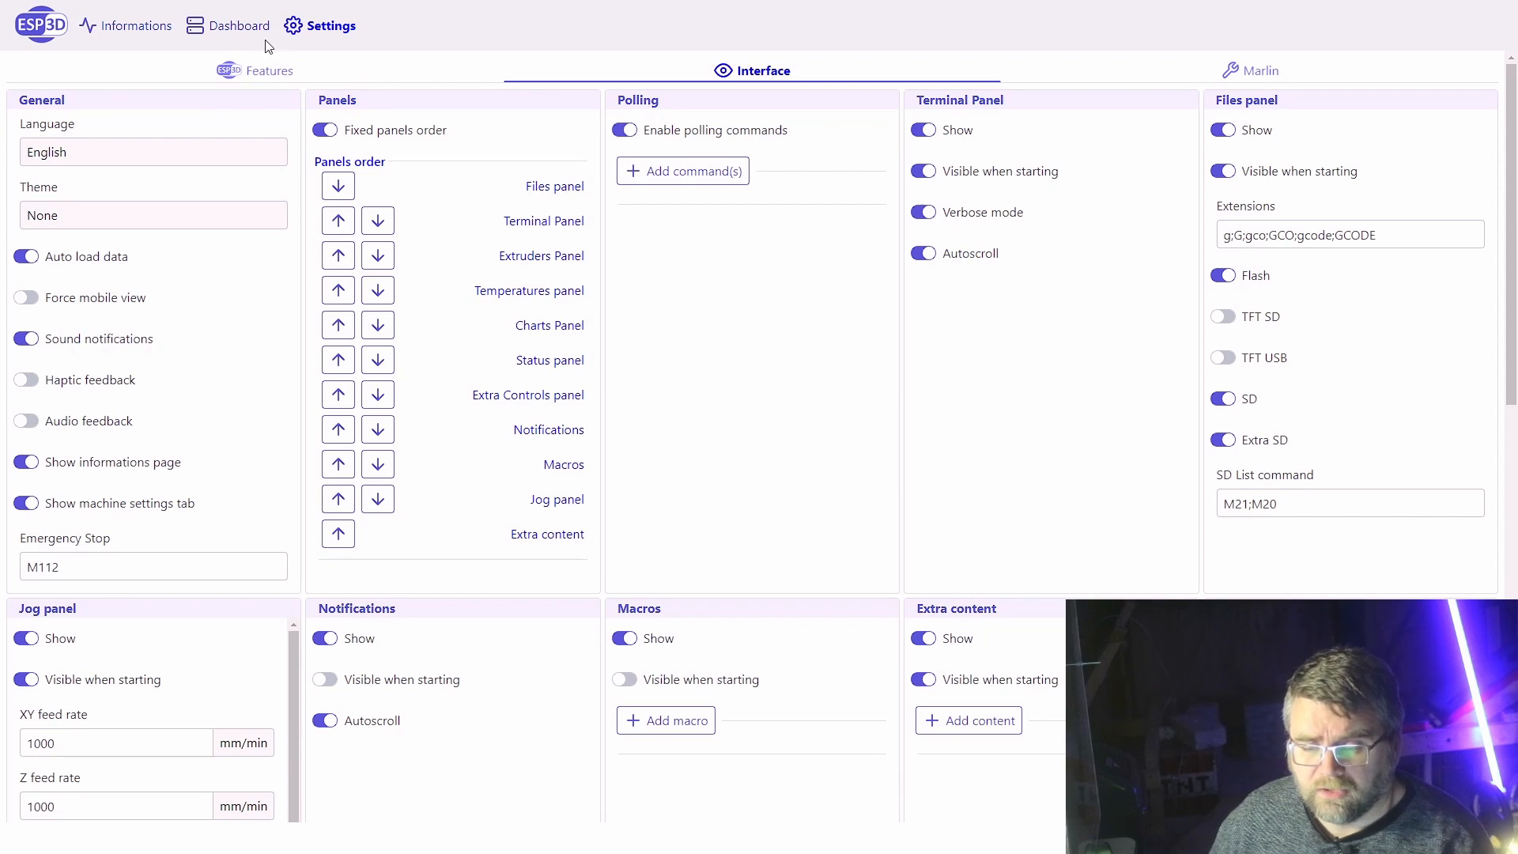
left_click(239, 26)
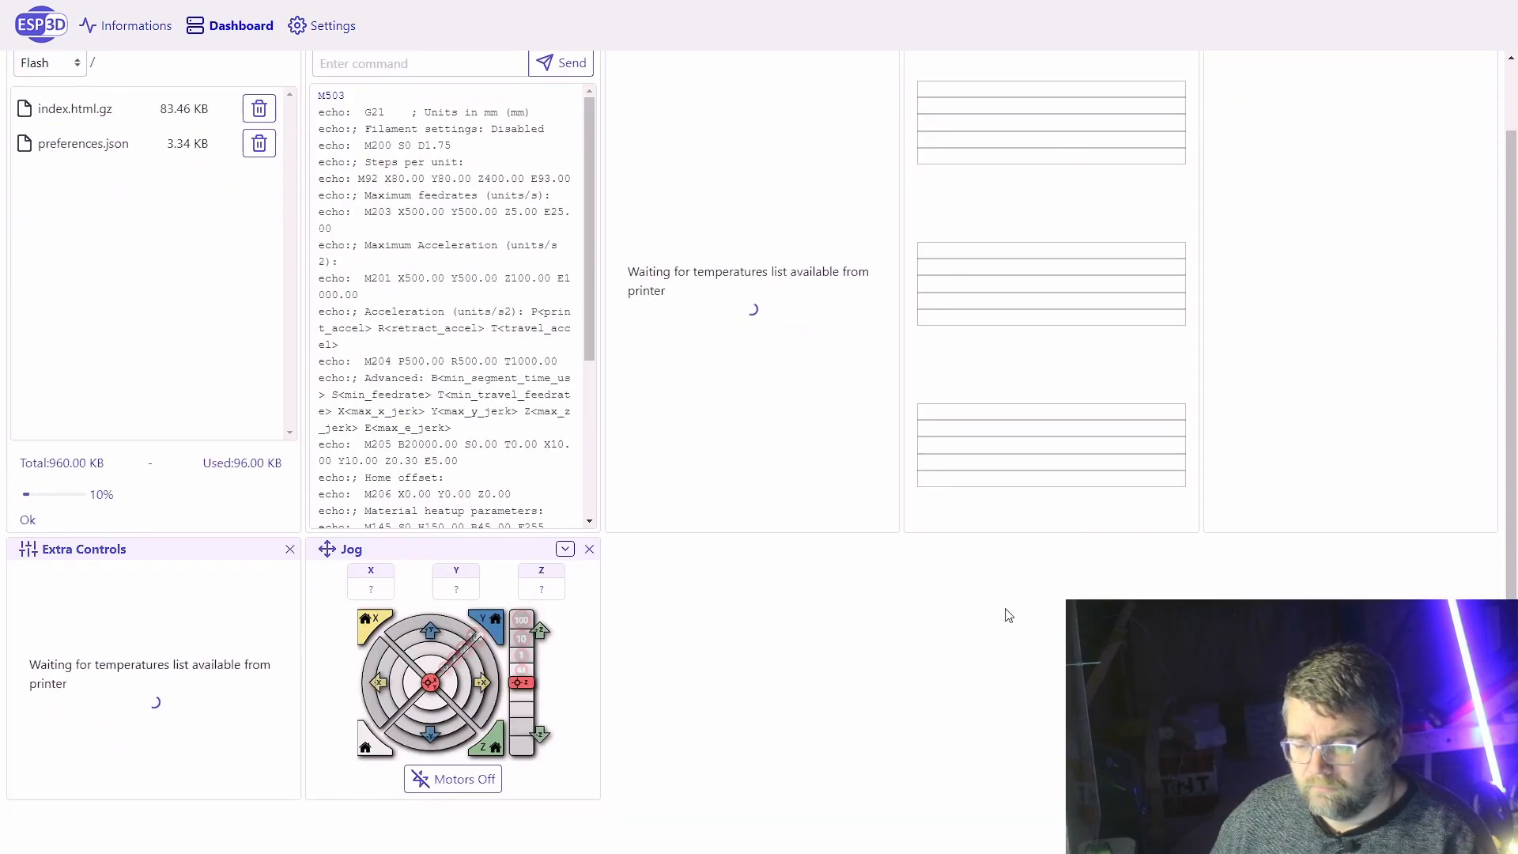
- Reopen the Interface settings showing panel ordering and polling options
scroll("up", 3)
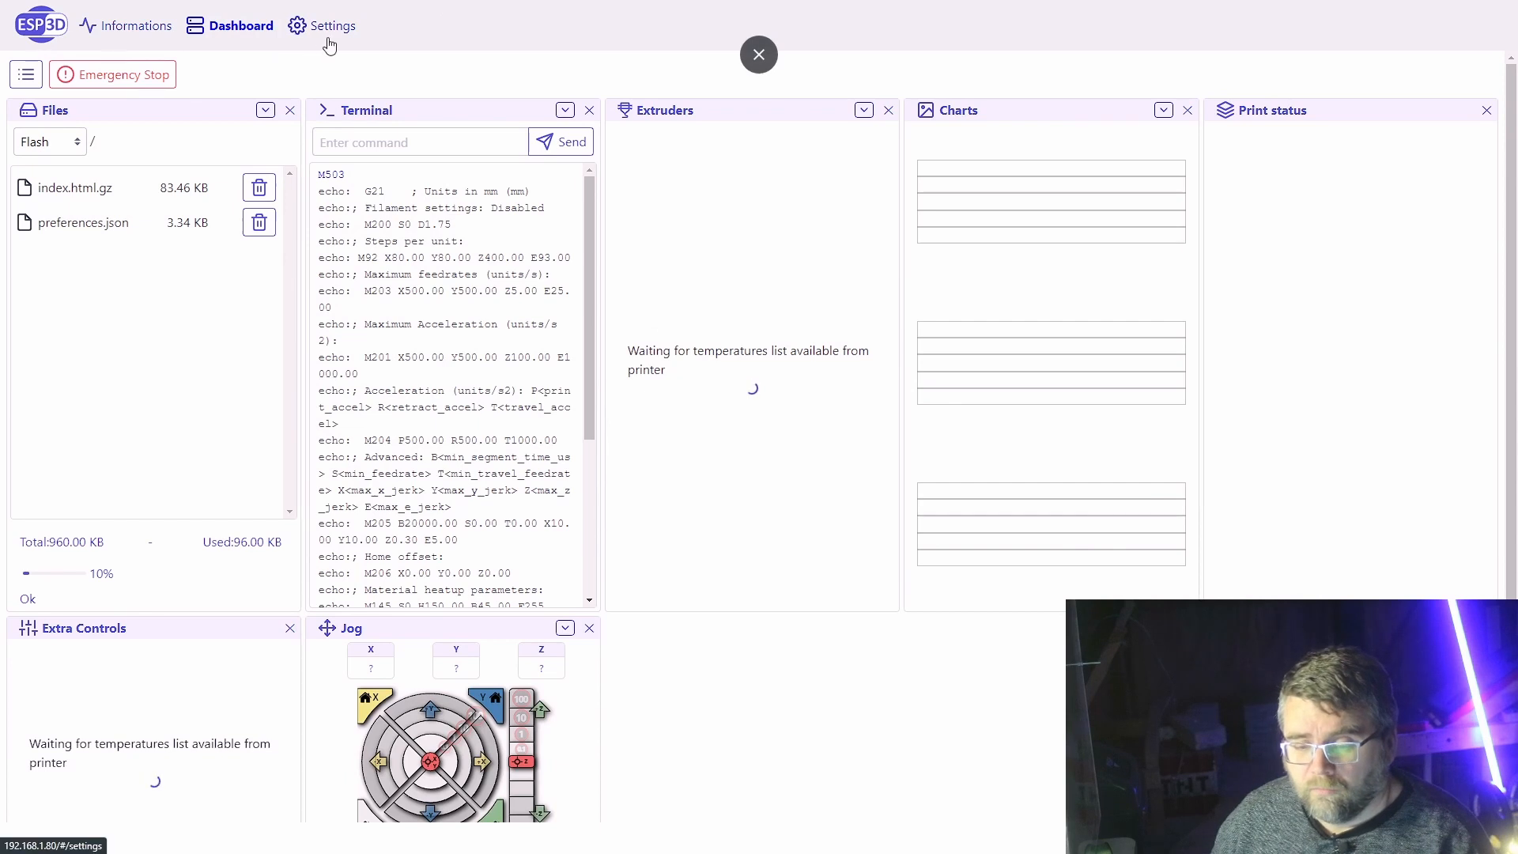
left_click(332, 25)
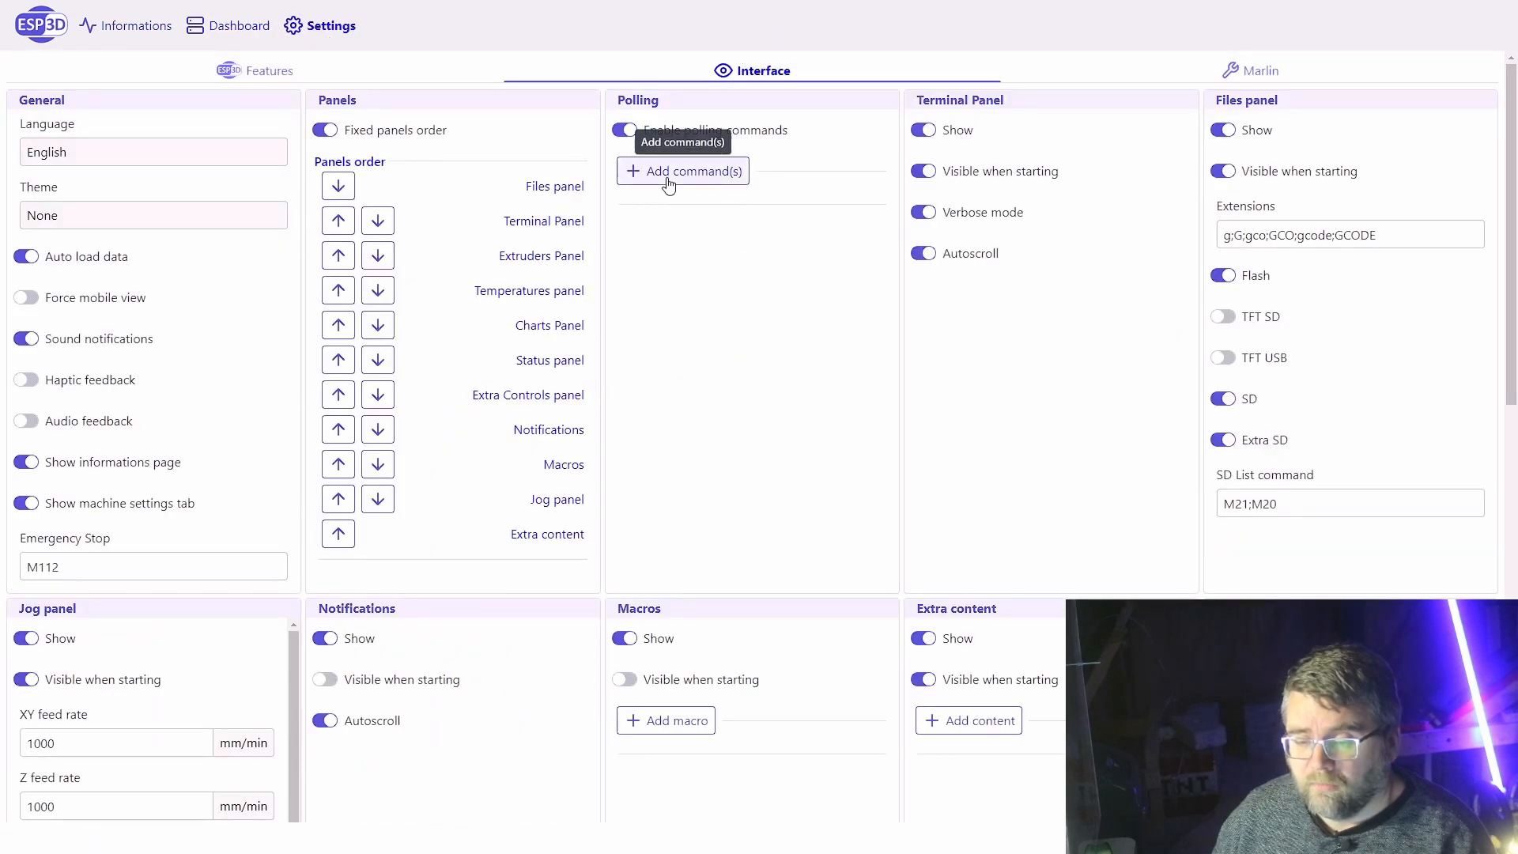
- Add a polling command 'Status' sending M27;M27 C; M31 every 10000 ms
left_click(683, 171)
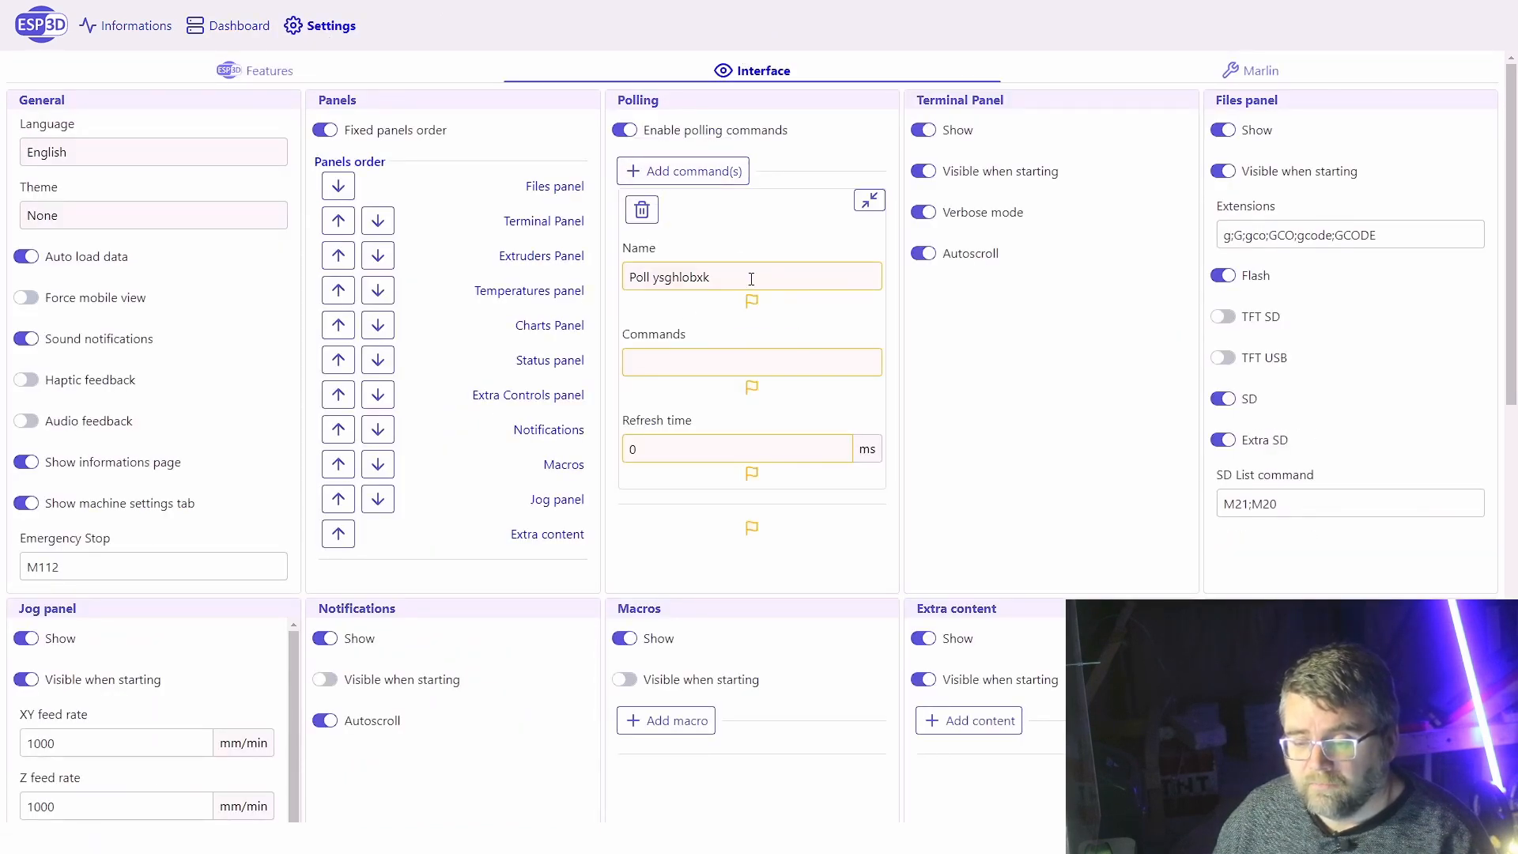
triple_click(751, 275)
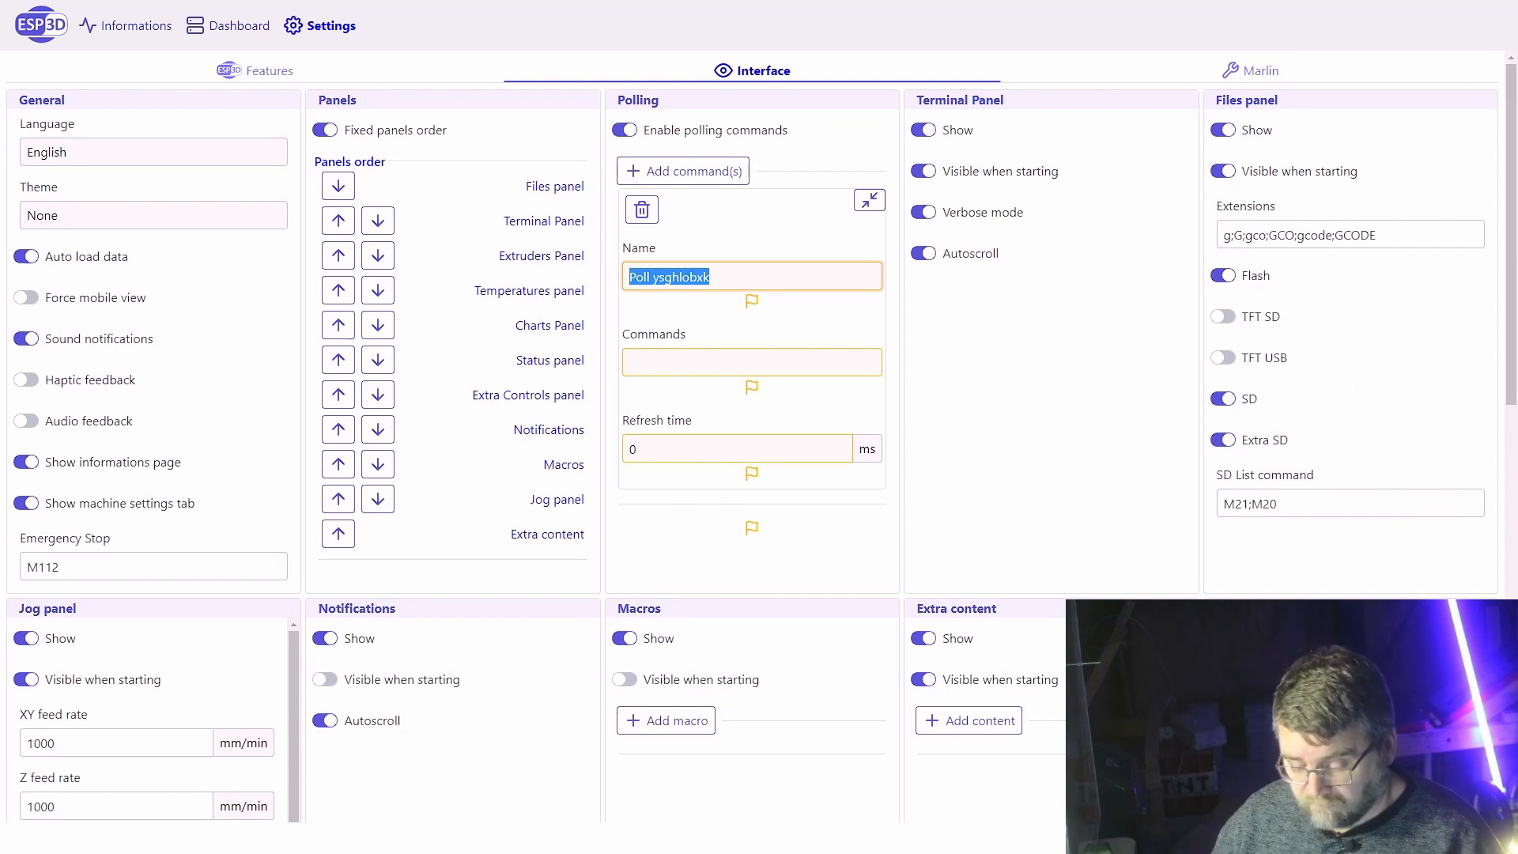
type("Status")
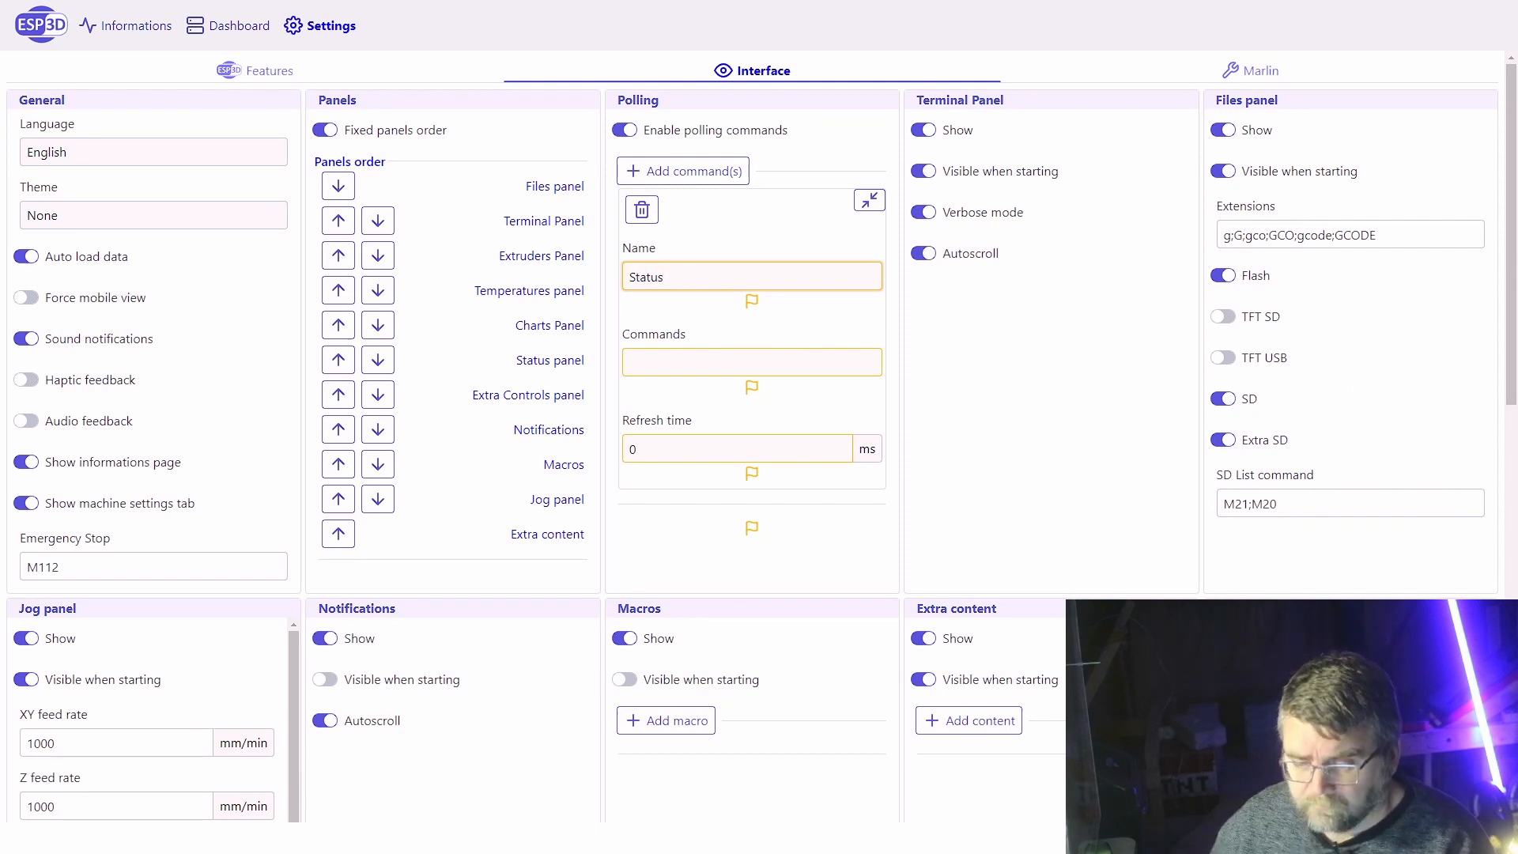
left_click(751, 361)
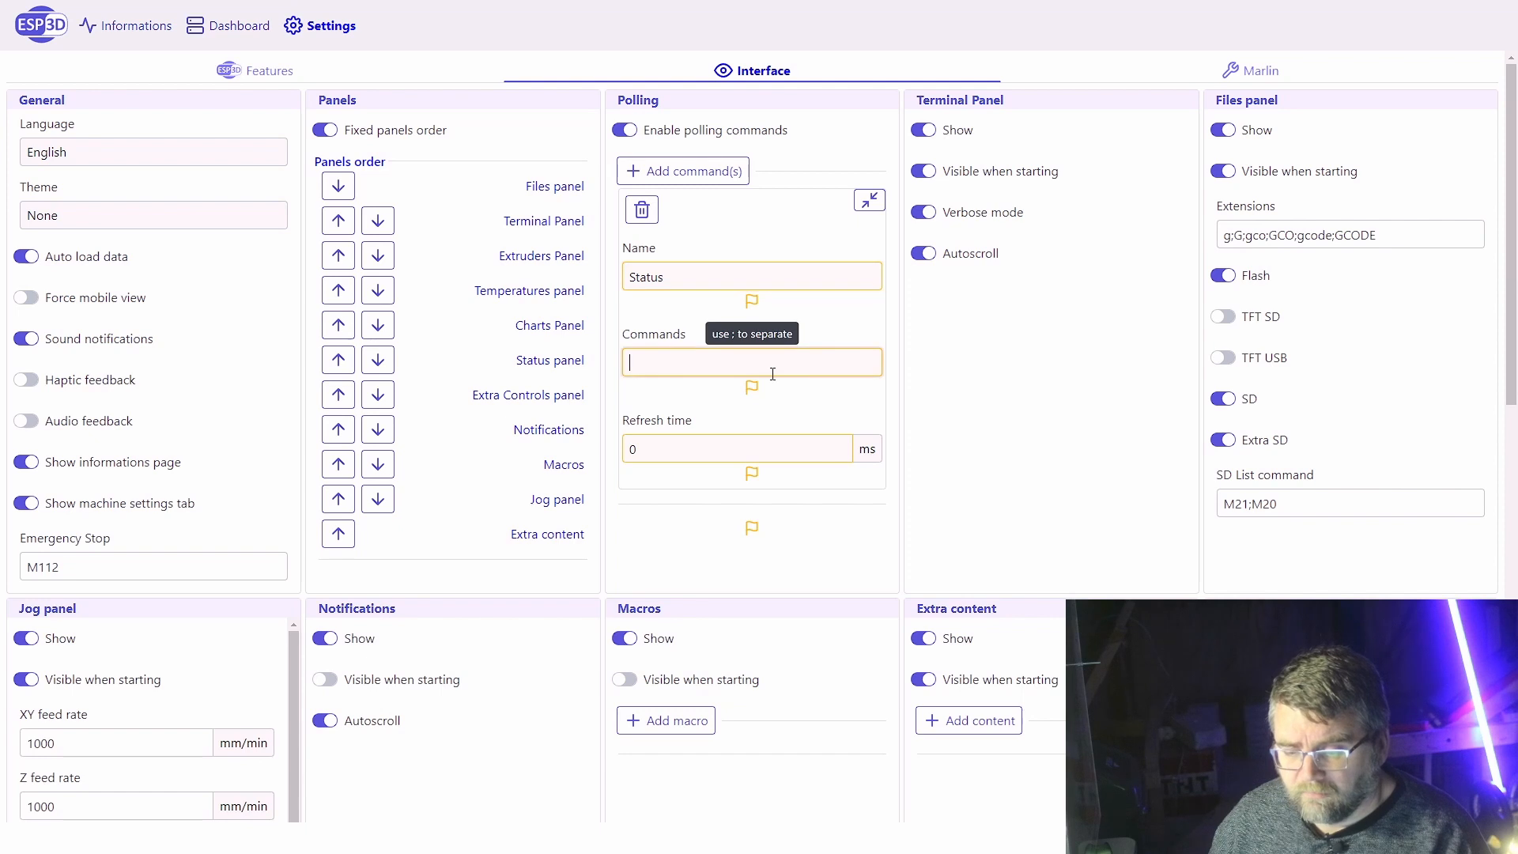
mouse_move(849, 248)
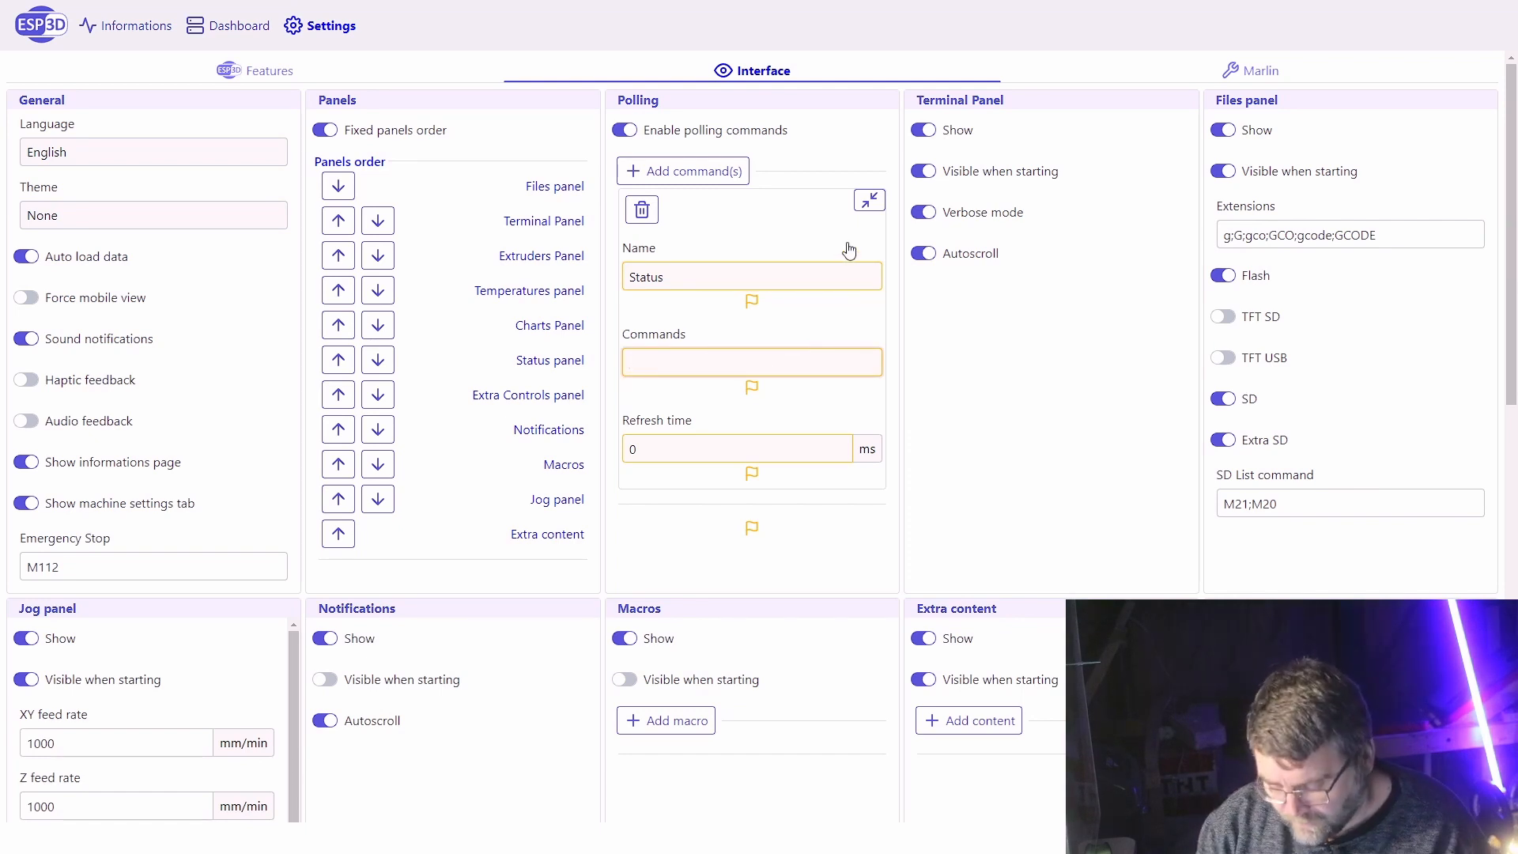
type("M27;M@")
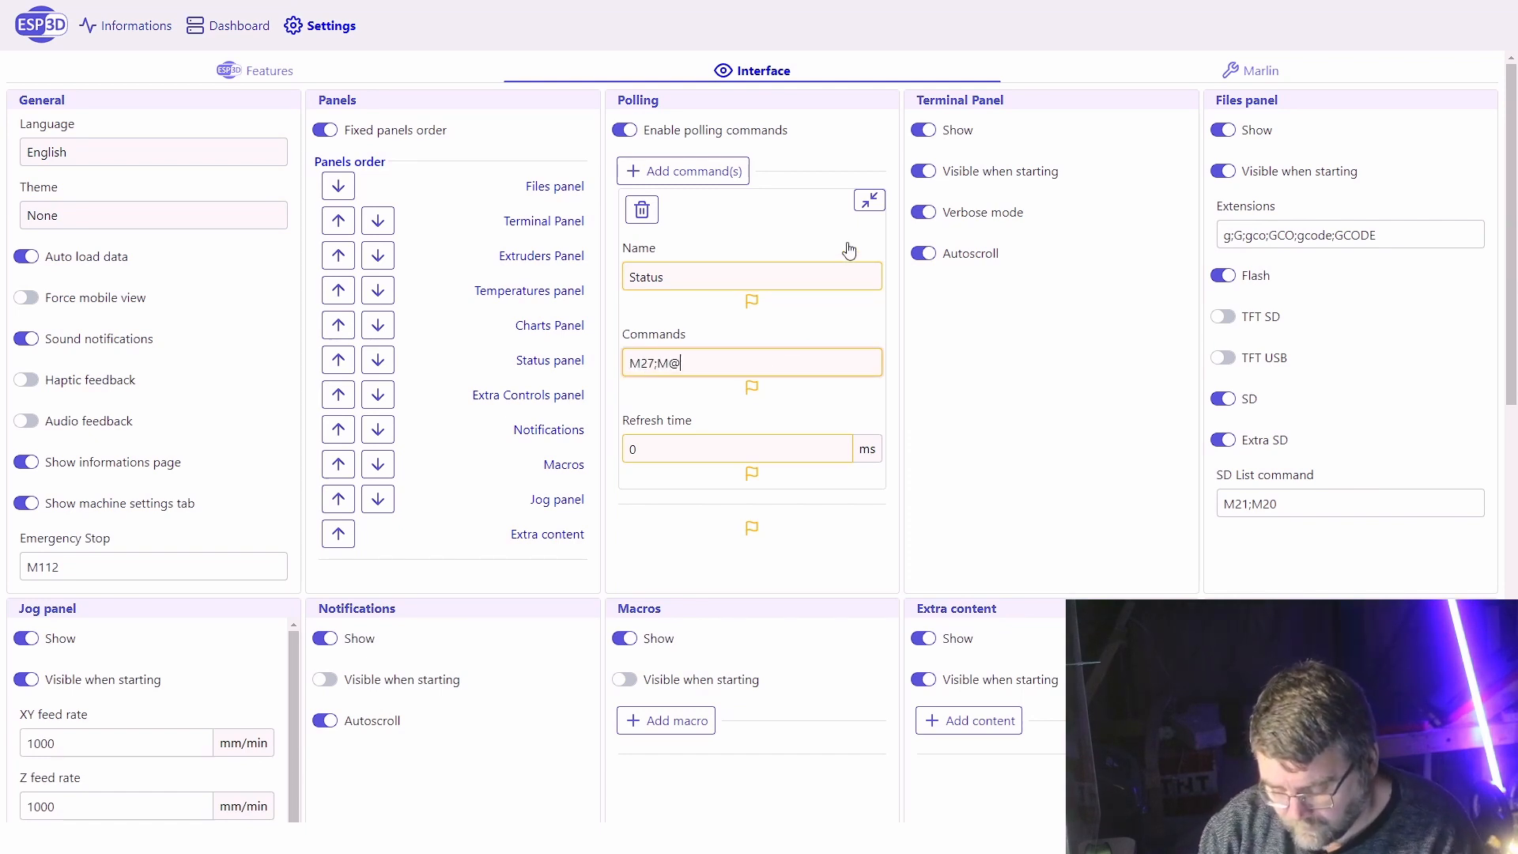
type("M27 C;")
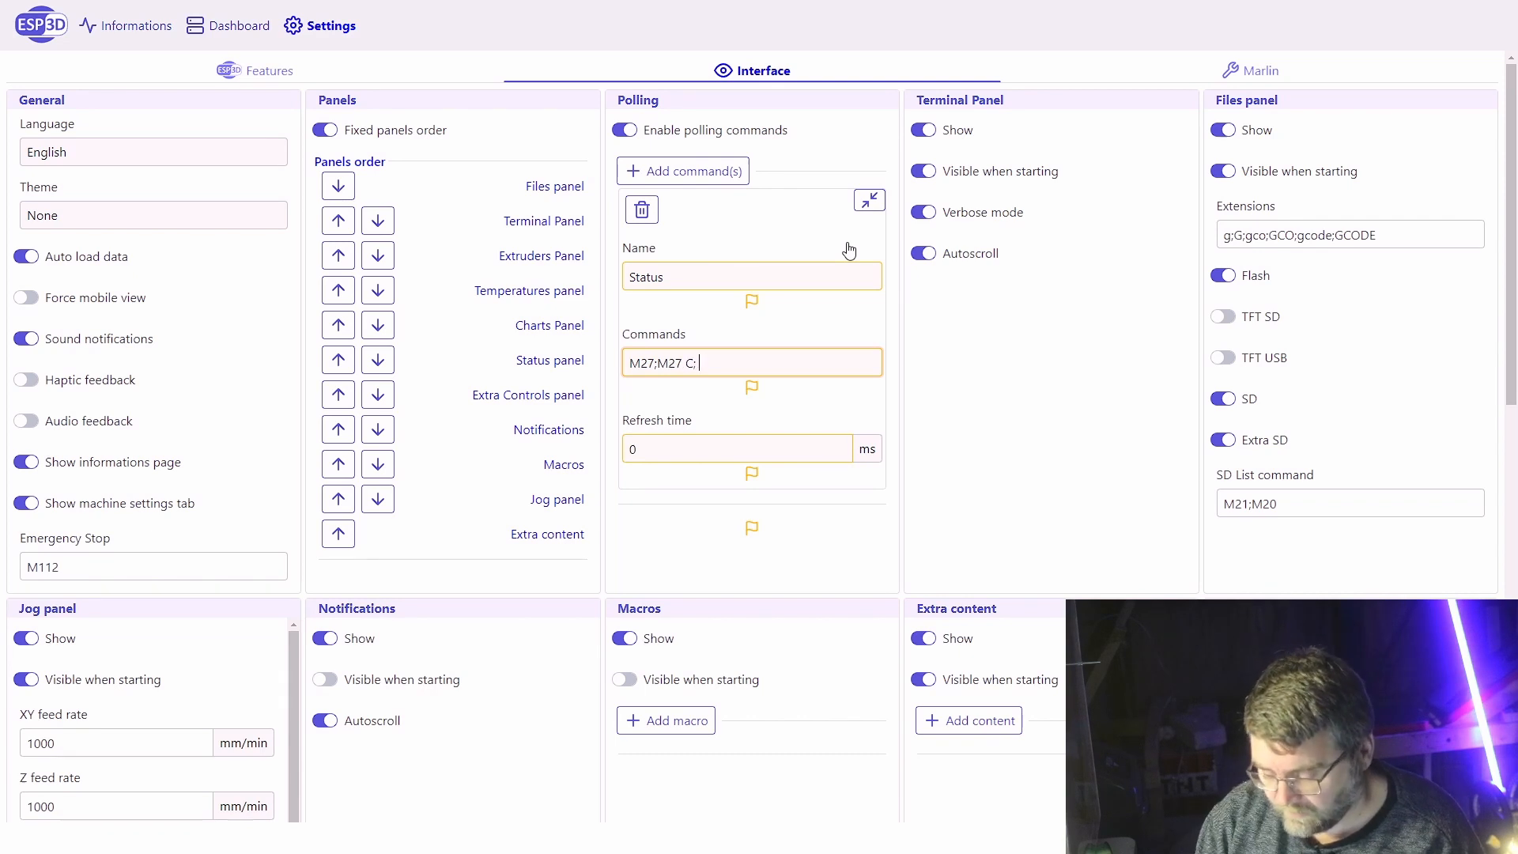
type("M31")
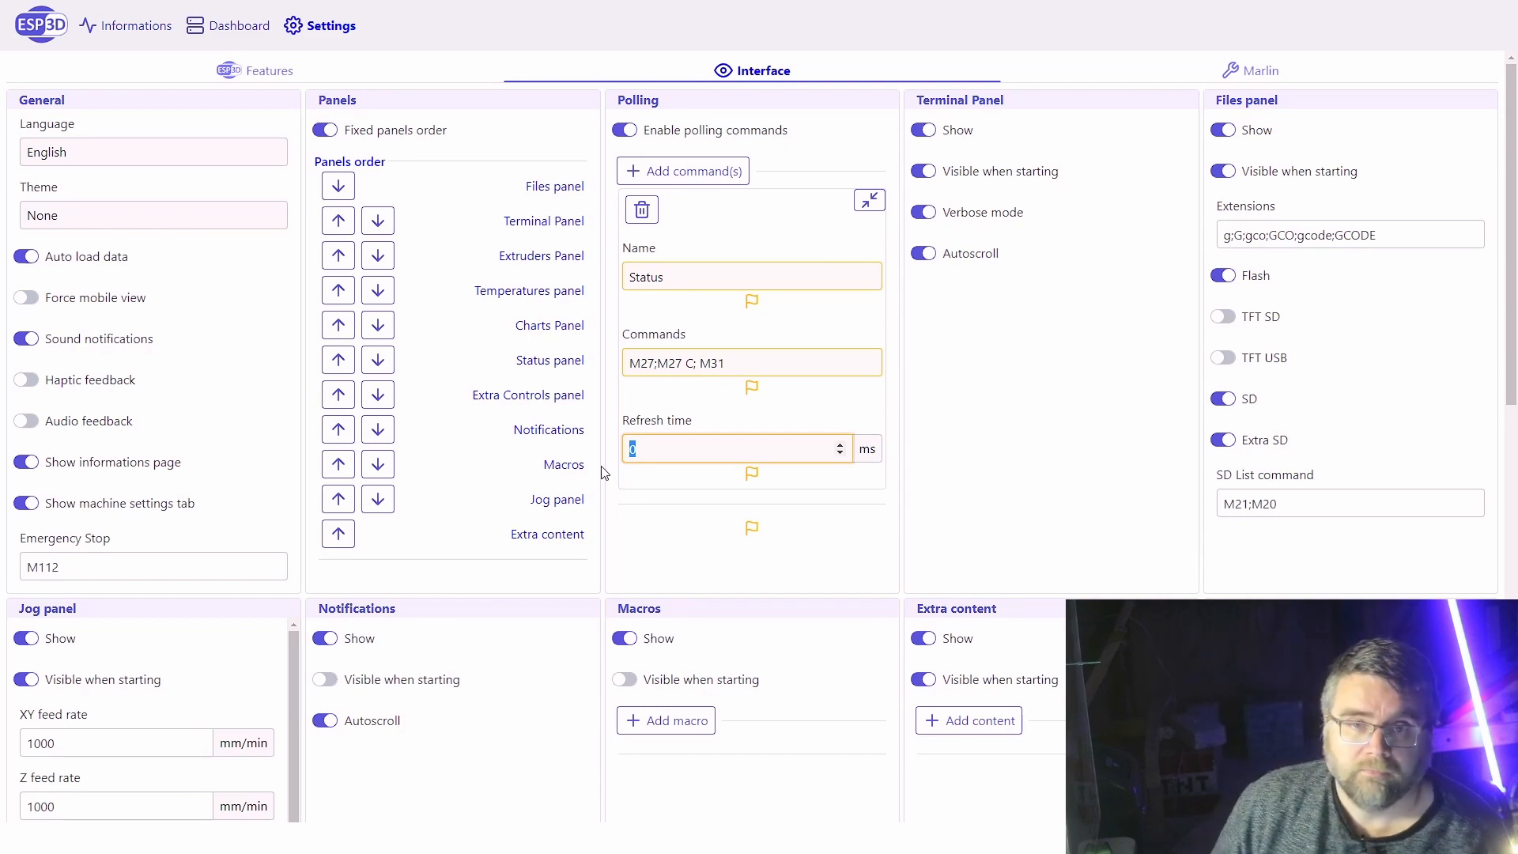
type("10000")
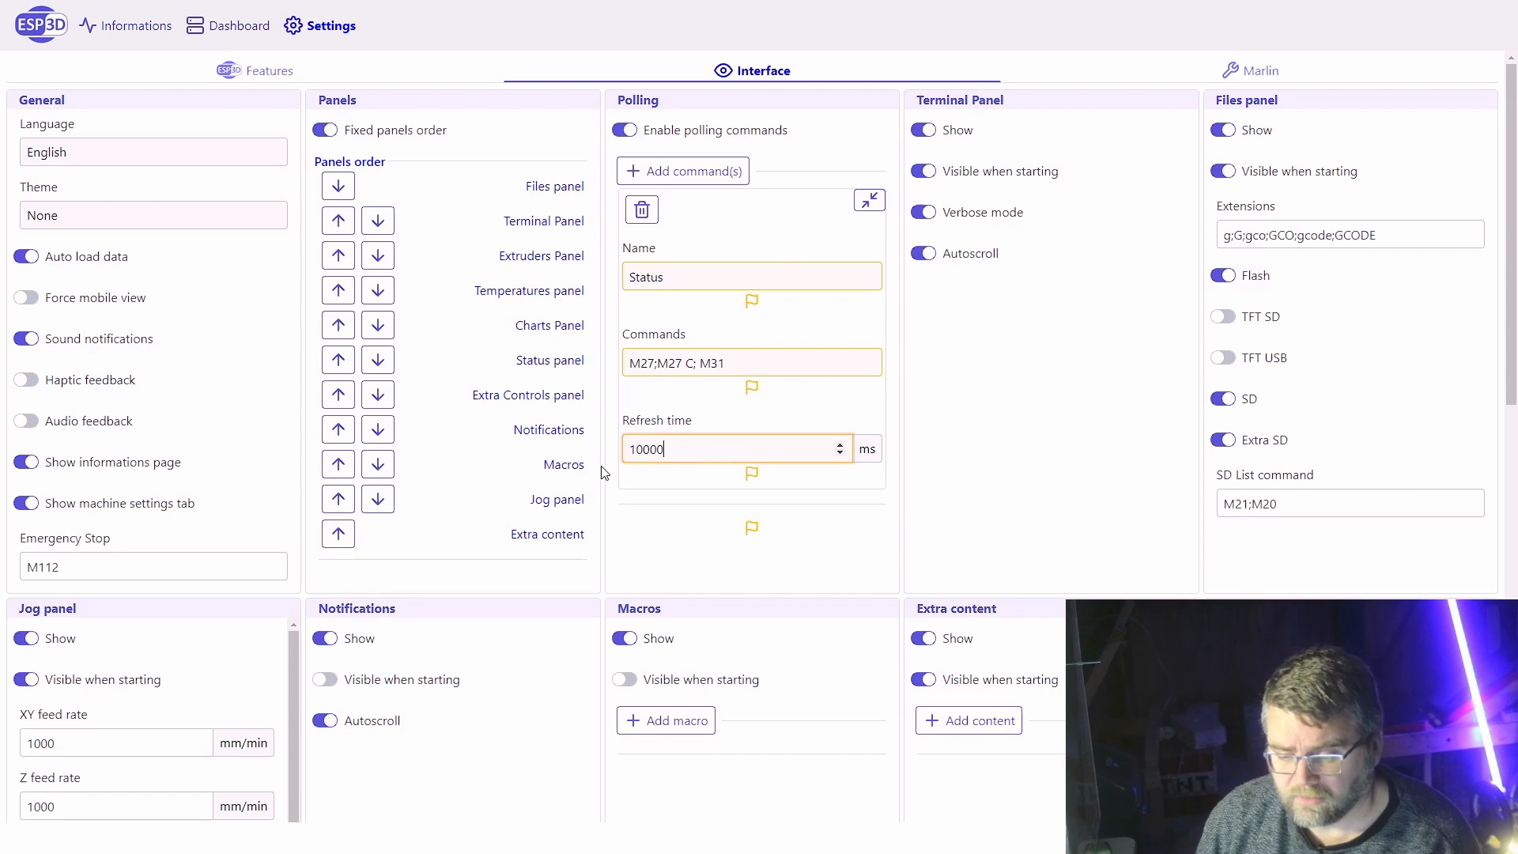
mouse_move(884, 394)
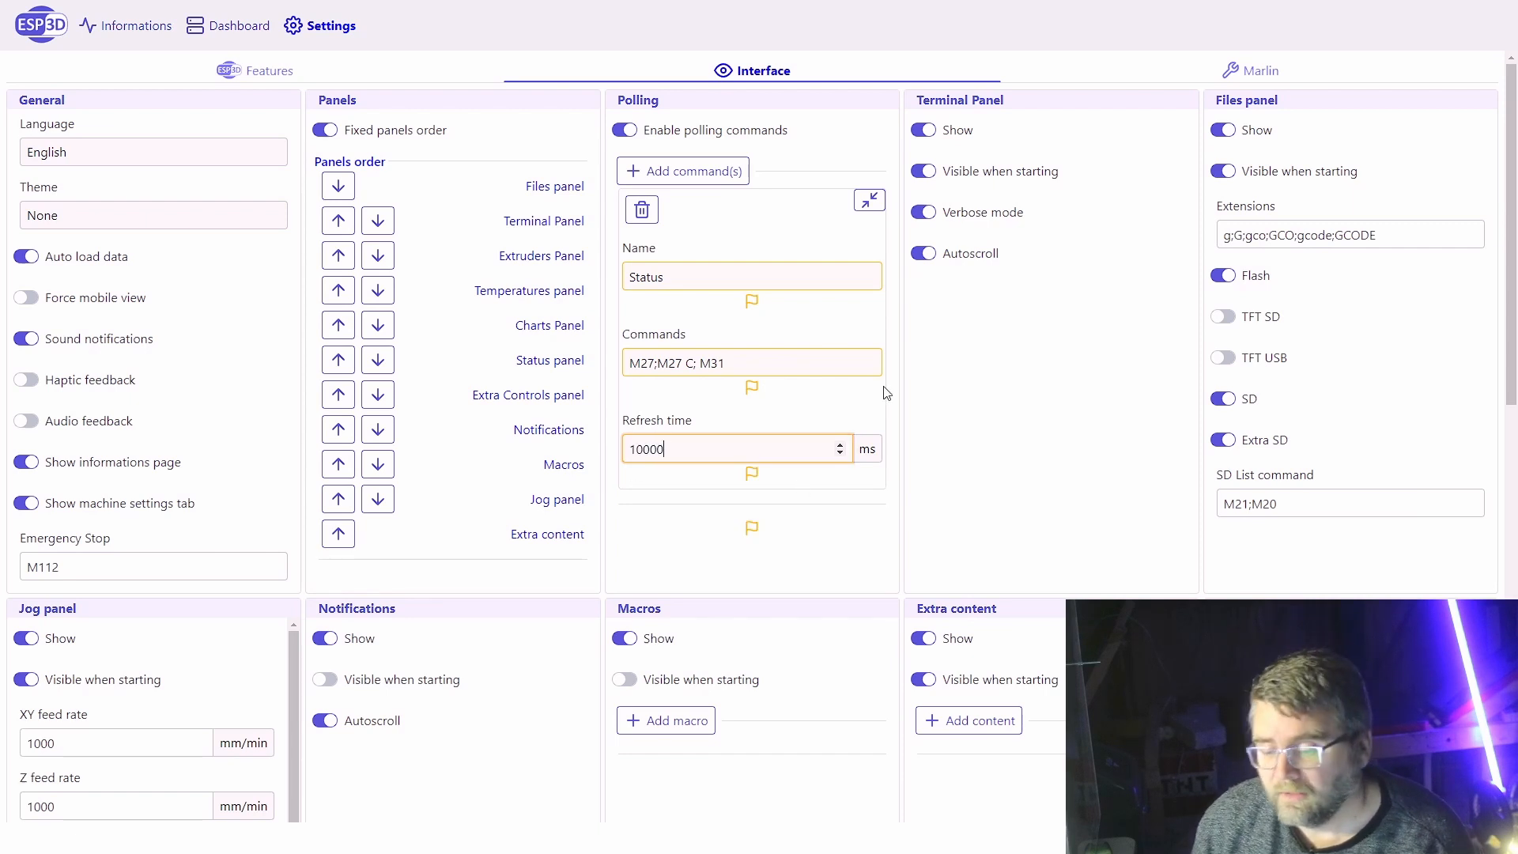
scroll("down", 3)
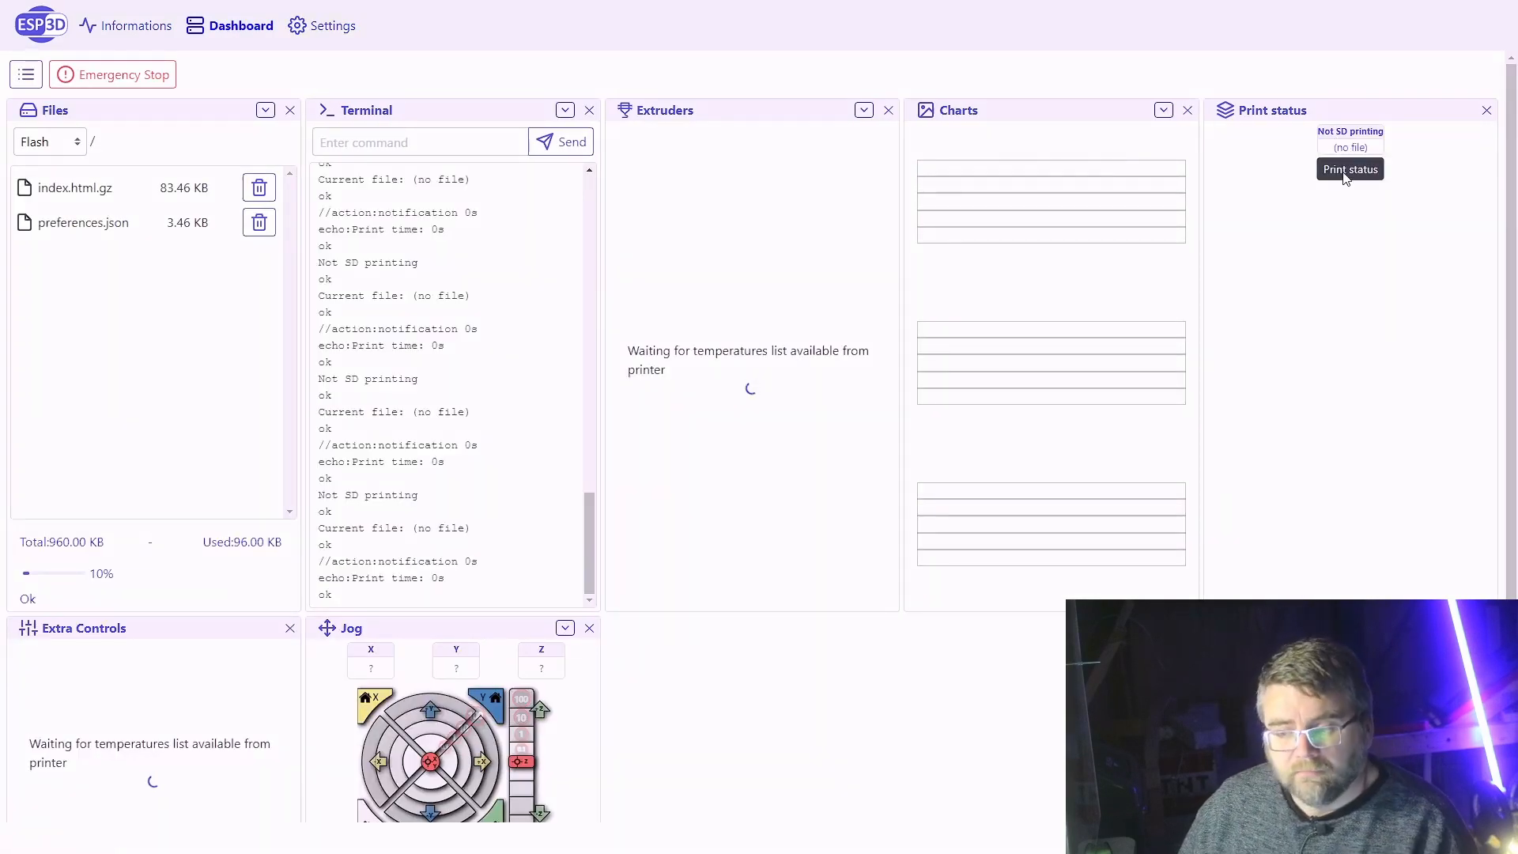
mouse_move(1322, 206)
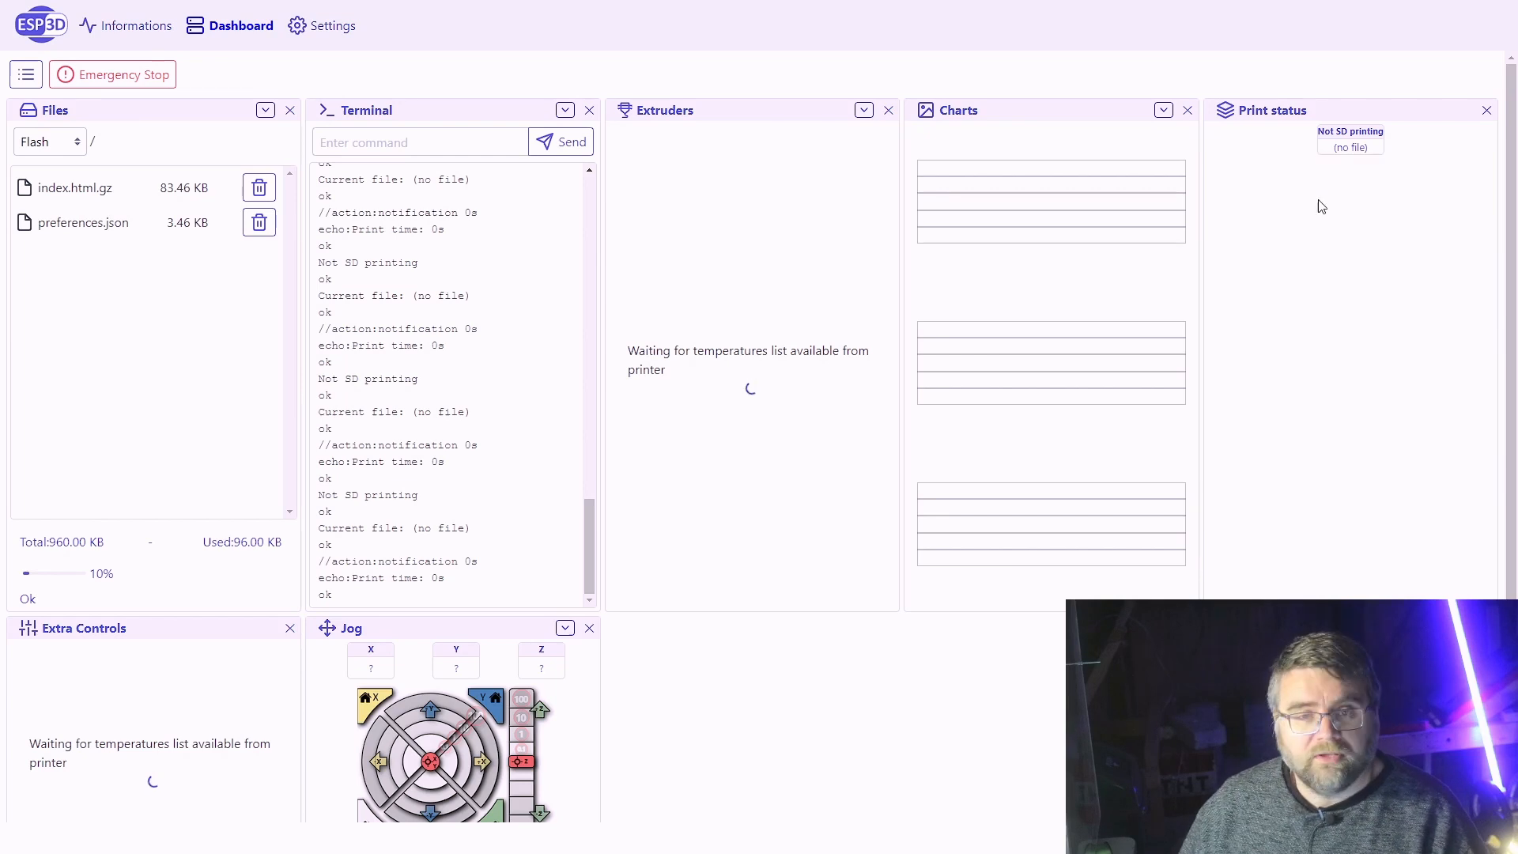
mouse_move(153, 255)
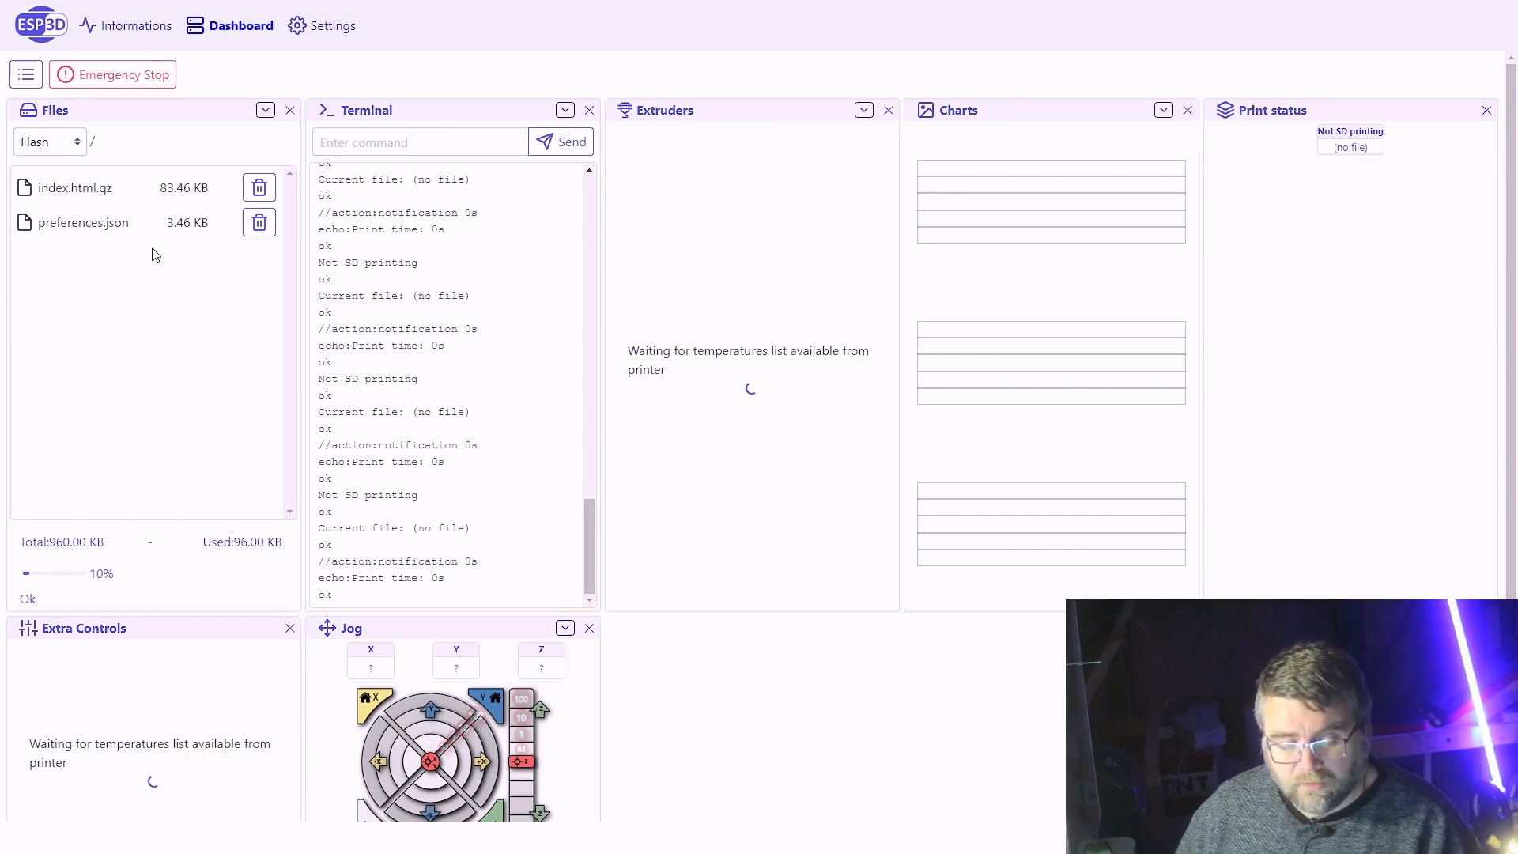
mouse_move(74, 188)
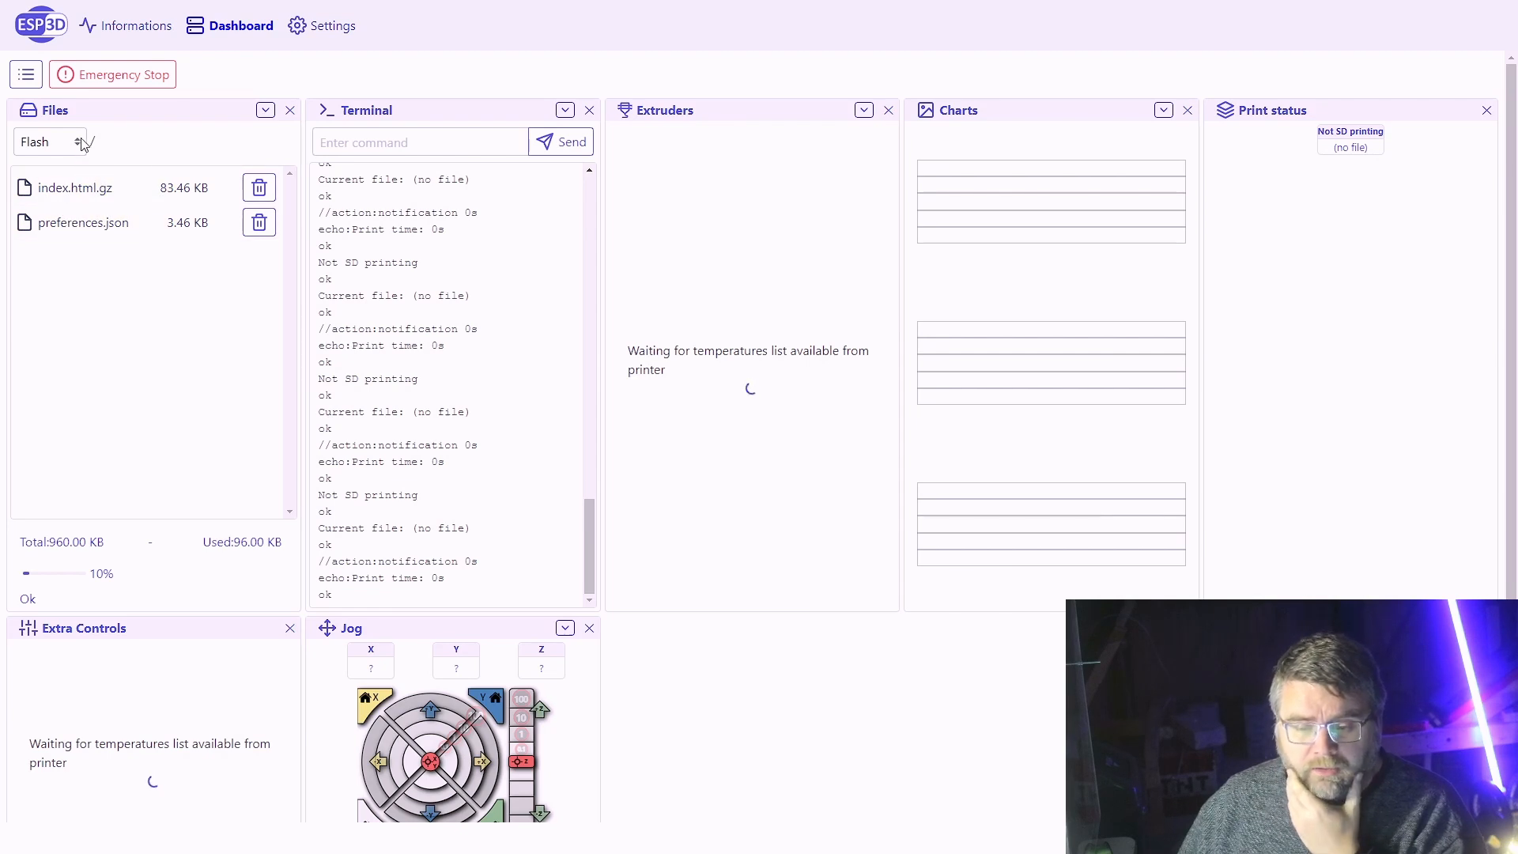
- Reopen Settings, where the Status polling command now shows as a saved entry
left_click(330, 25)
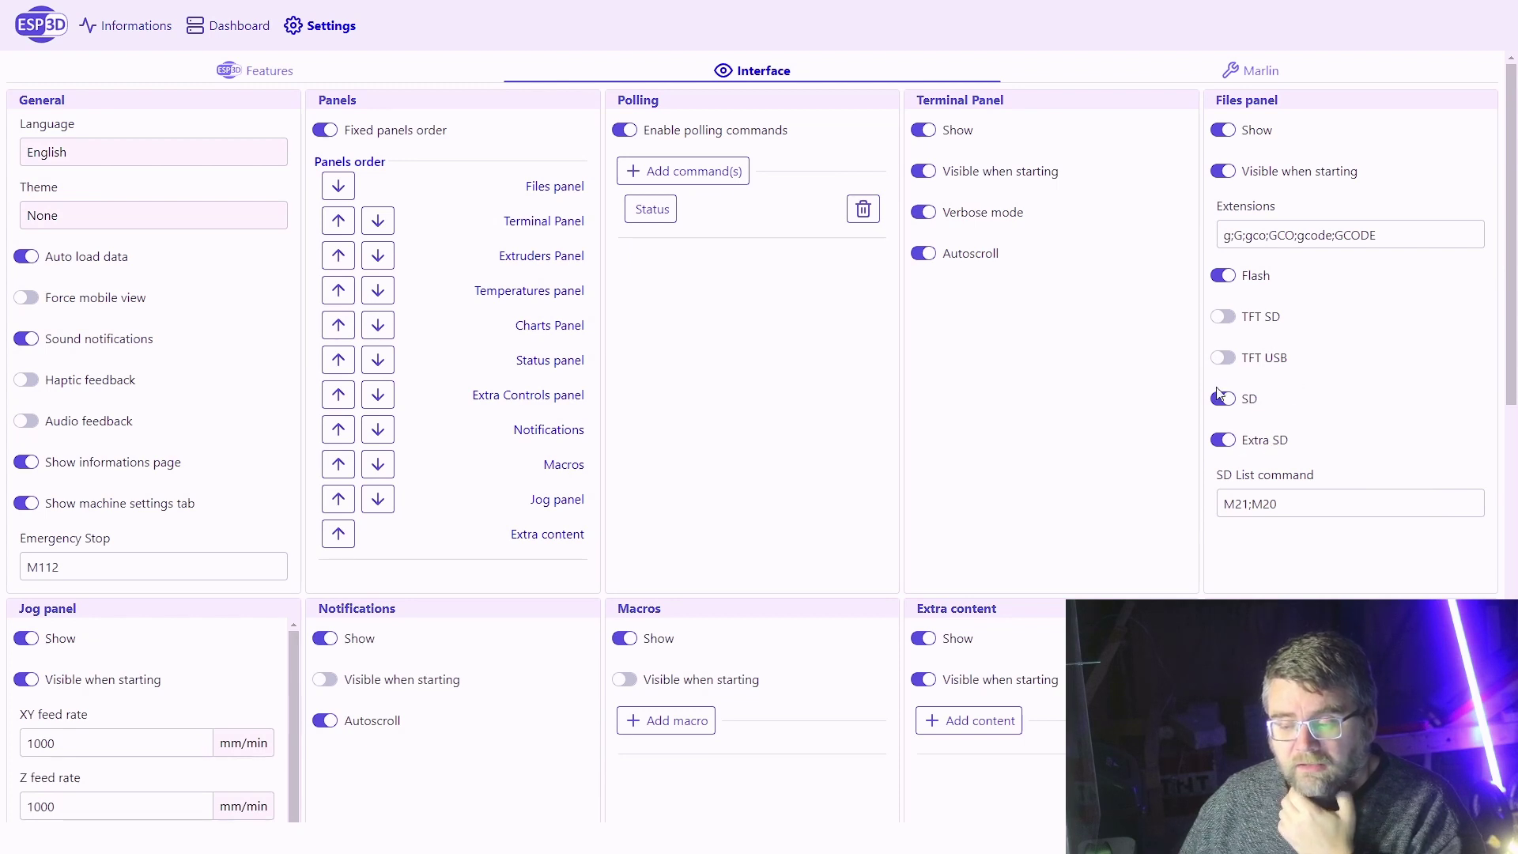
- Keep SD storage enabled for the Files panel and return to the dashboard
left_click(1223, 399)
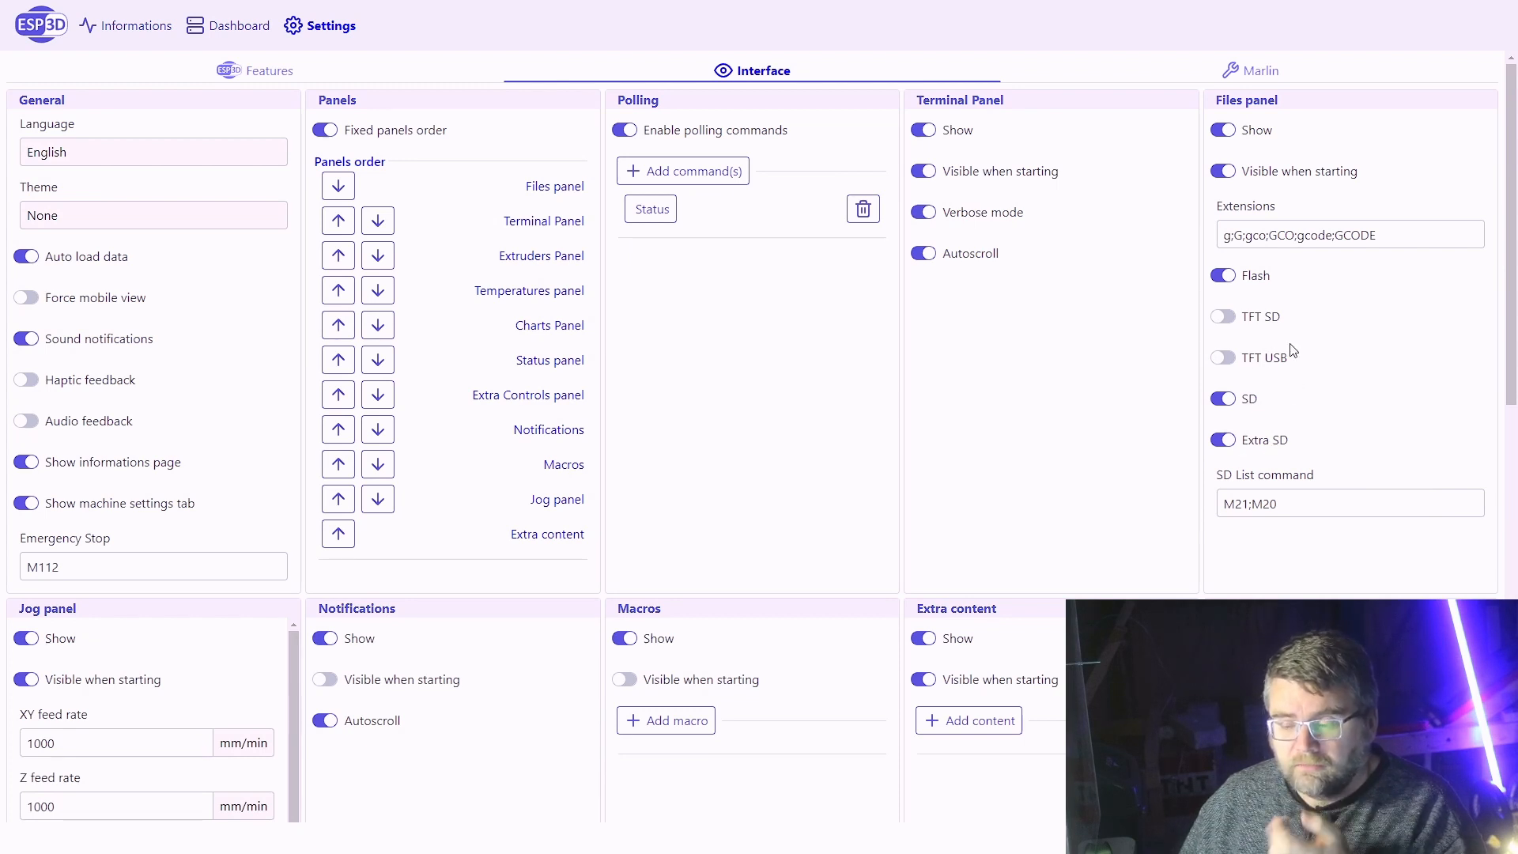
mouse_move(1230, 368)
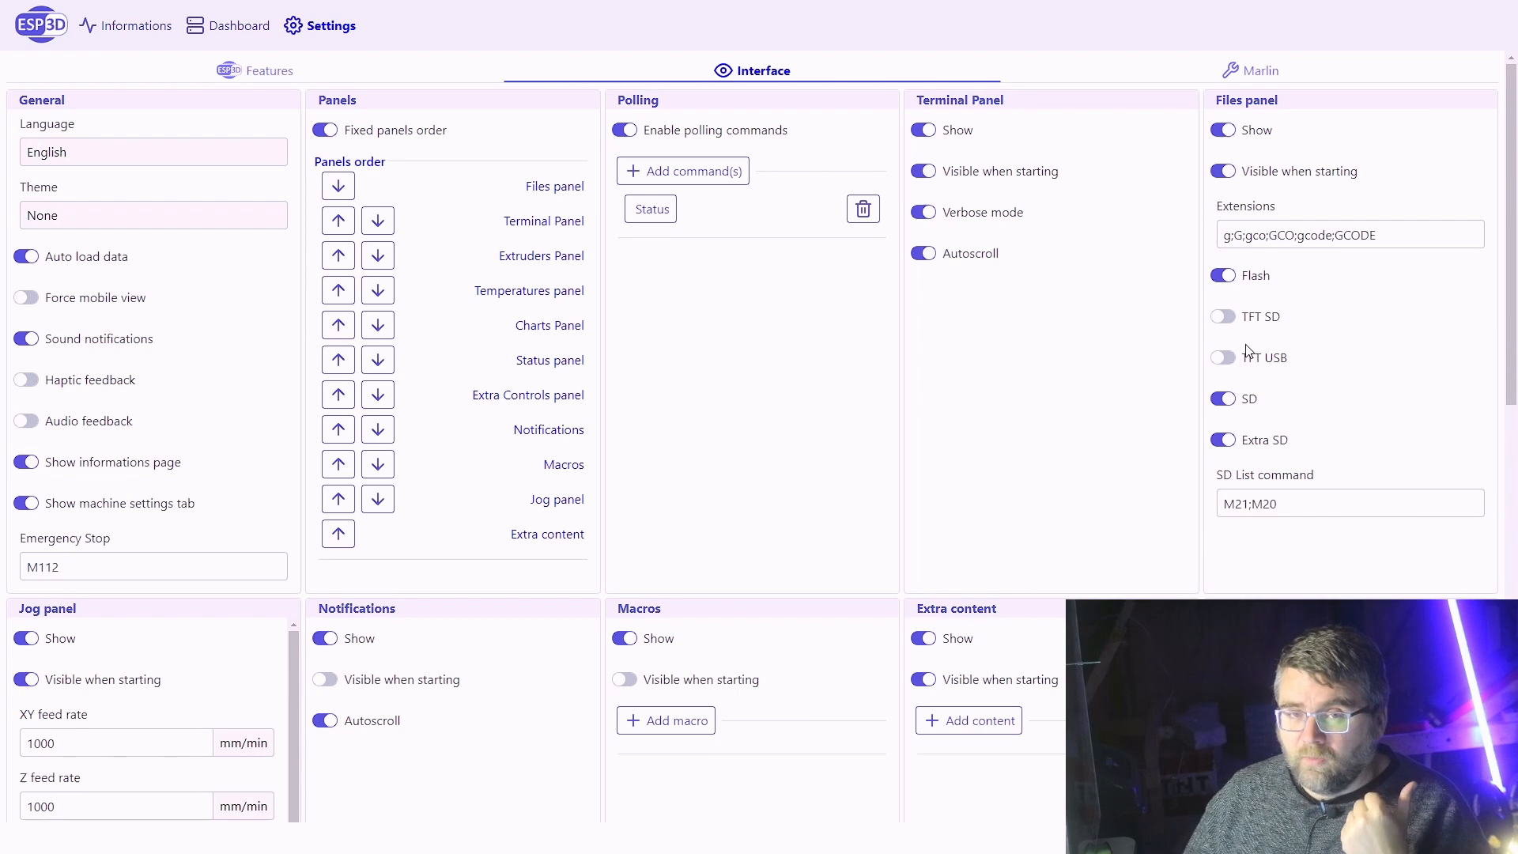
mouse_move(533, 8)
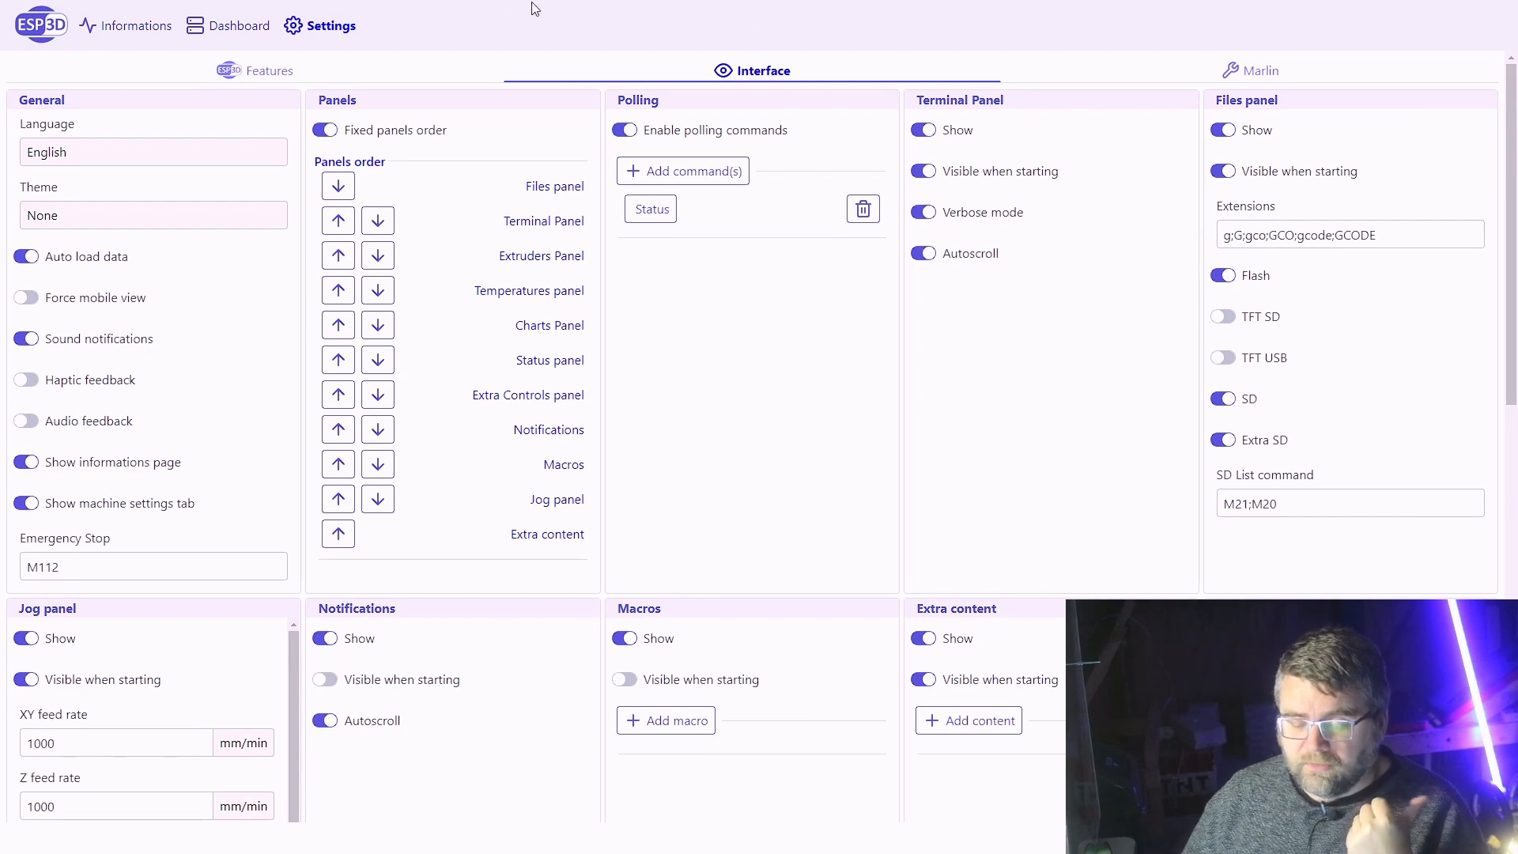
left_click(239, 25)
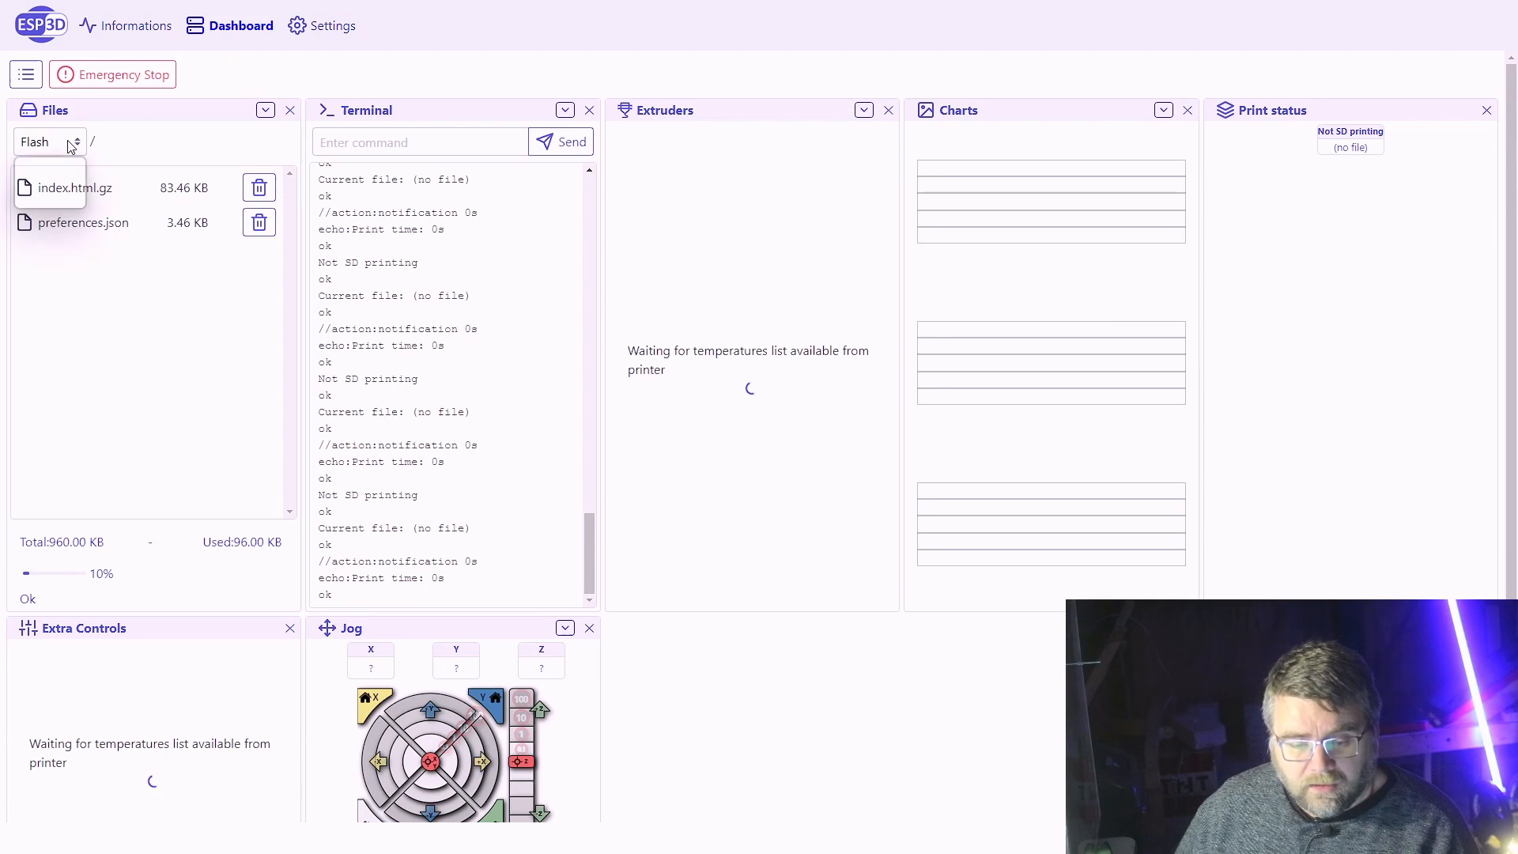
- Try SD storage (no card), then switch the Files panel to Extra SD to list its GCODE files
left_click(49, 141)
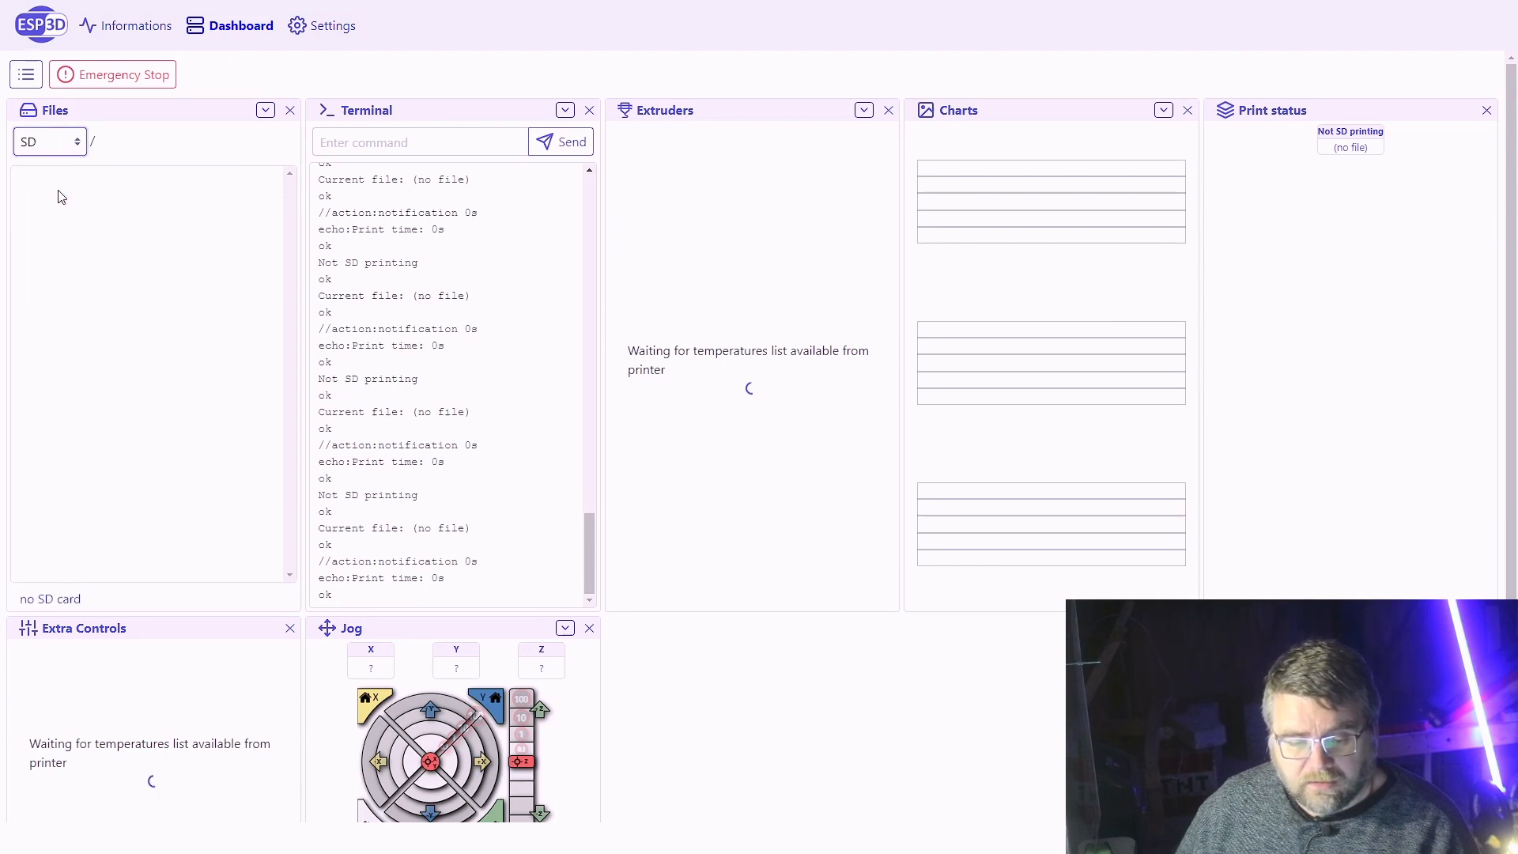
mouse_move(151, 323)
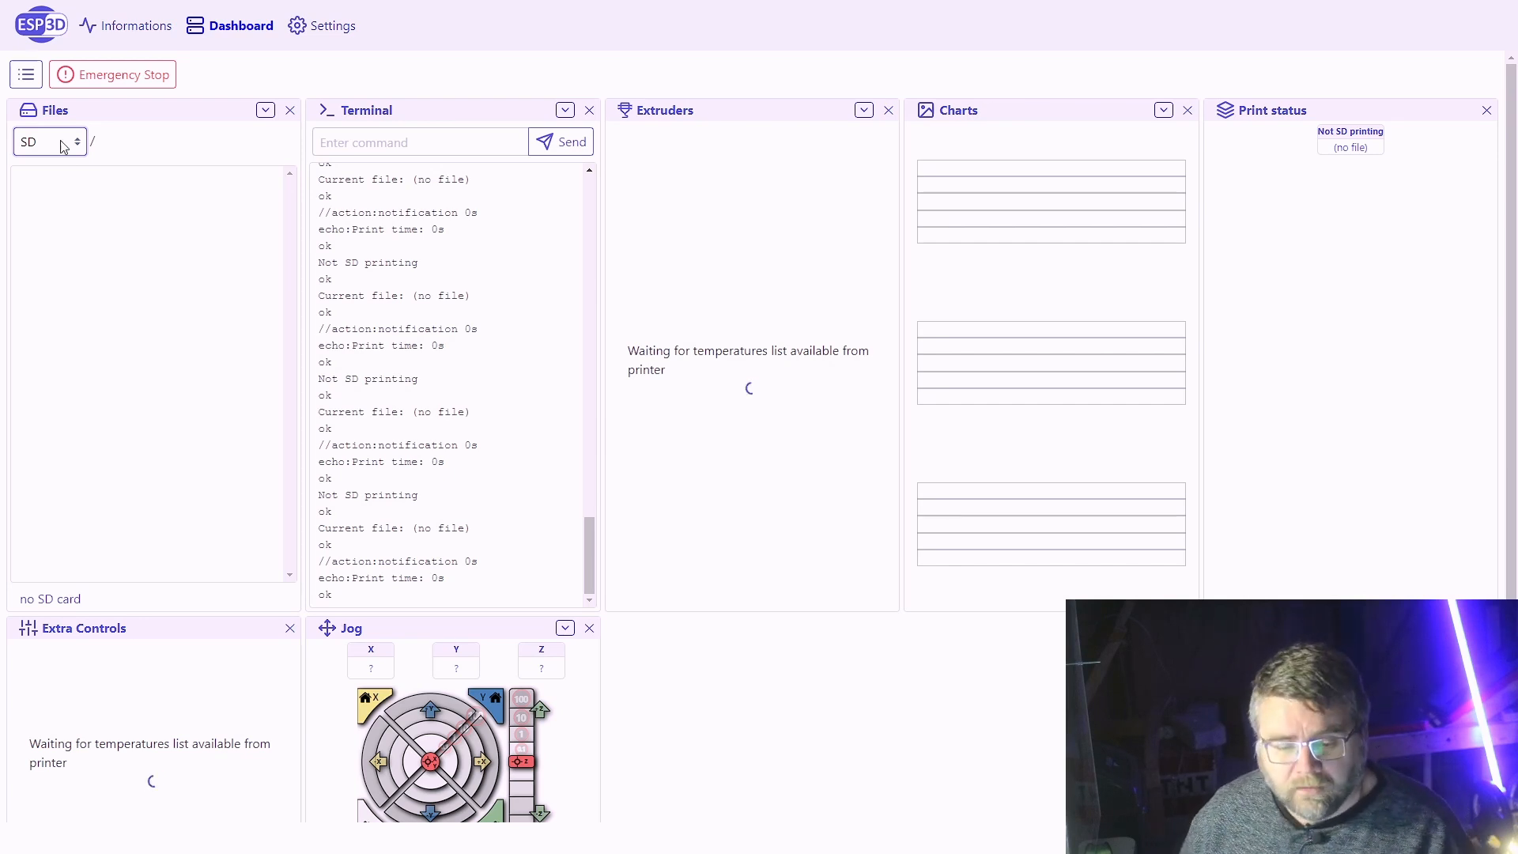
left_click(49, 140)
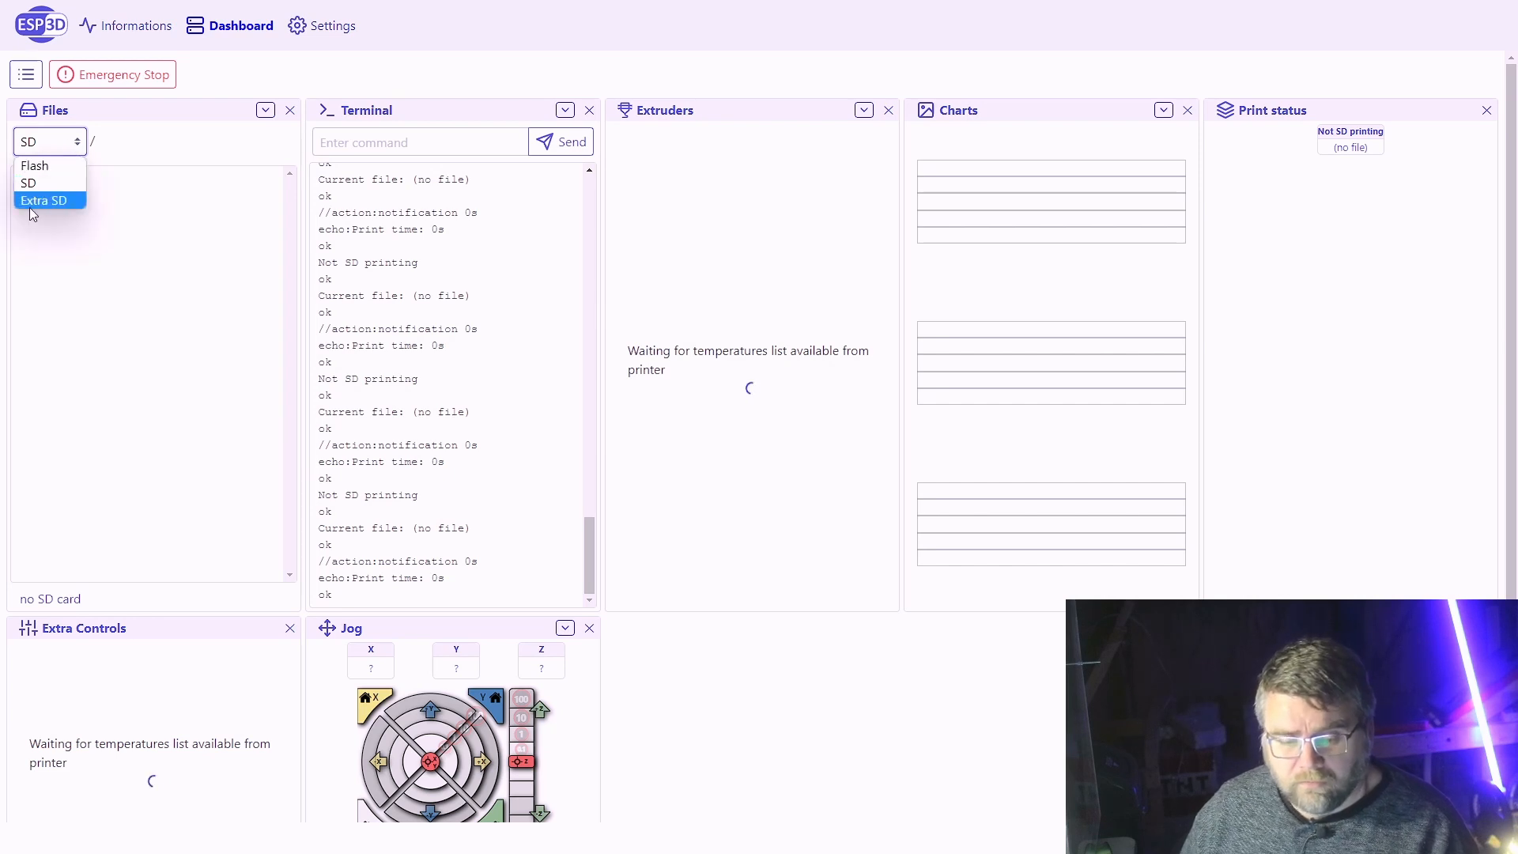
left_click(45, 201)
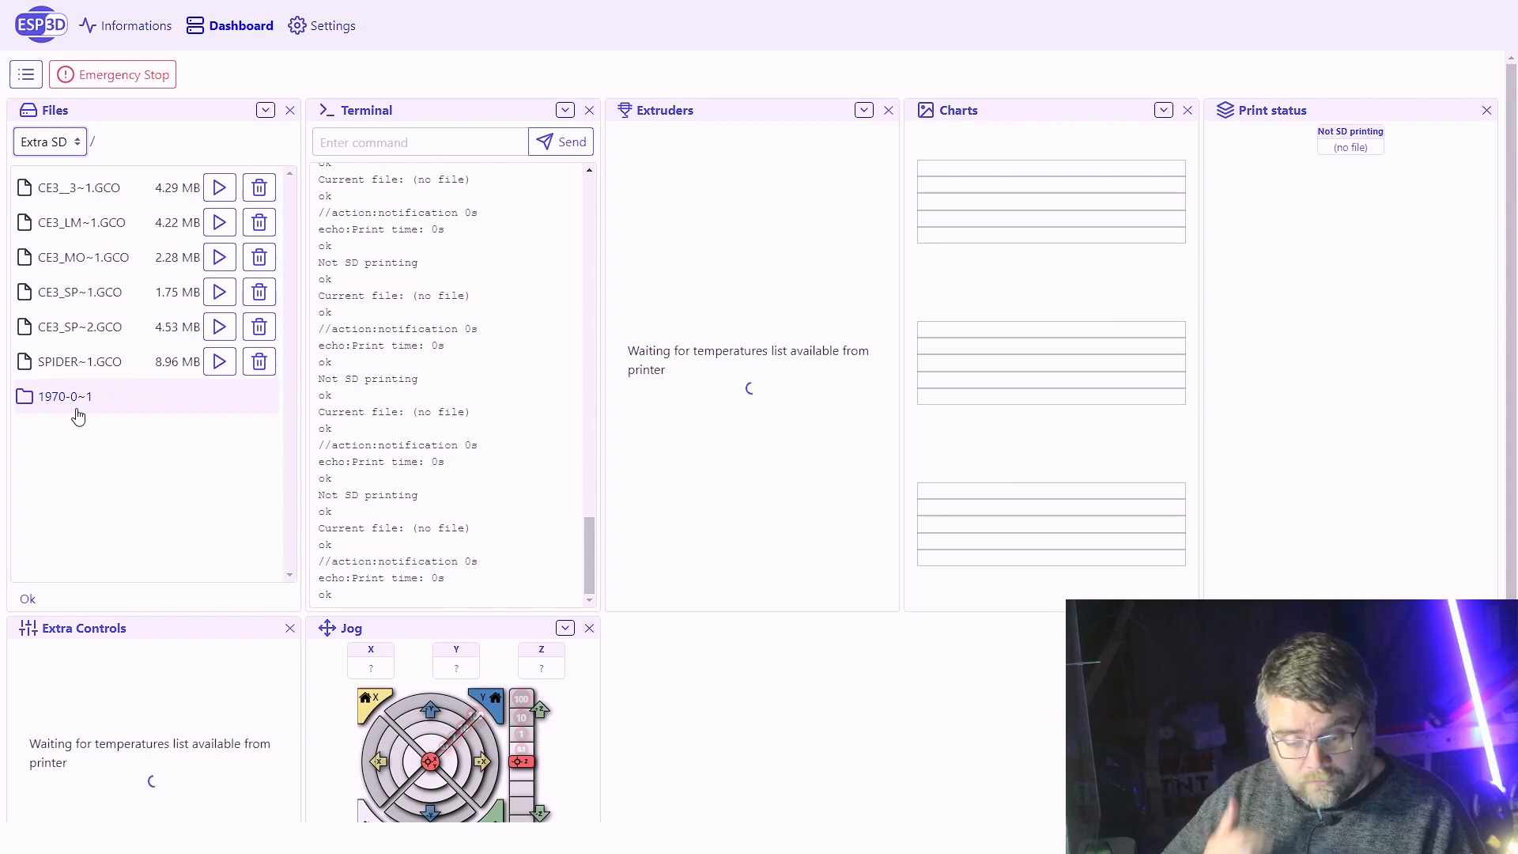
mouse_move(81, 221)
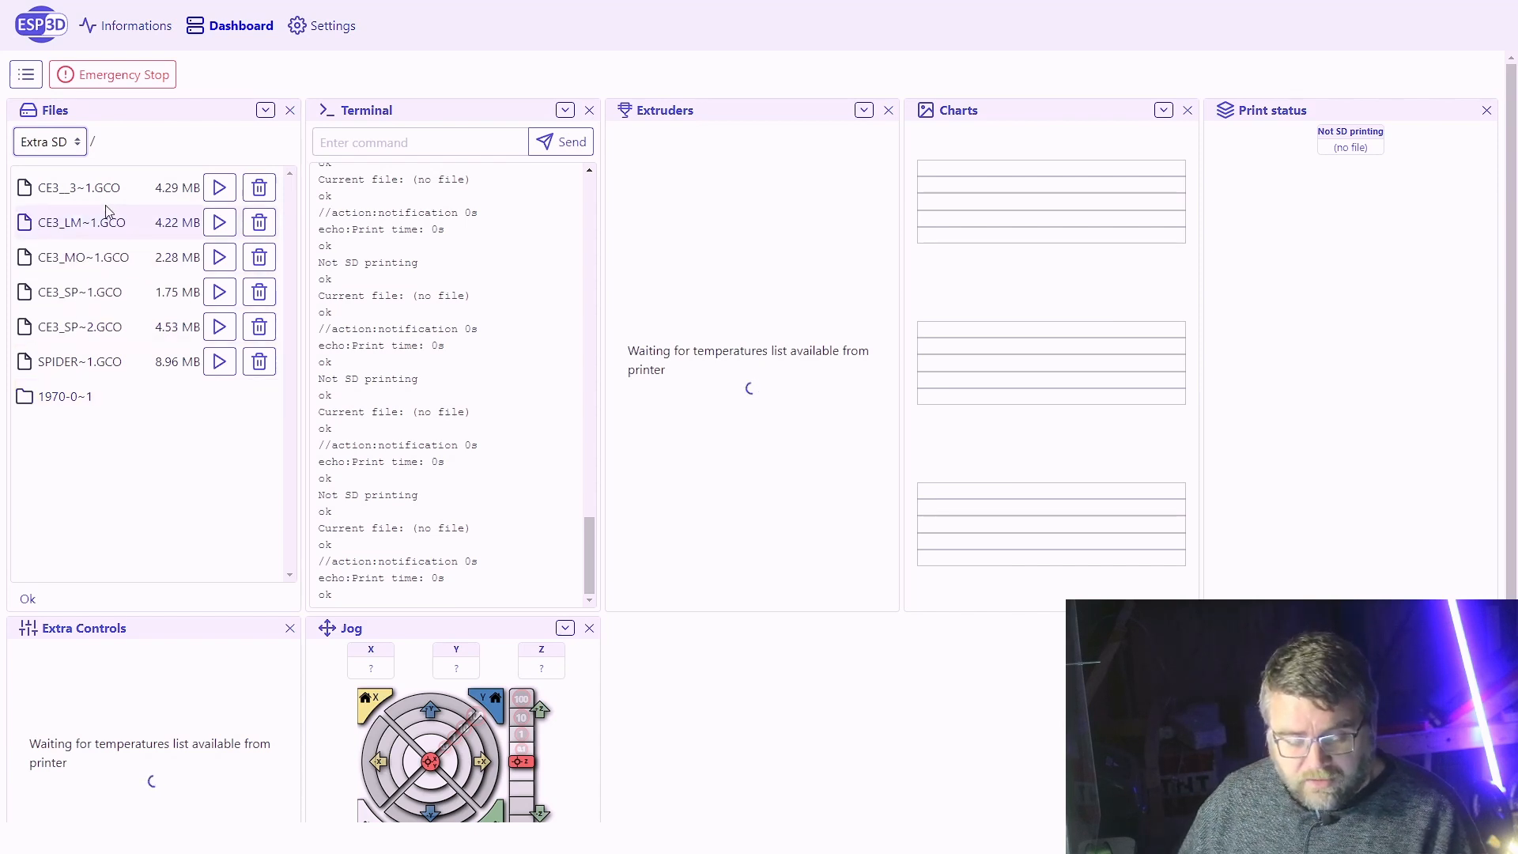
mouse_move(30, 307)
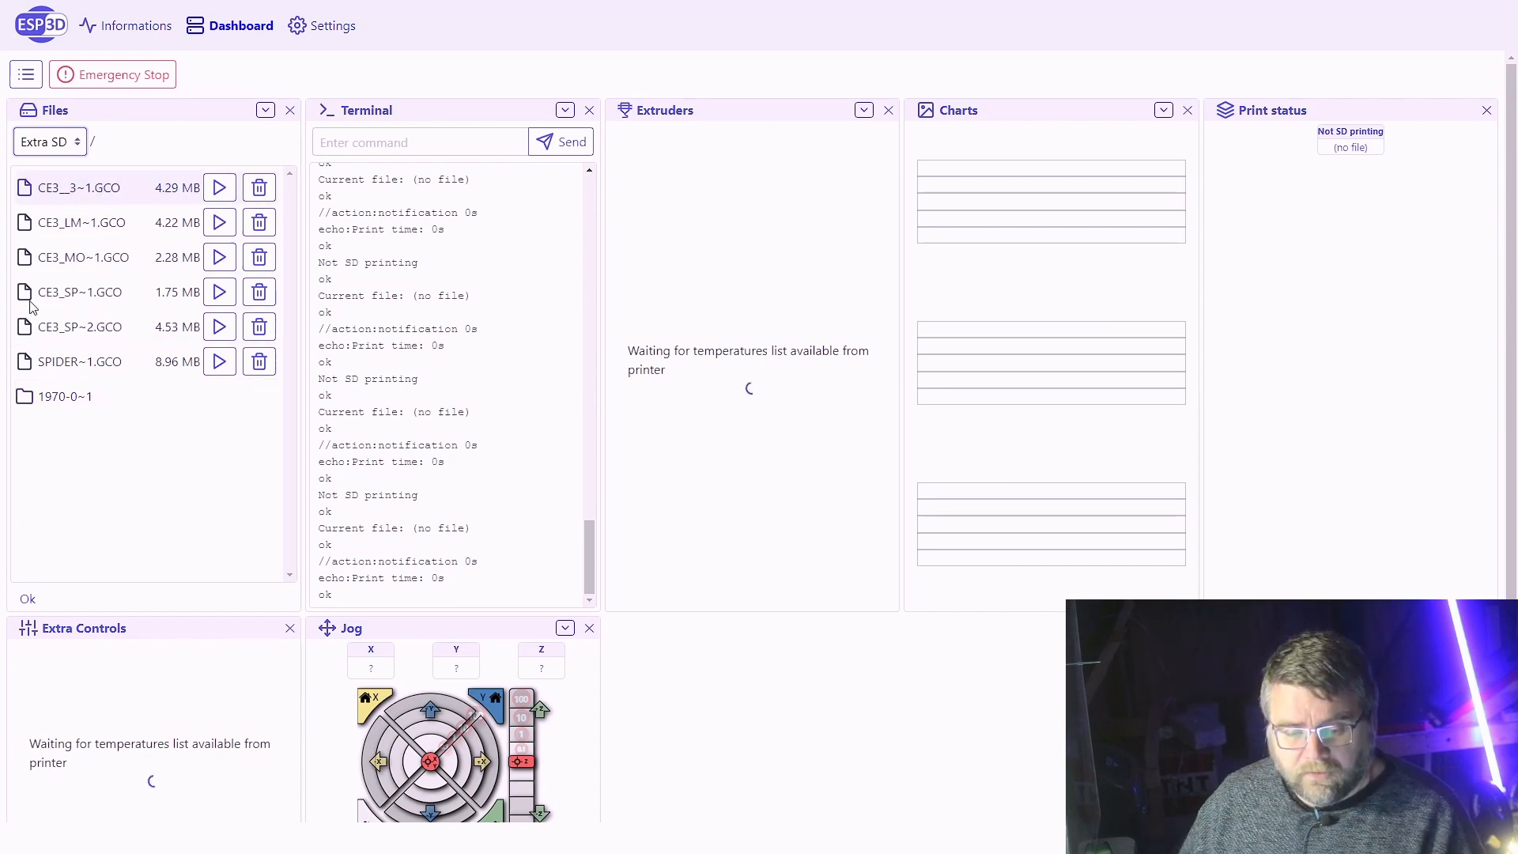
mouse_move(73, 182)
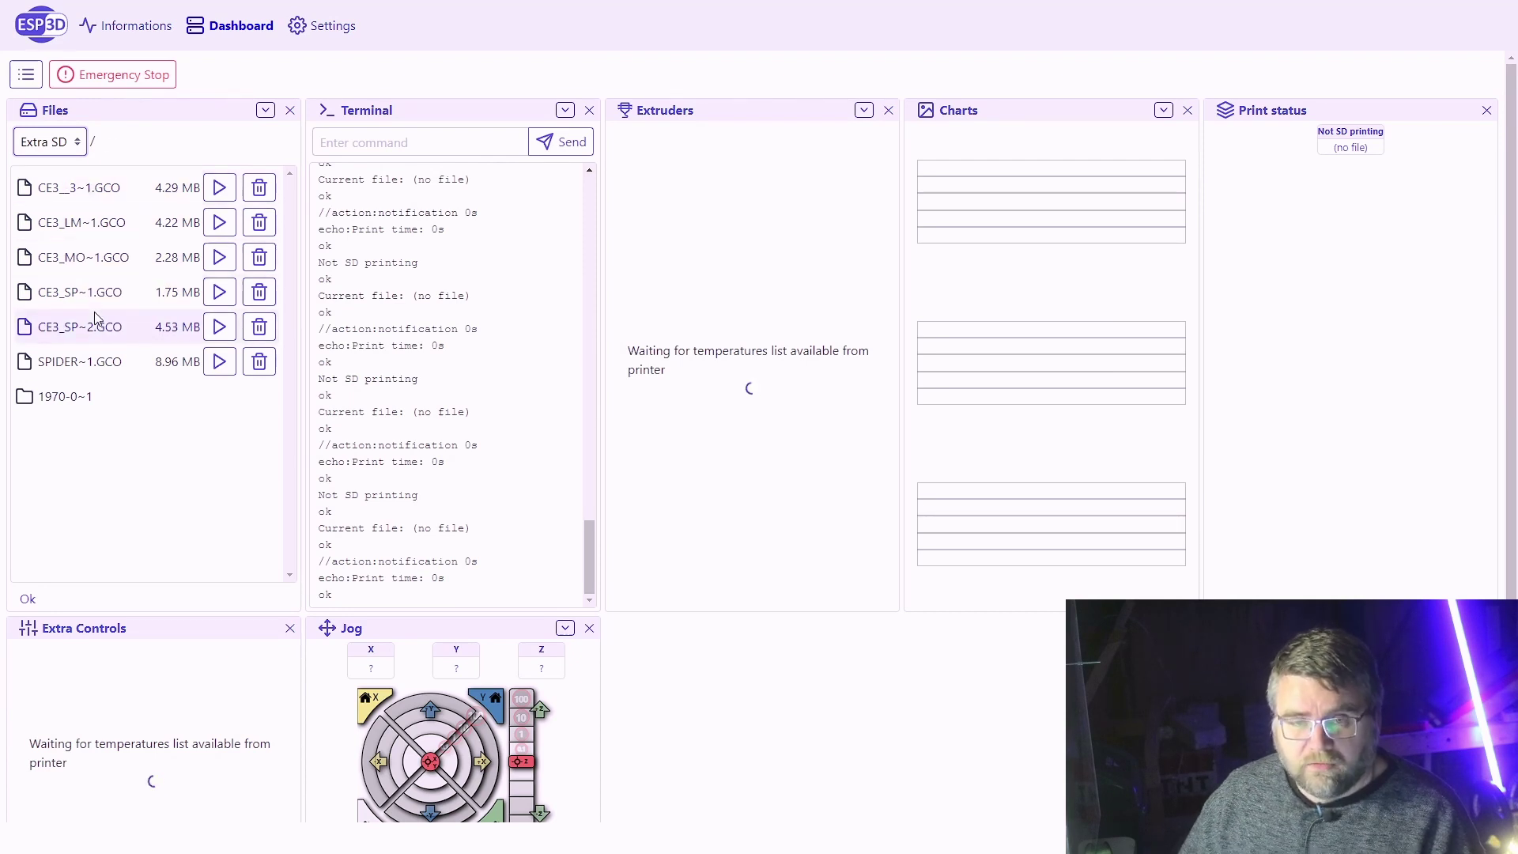
mouse_move(136, 377)
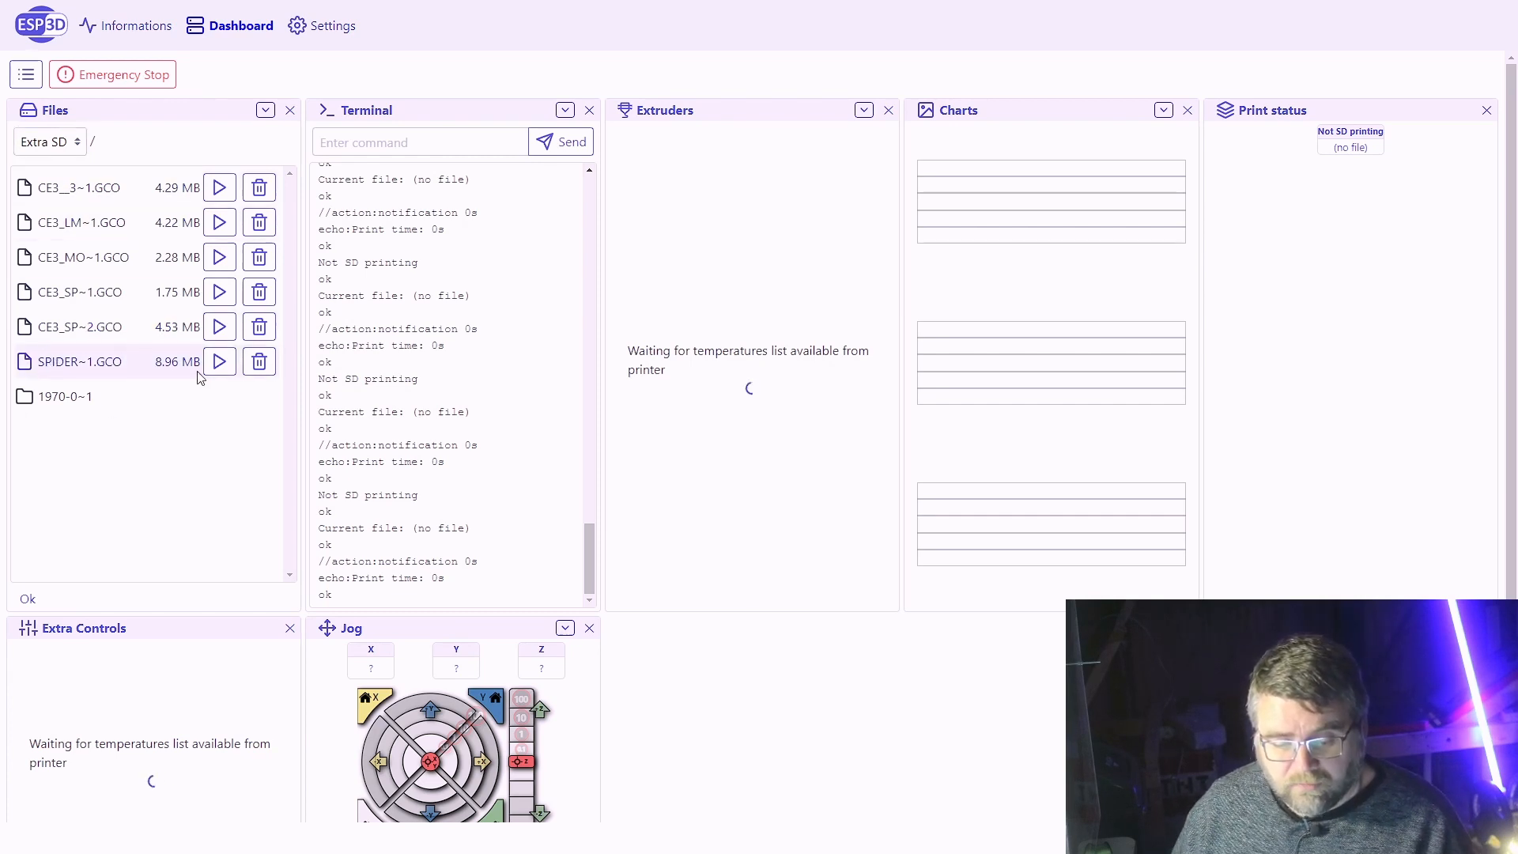
- Start printing SPIDER~1.GCO from the Extra SD listing so the bed begins heating
left_click(218, 360)
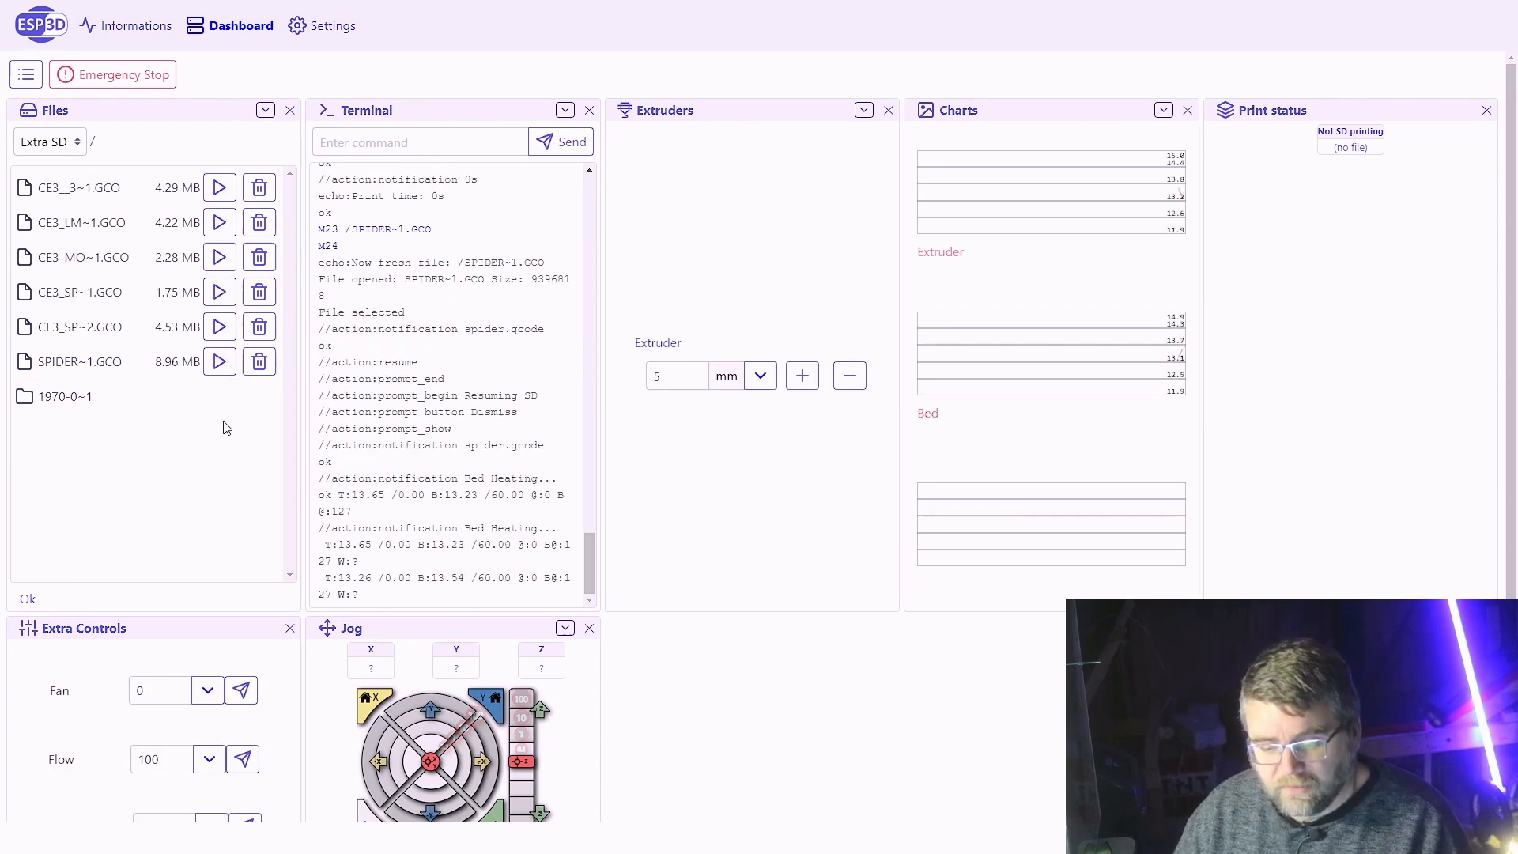
mouse_move(1385, 163)
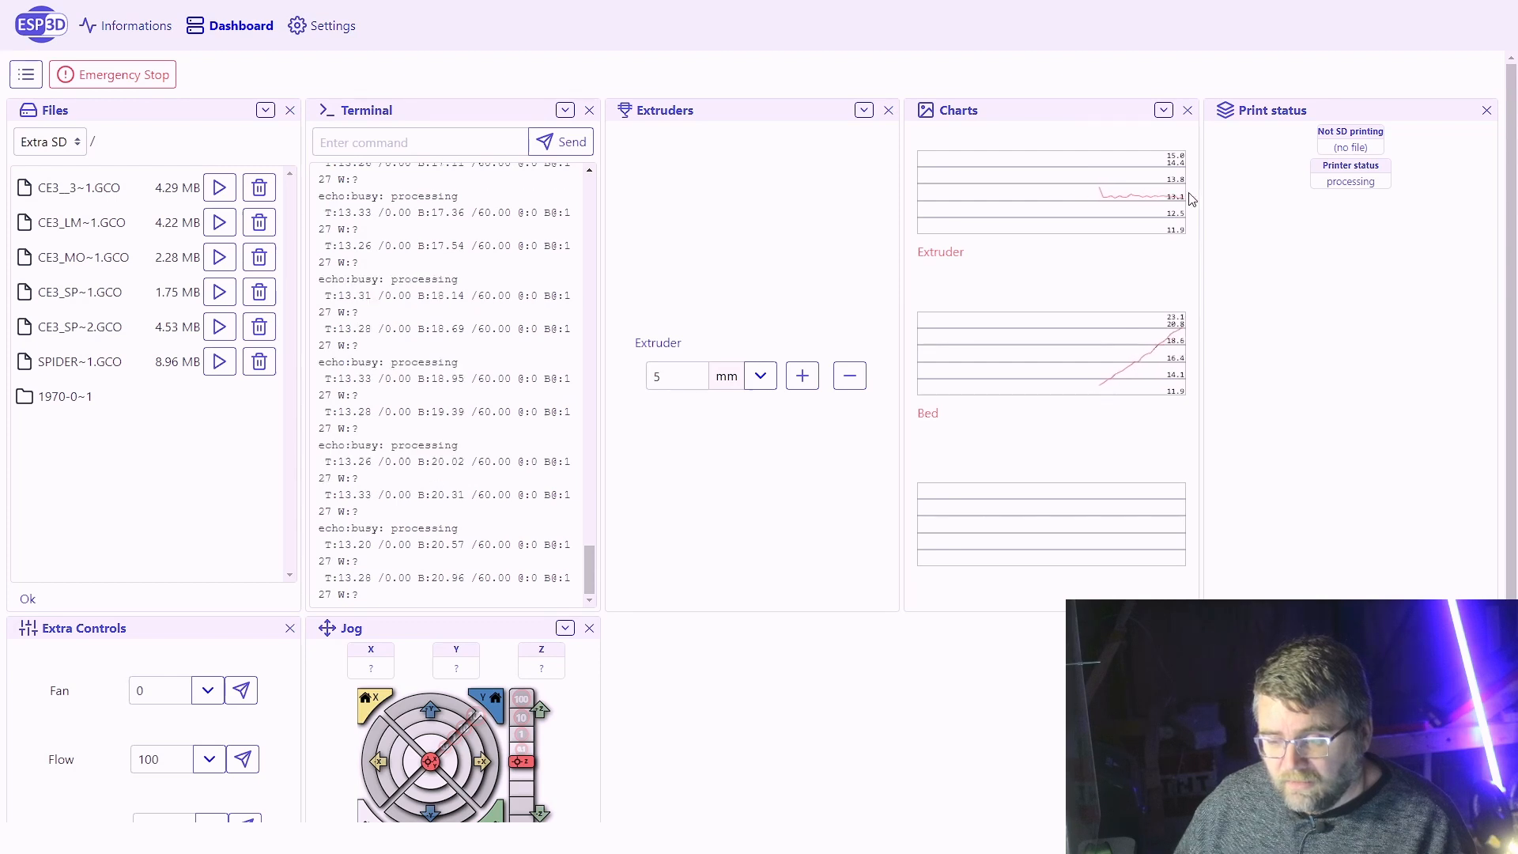
mouse_move(786, 286)
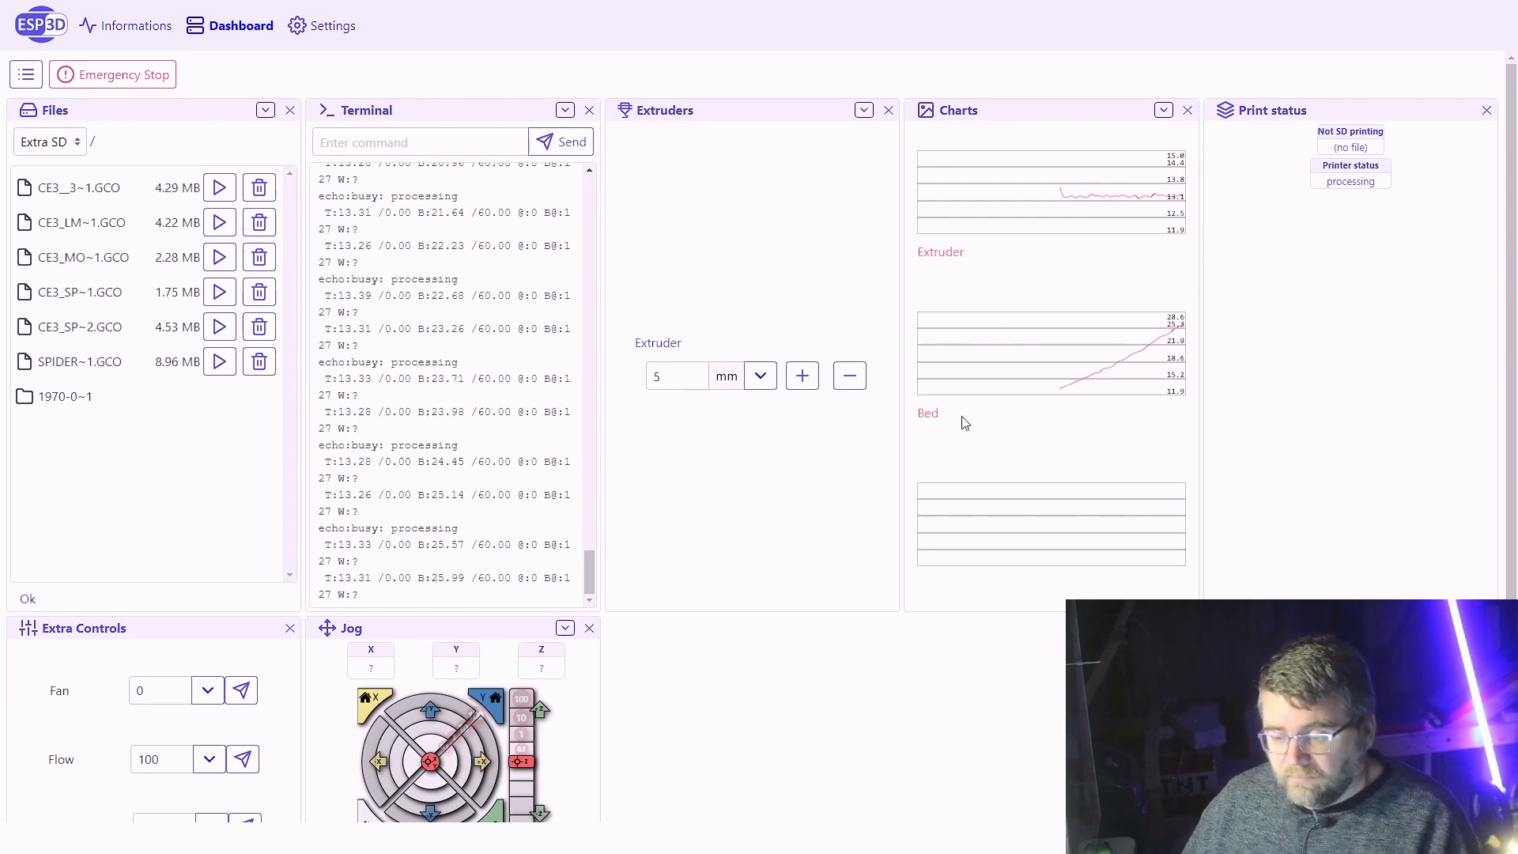
mouse_move(1109, 297)
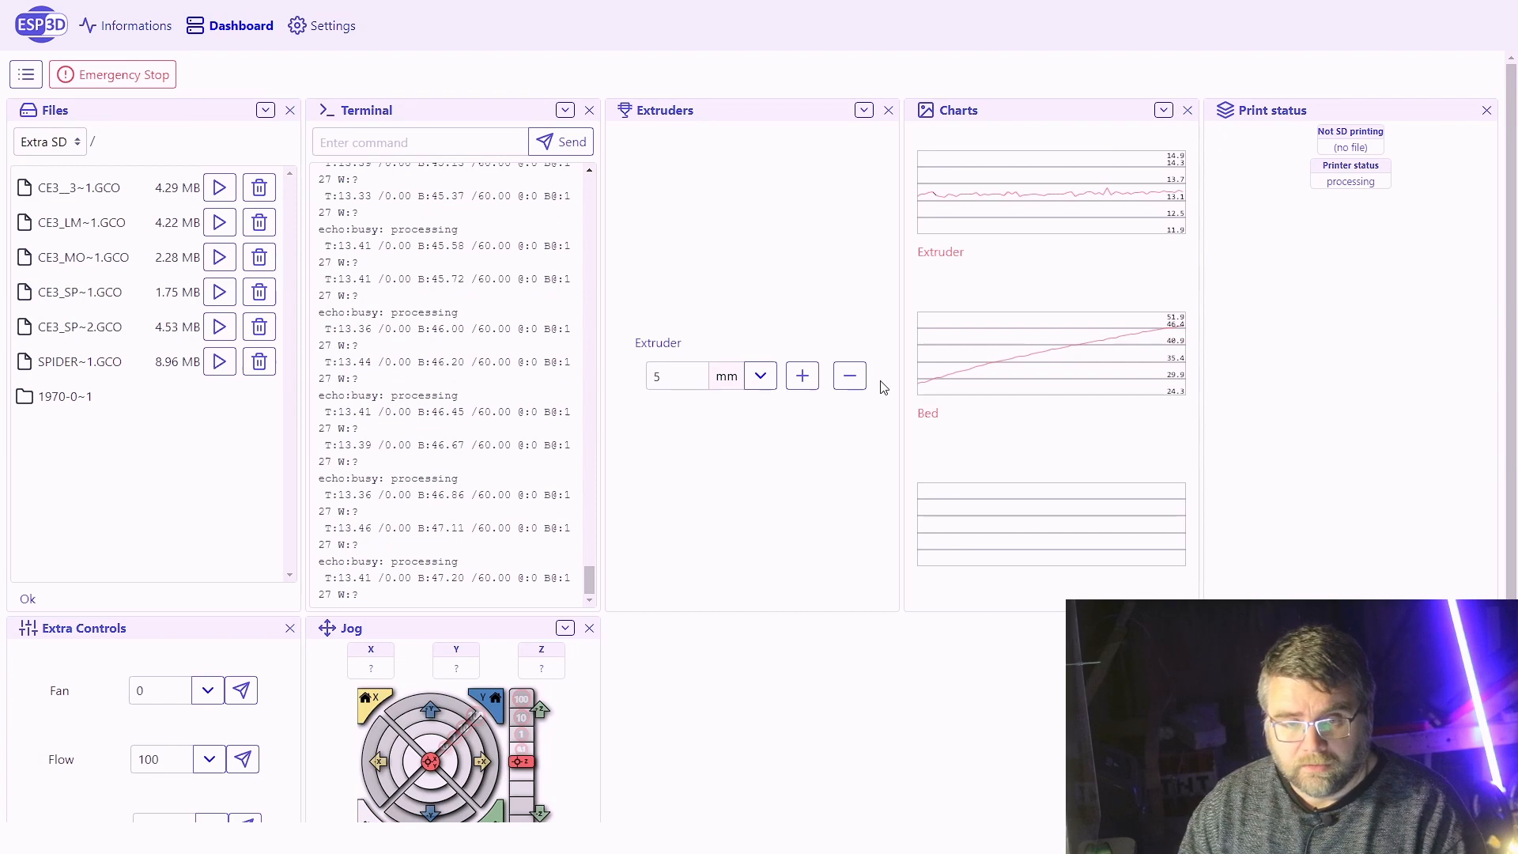
mouse_move(574, 166)
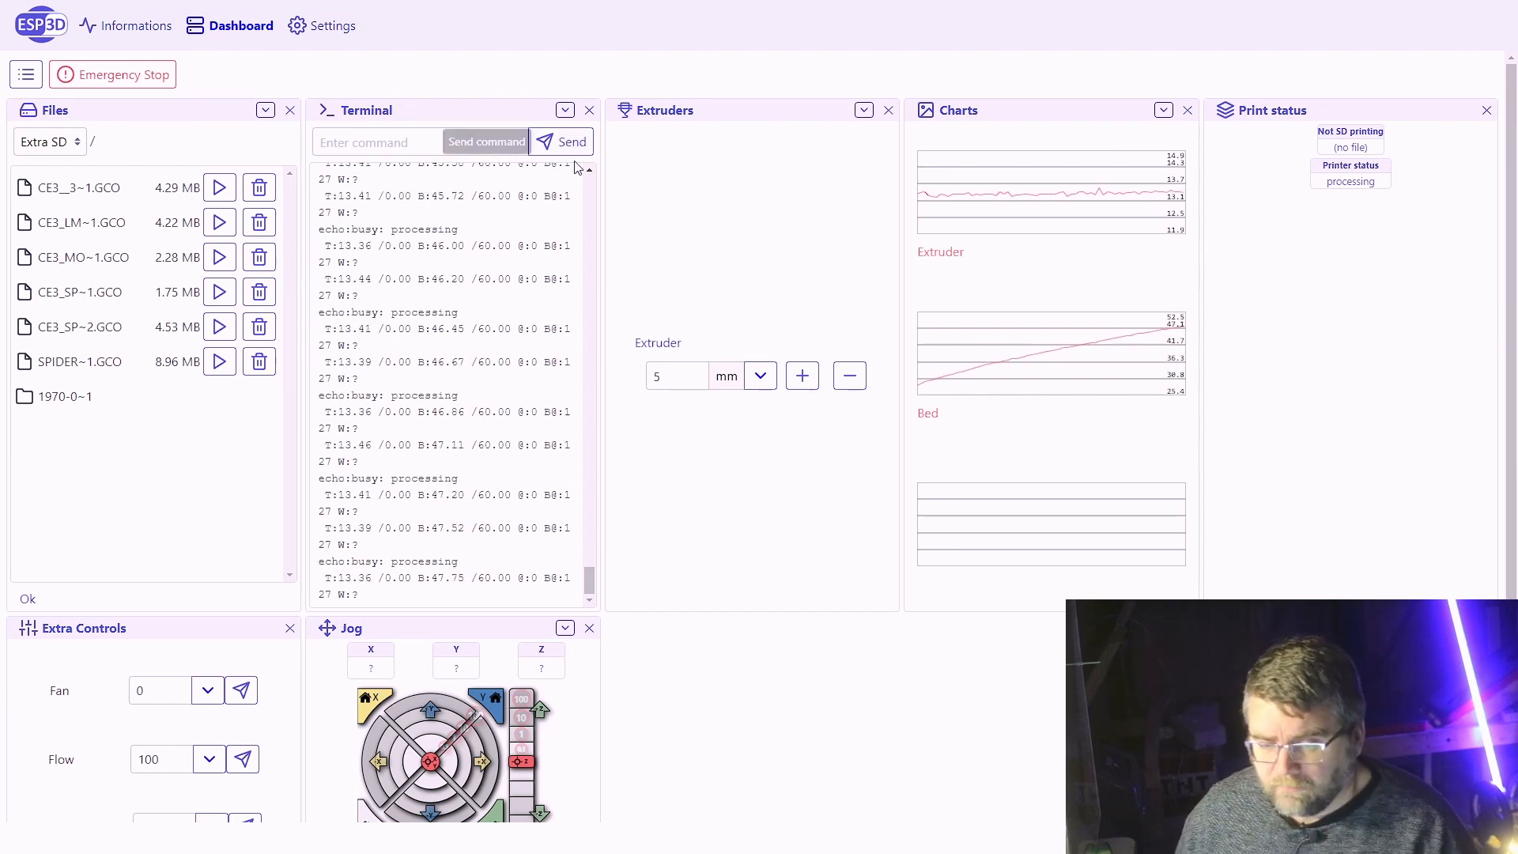
- Add a new extra content panel named Camera with the camera icon in Settings
left_click(330, 25)
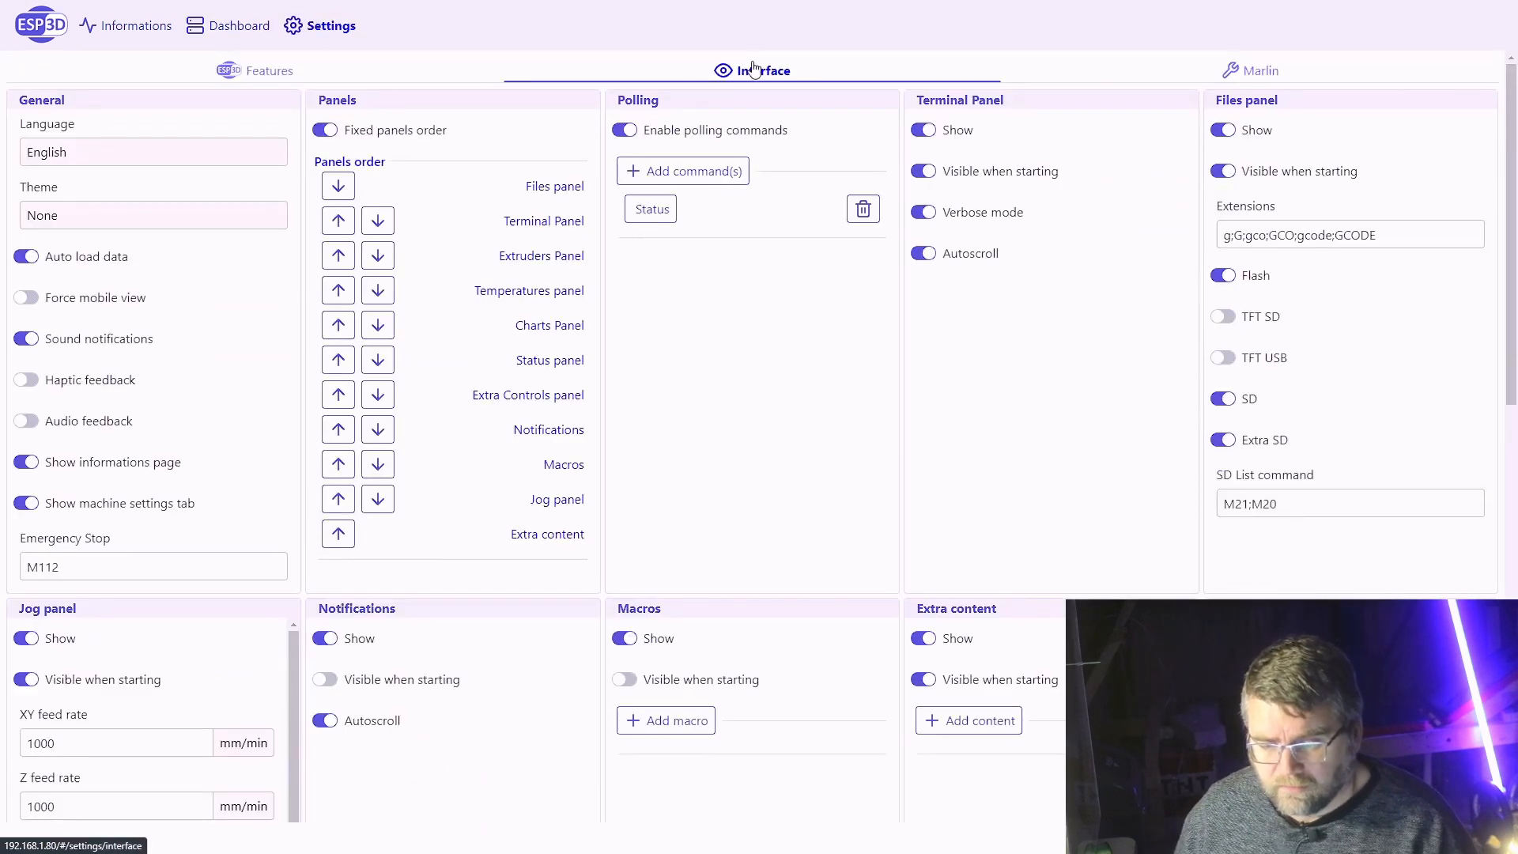
scroll("down", 3)
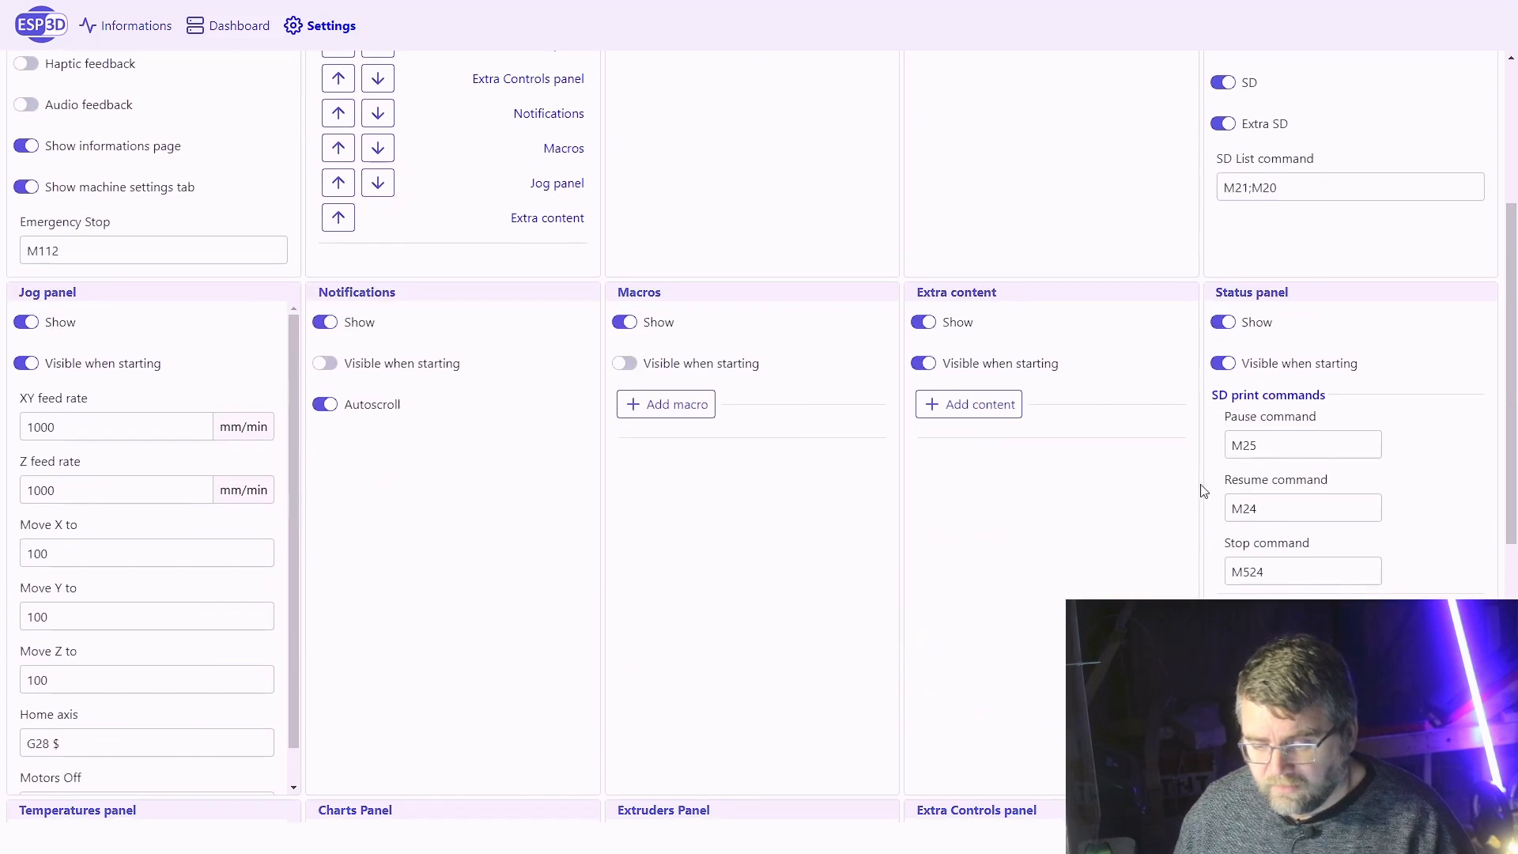
mouse_move(1017, 339)
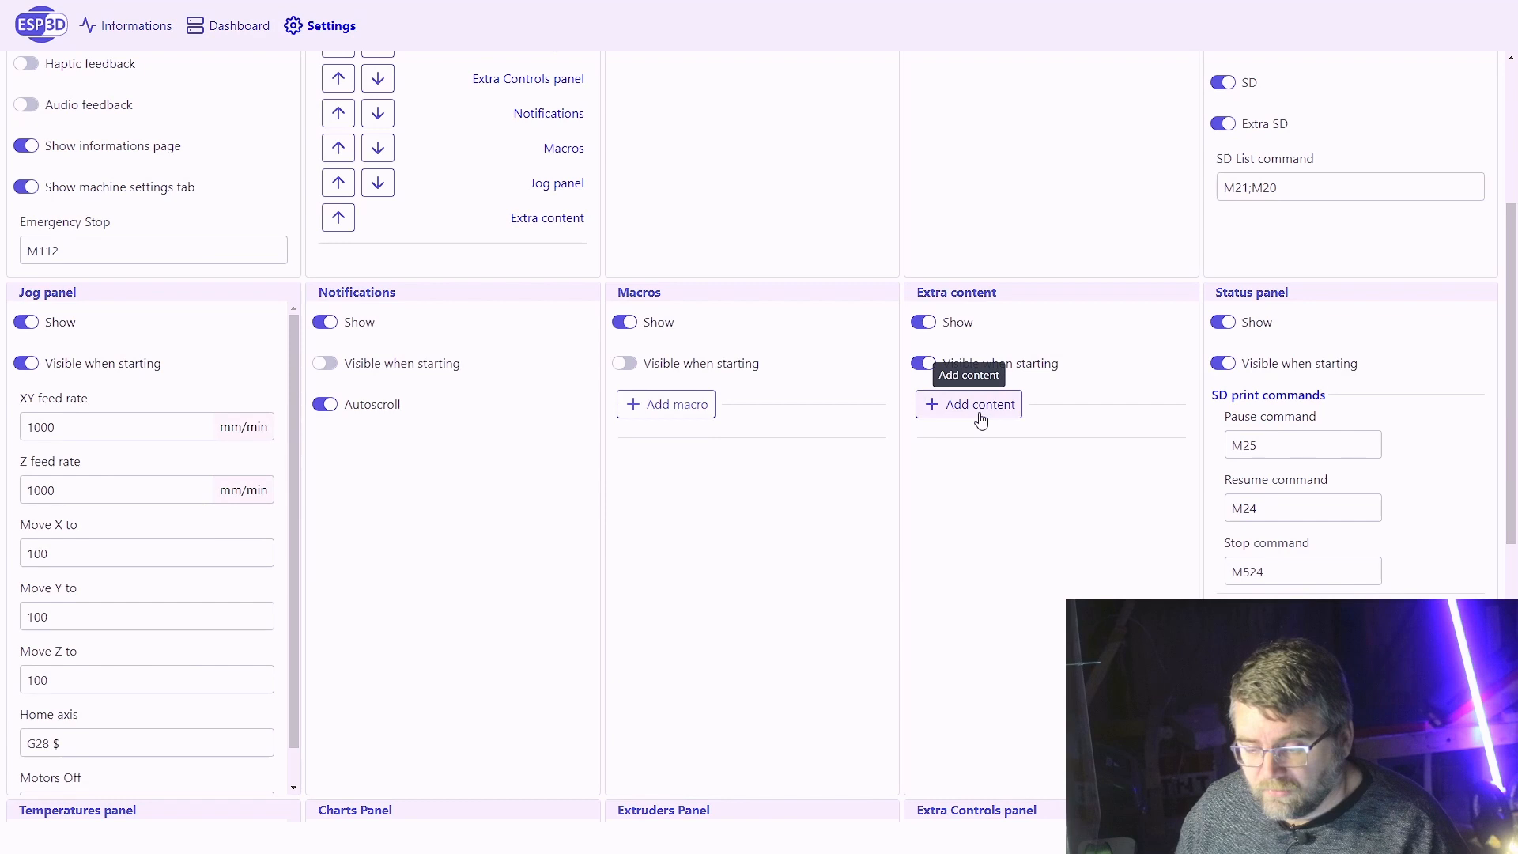
left_click(968, 403)
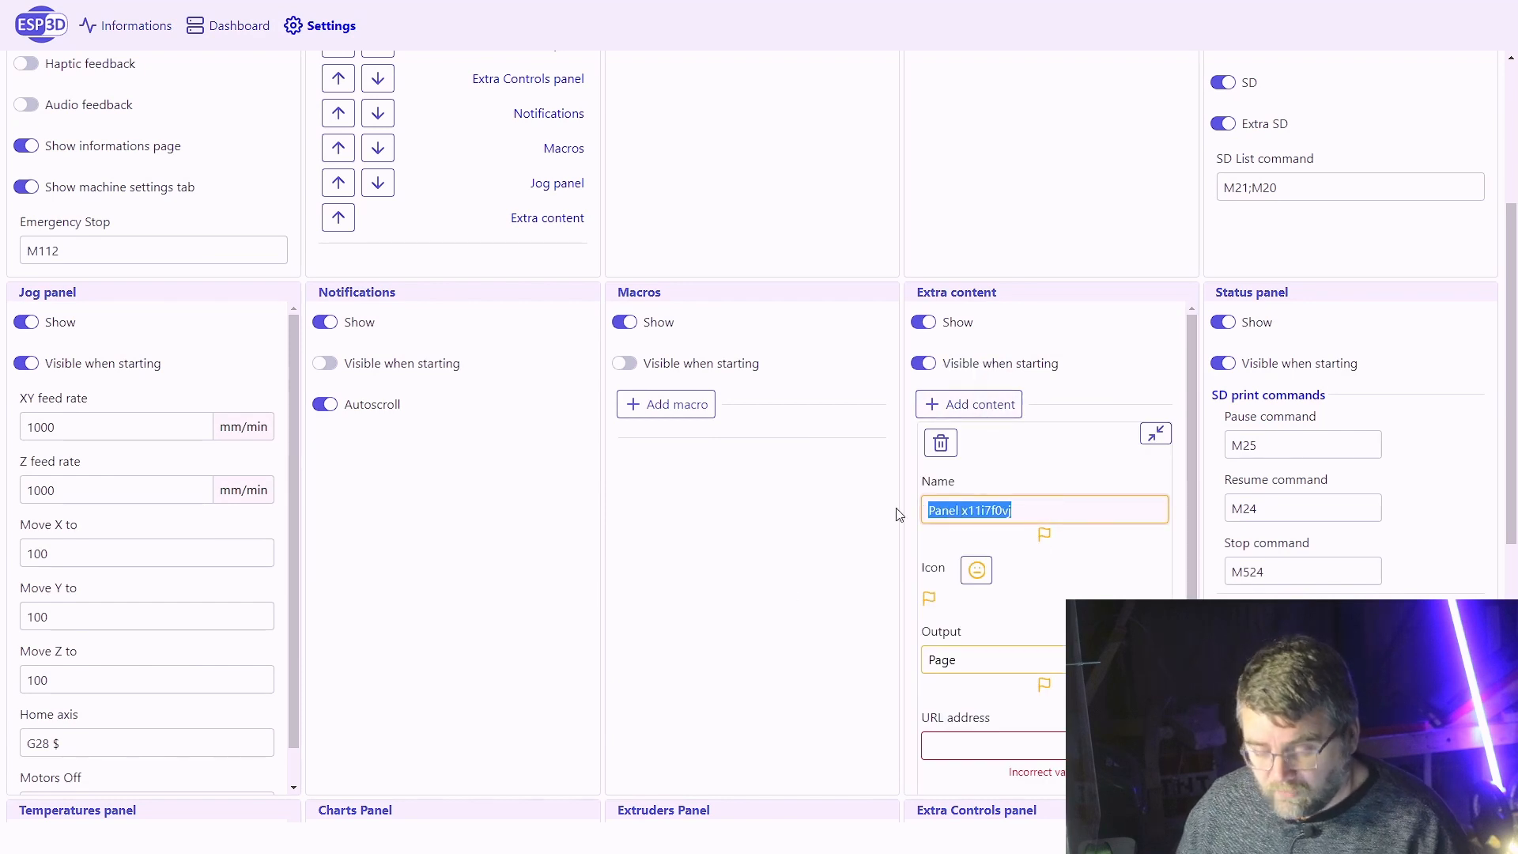
type("Camera")
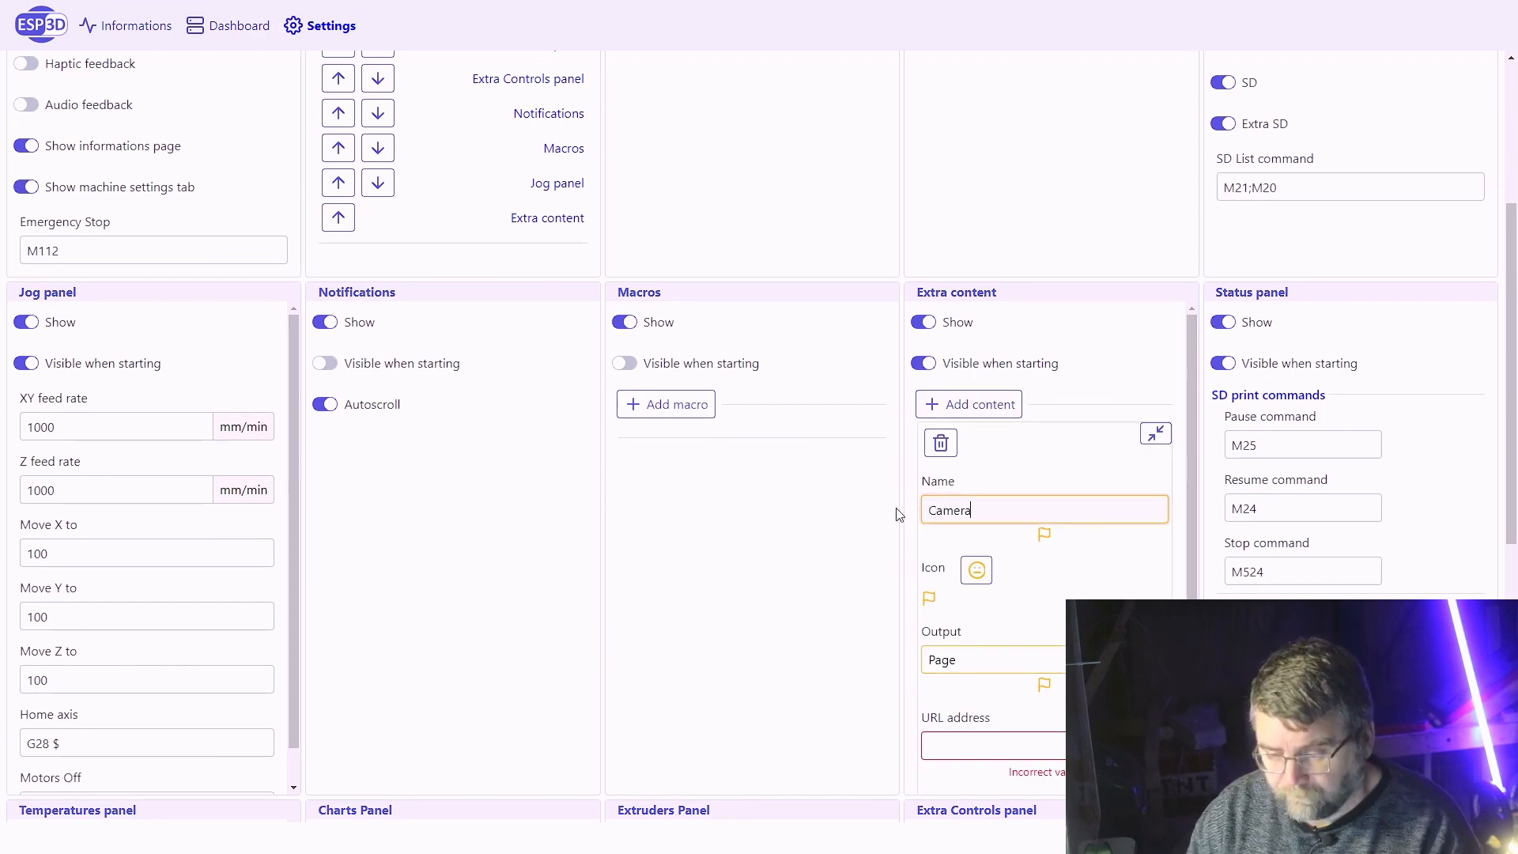
left_click(976, 569)
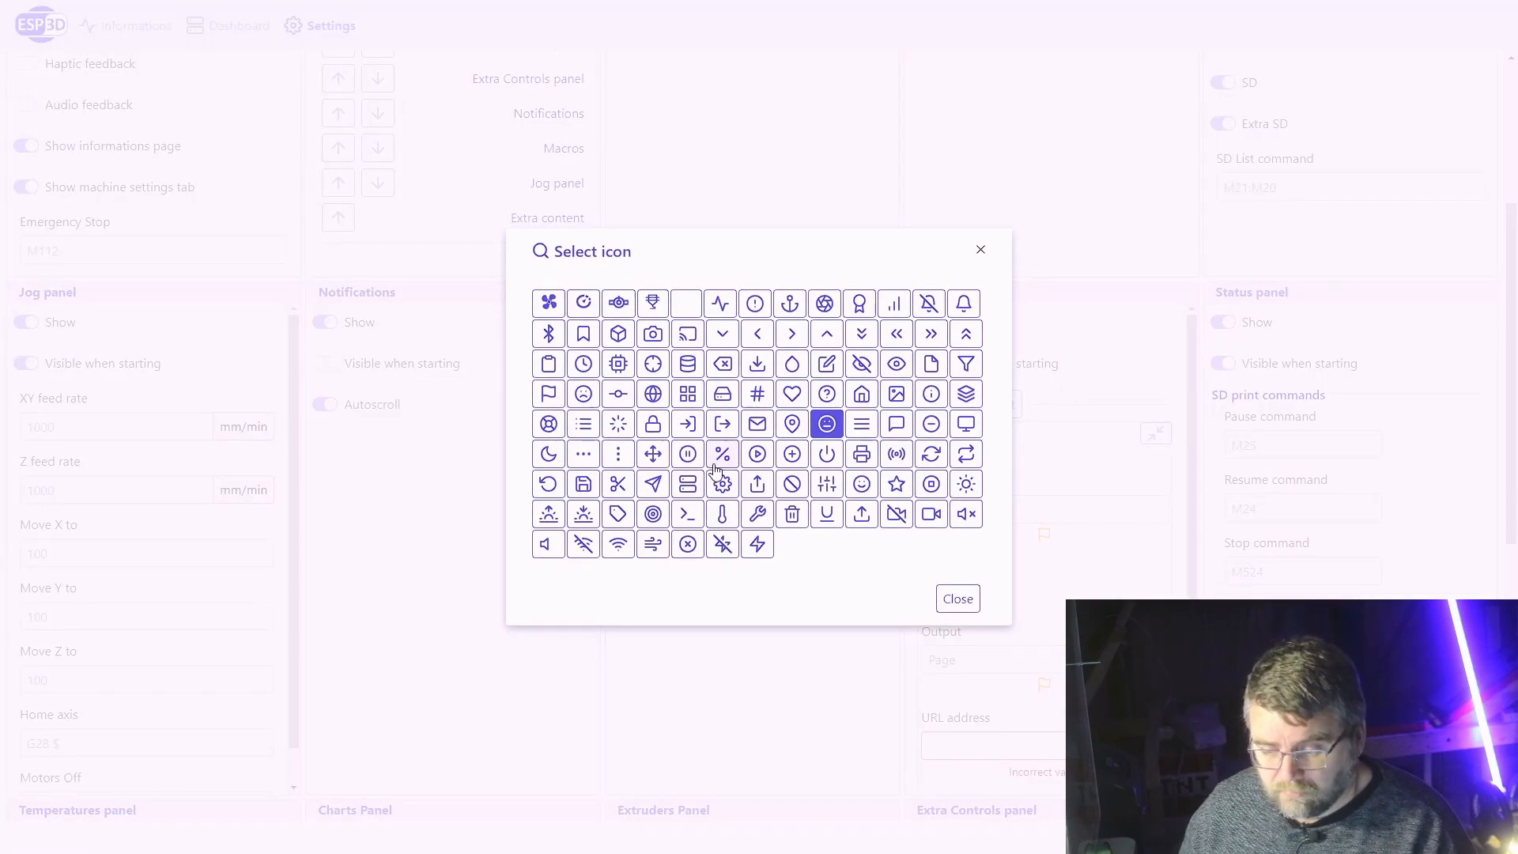
left_click(955, 597)
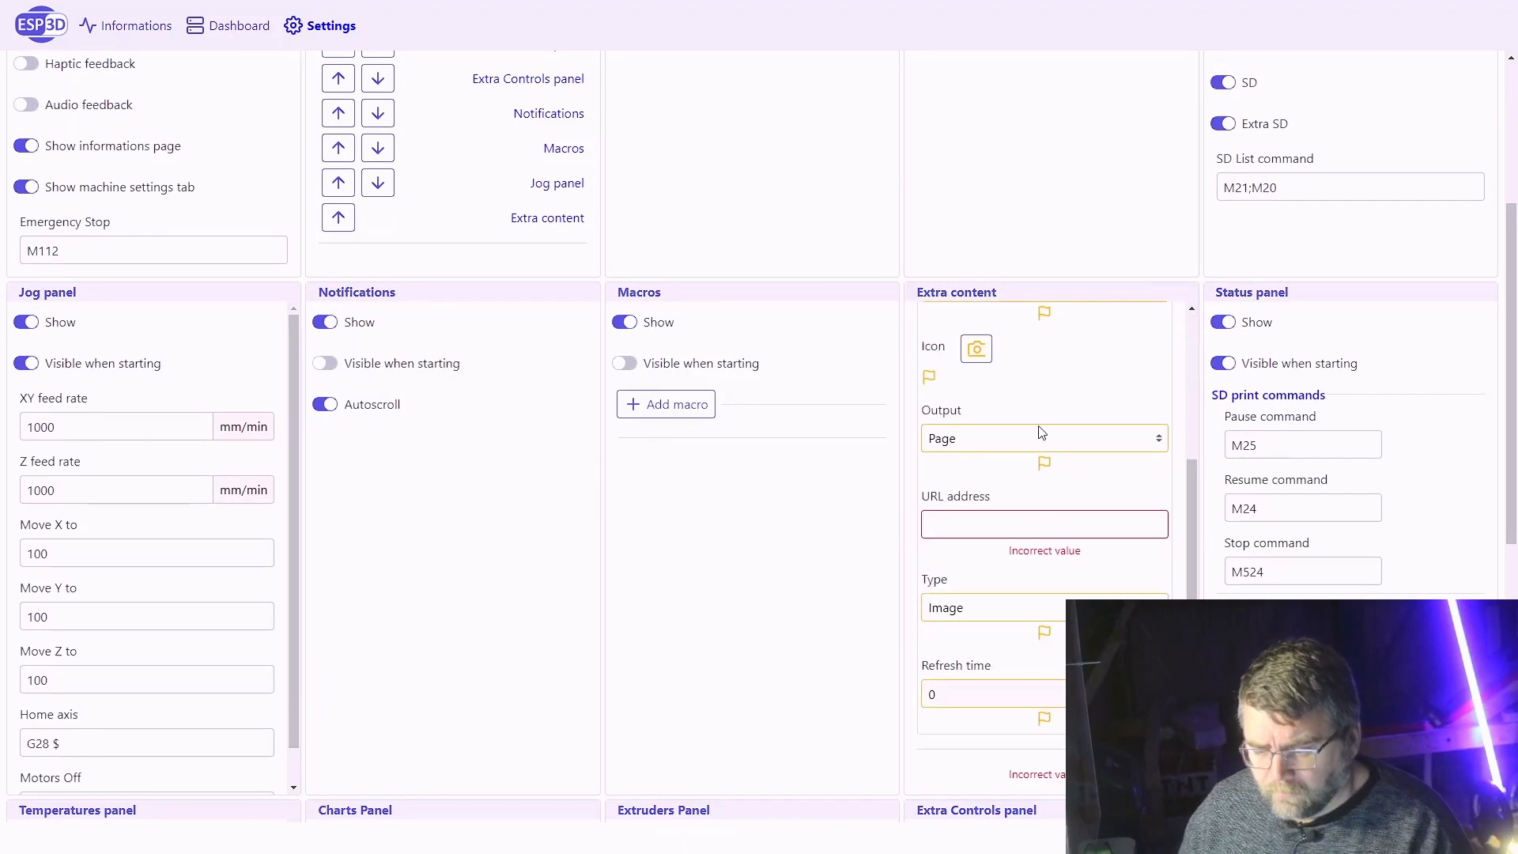
- Set the panel's content type to ESP32 Cam with URL /snap and a 1000 ms refresh time
left_click(1045, 438)
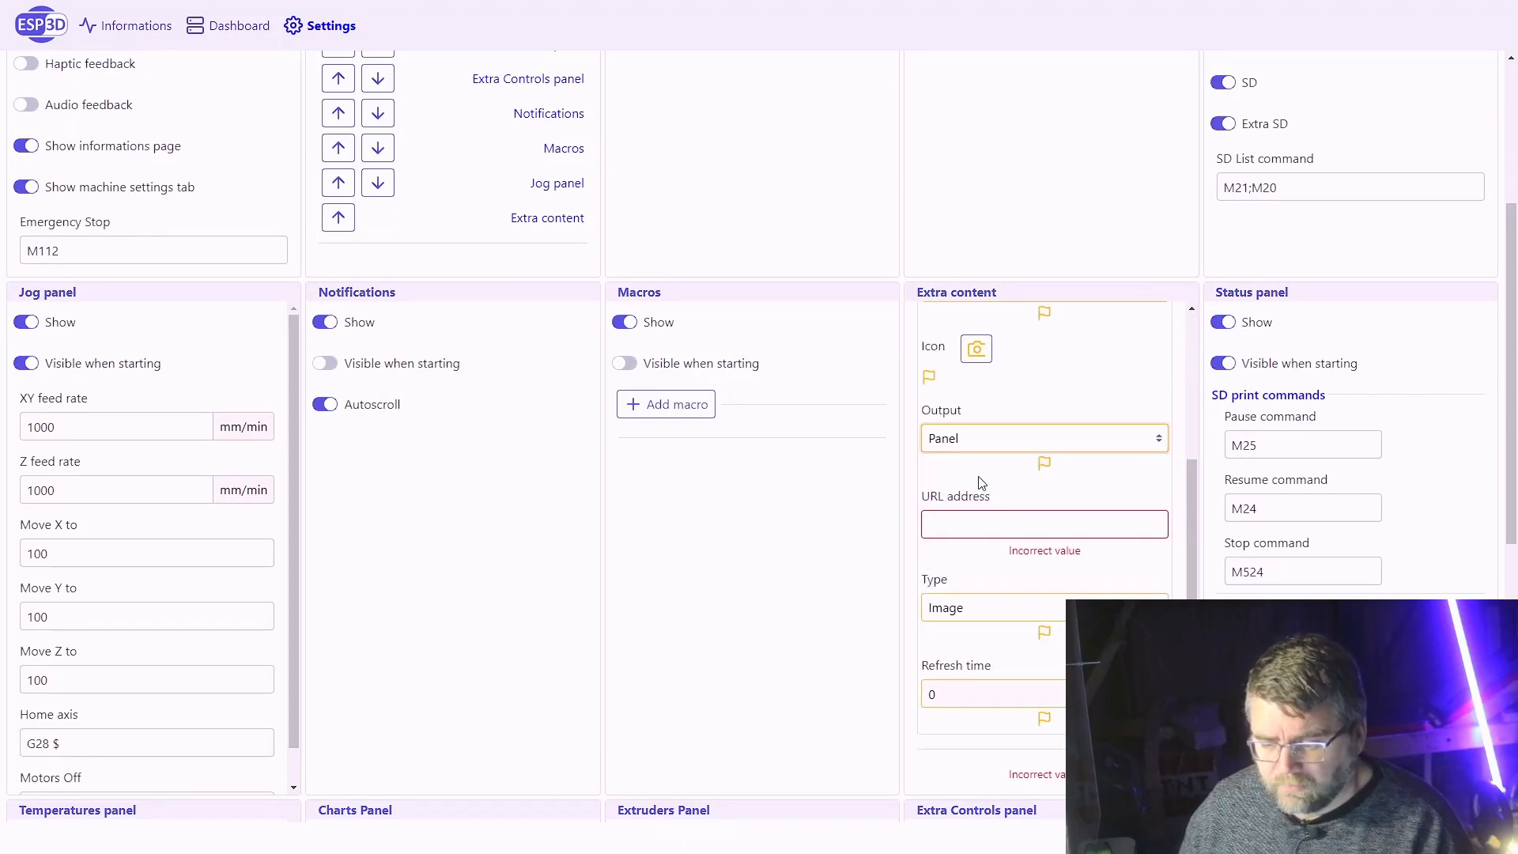
left_click(1044, 608)
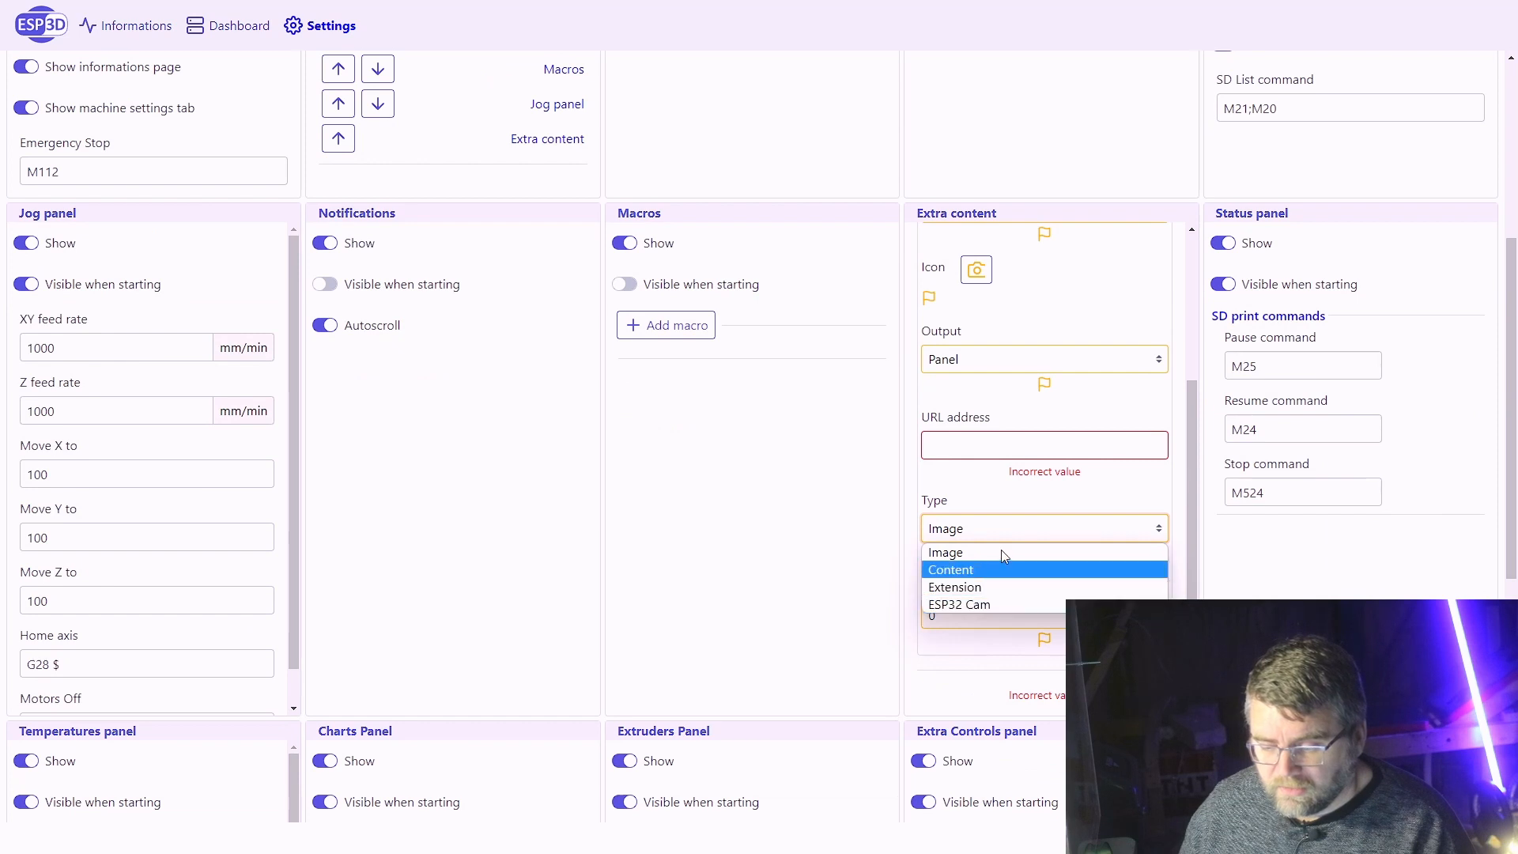
mouse_move(958, 604)
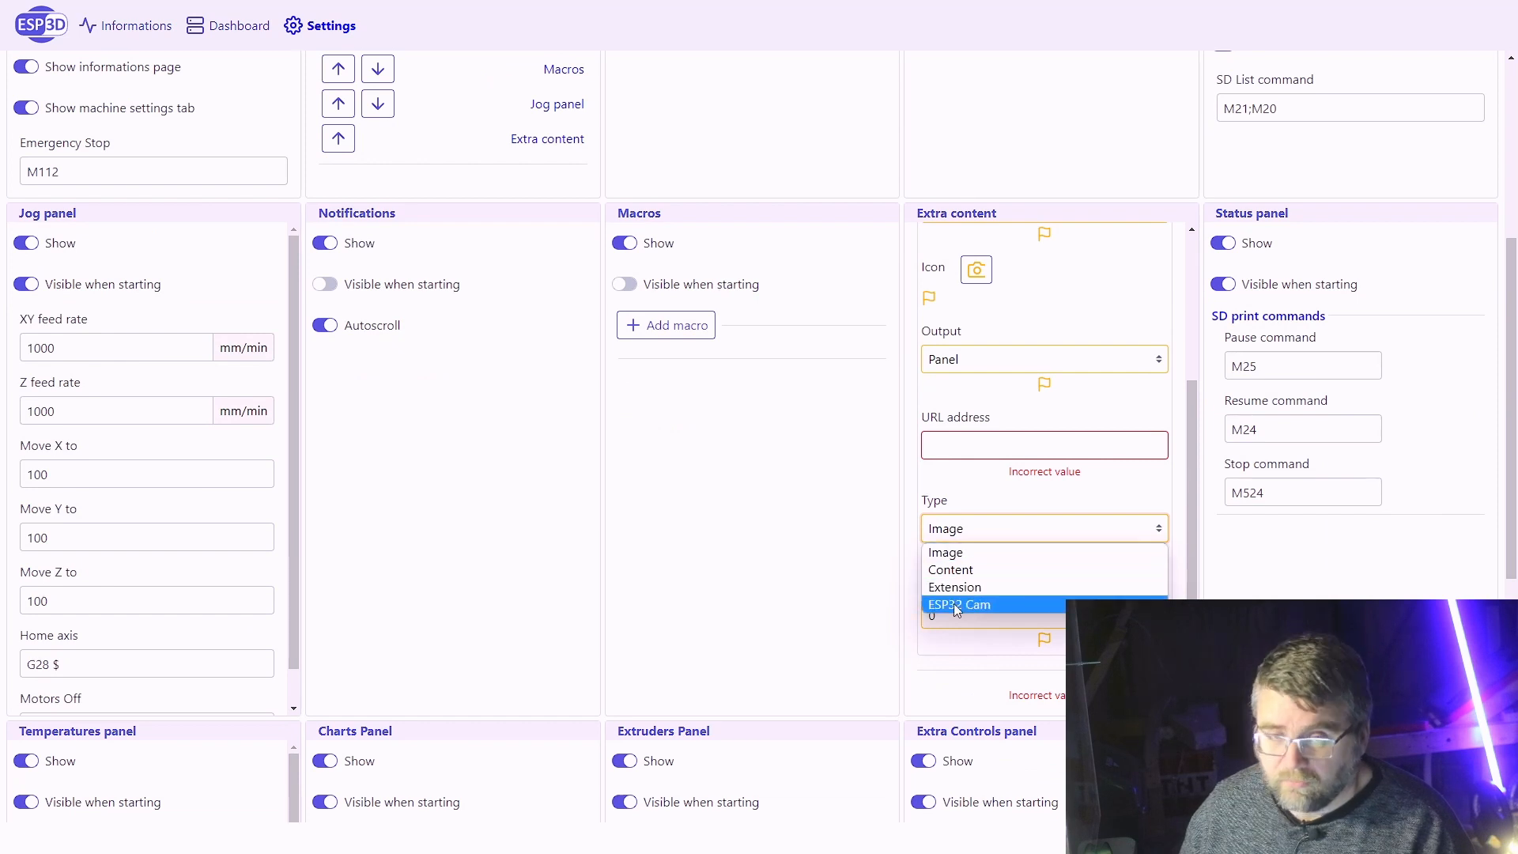
left_click(959, 604)
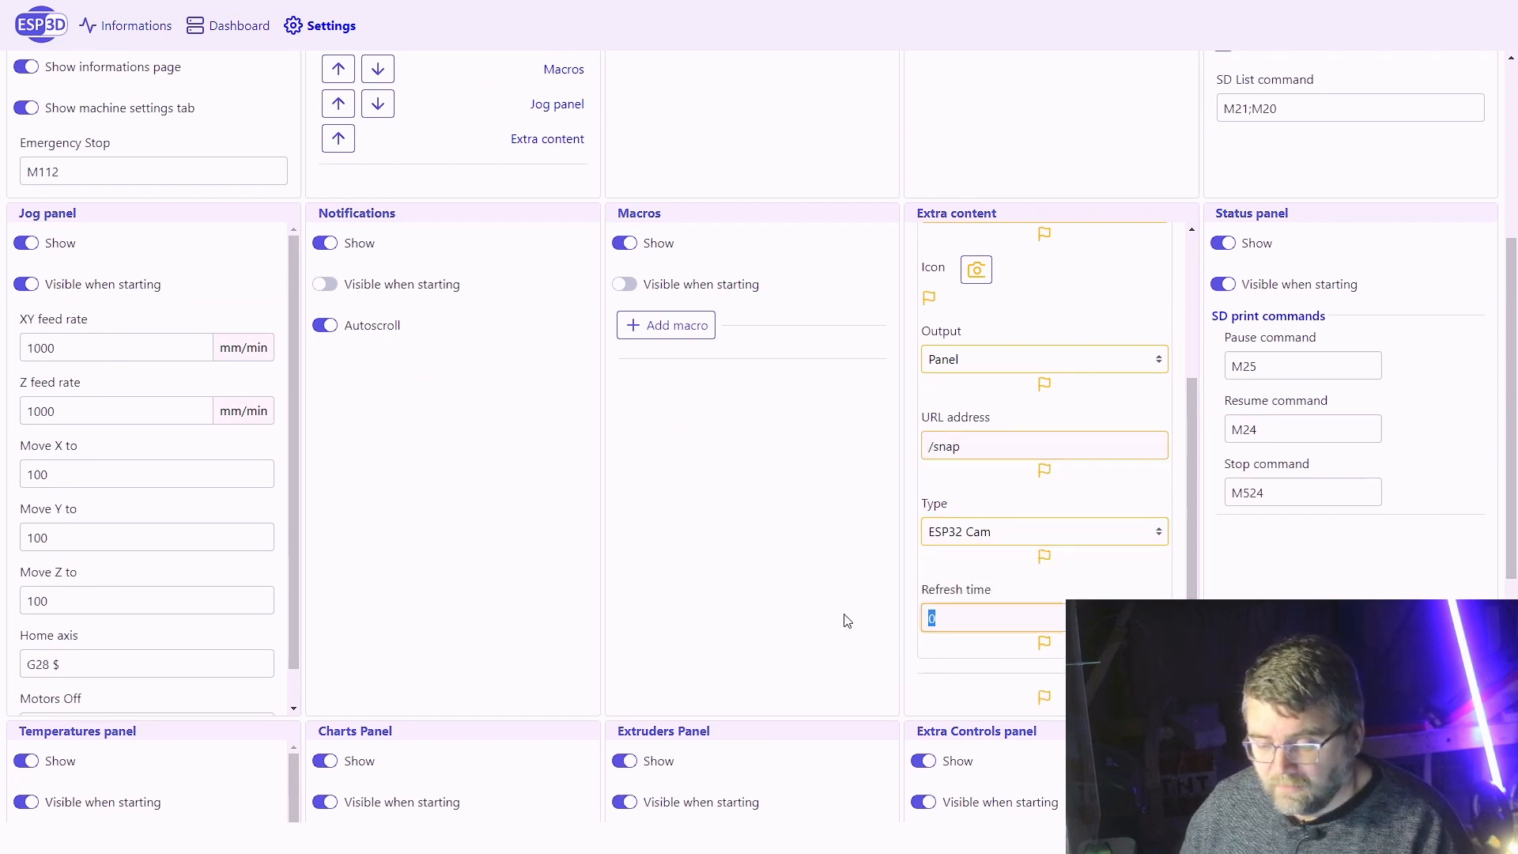
type("1")
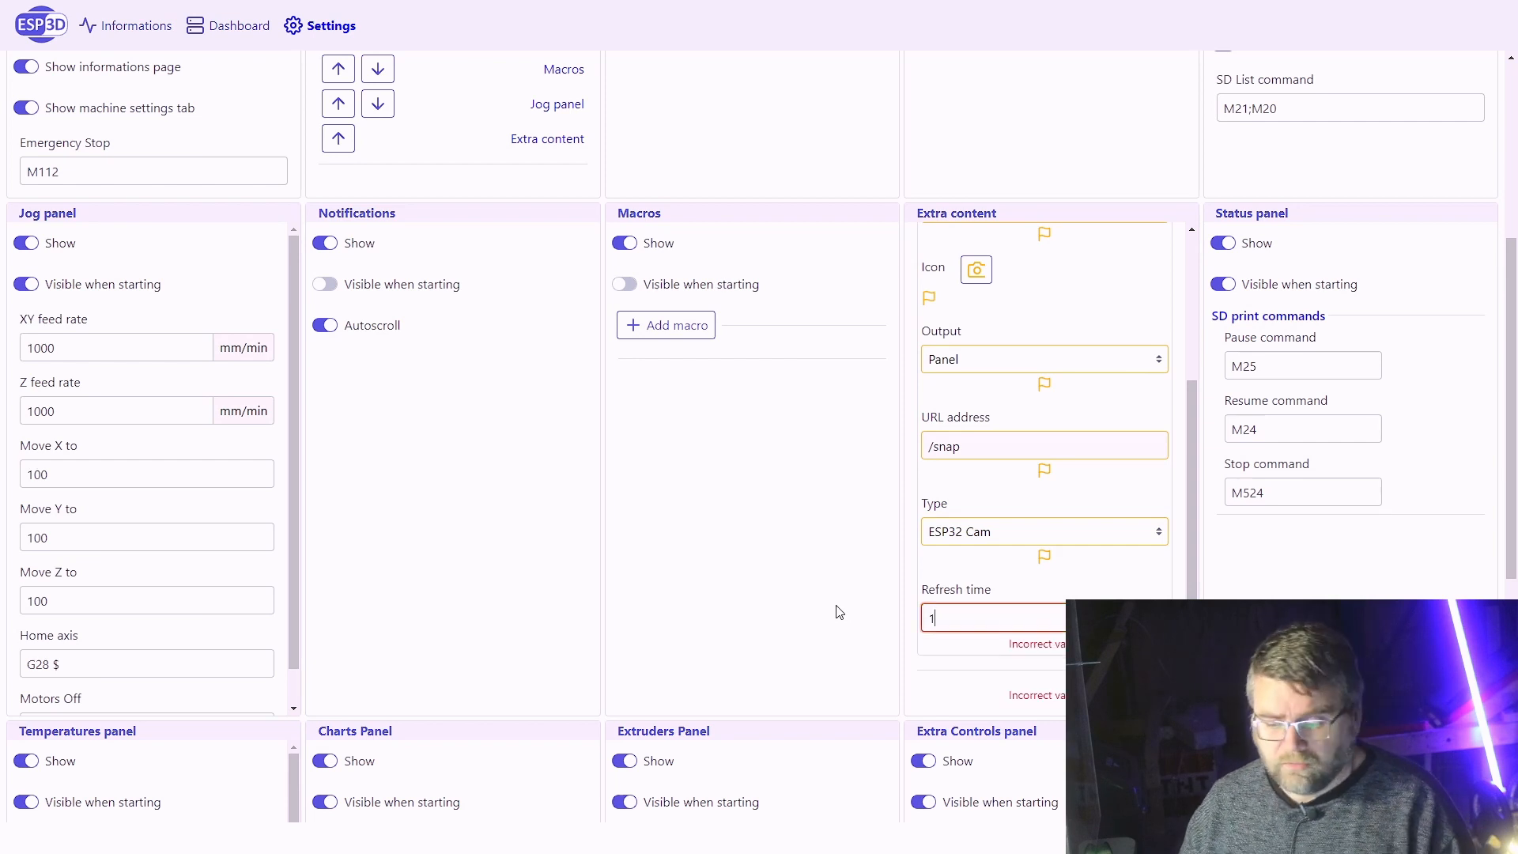
type("000")
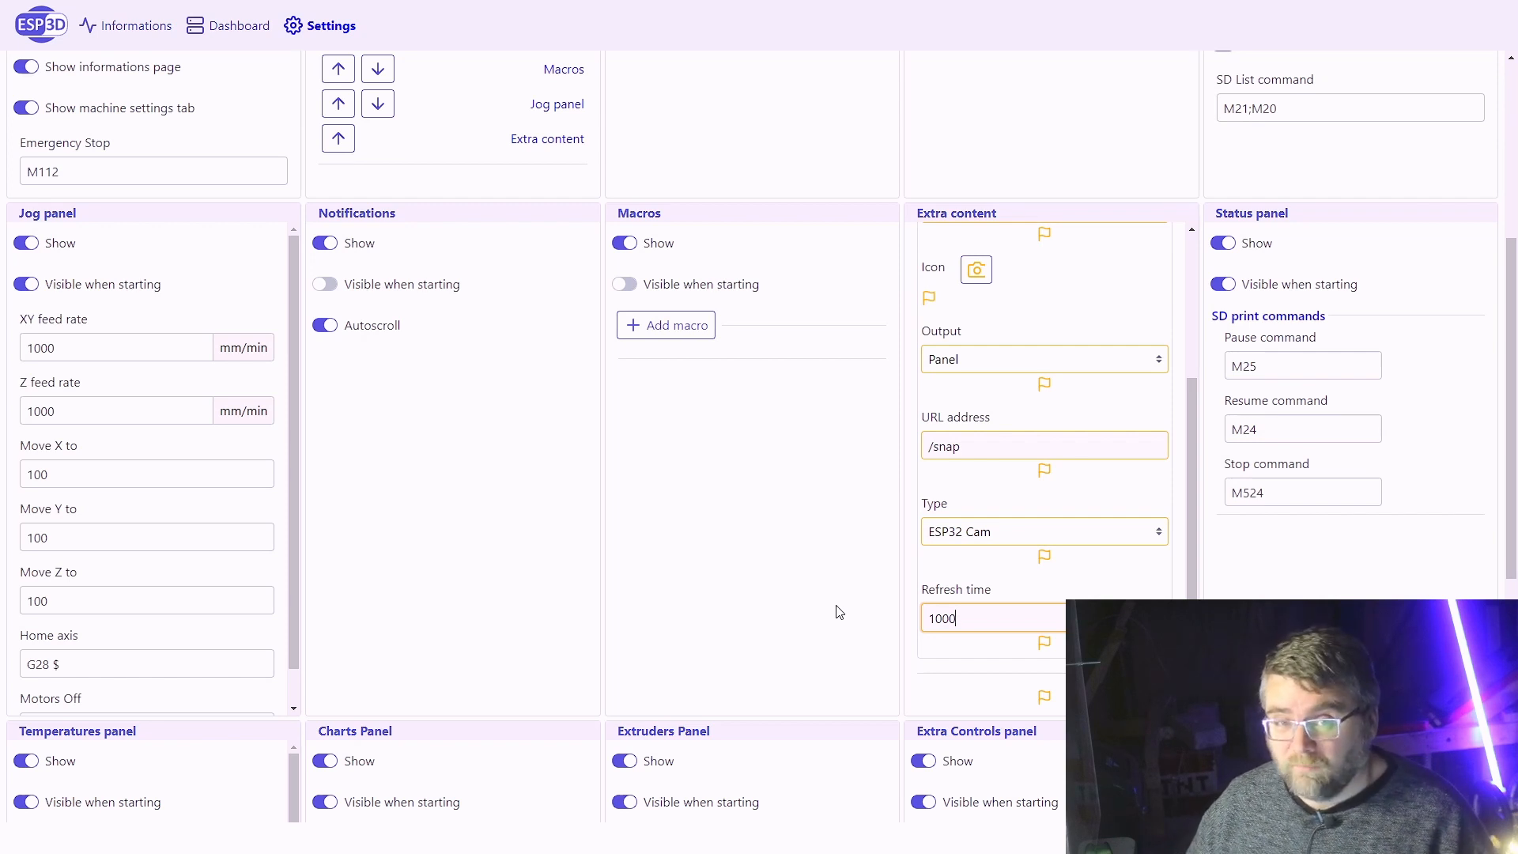
scroll("down", 3)
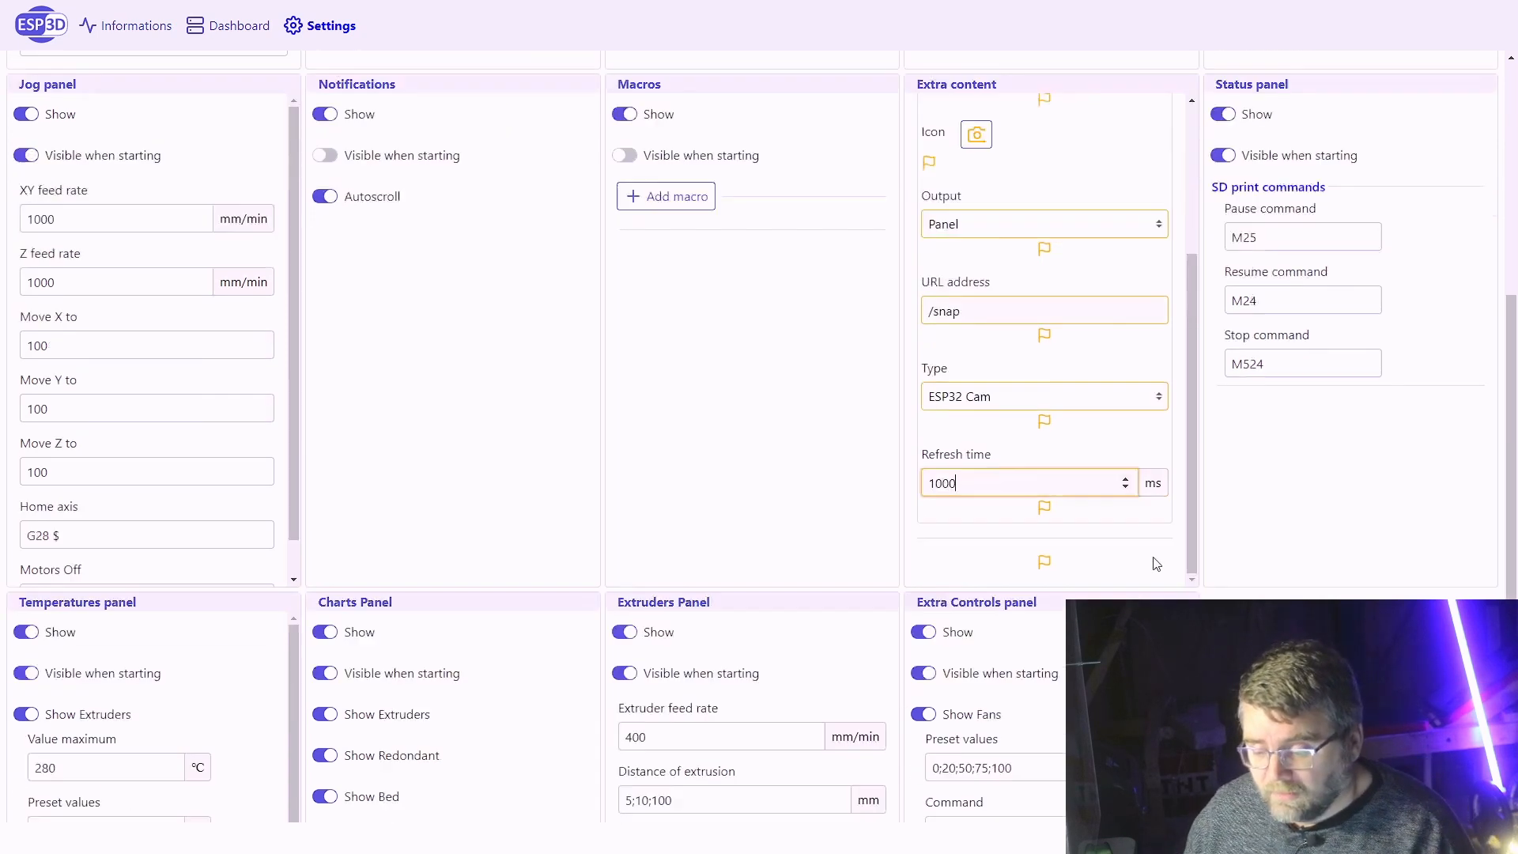
- Show the CAMERAHOLDER v3 design in Fusion 360 with the camera case on its jointed arm
left_click(759, 69)
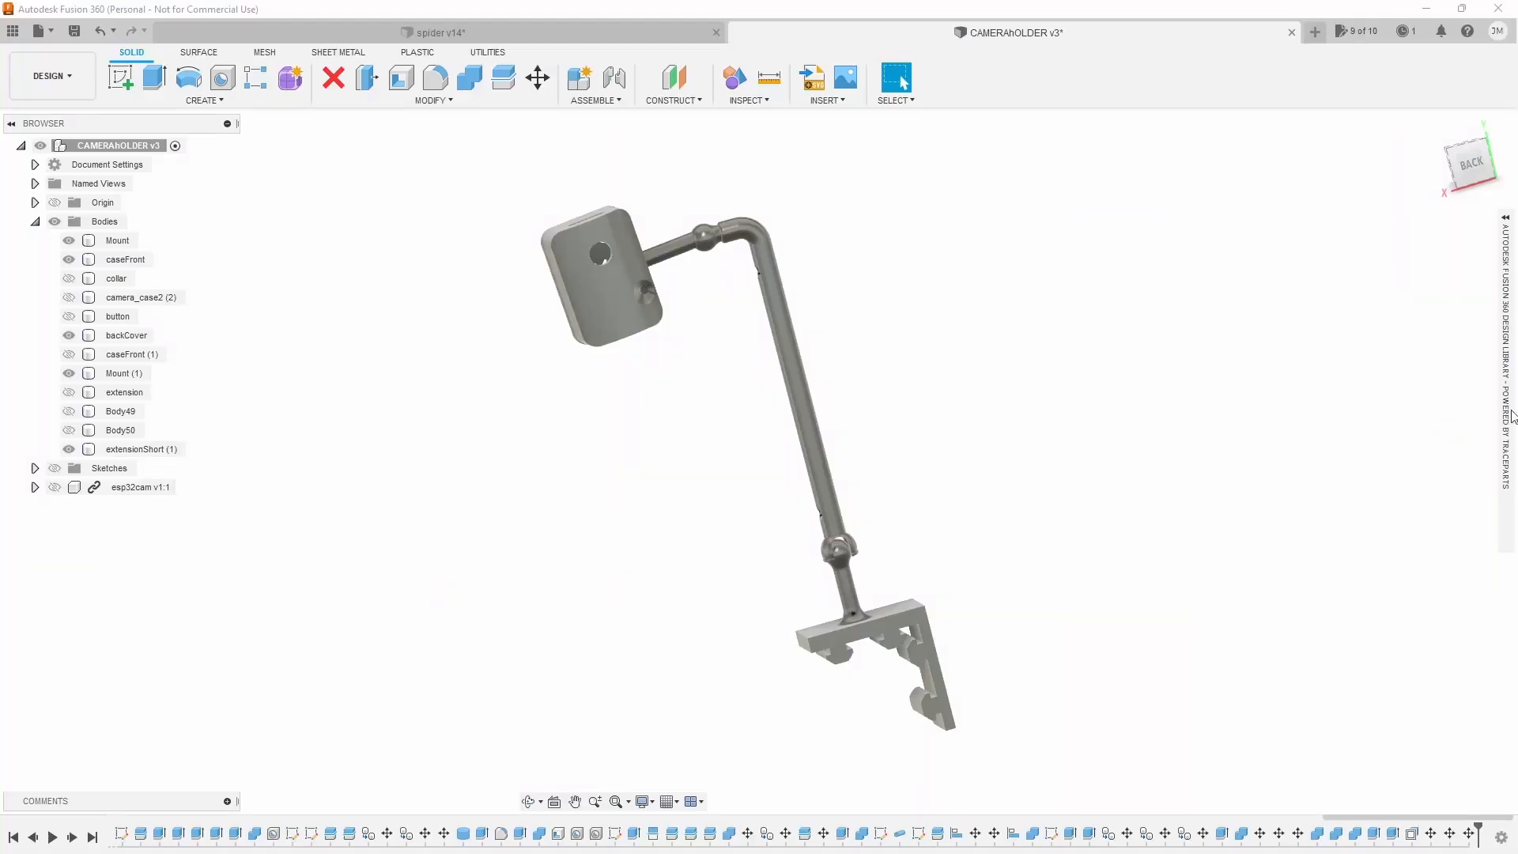
mouse_move(765, 418)
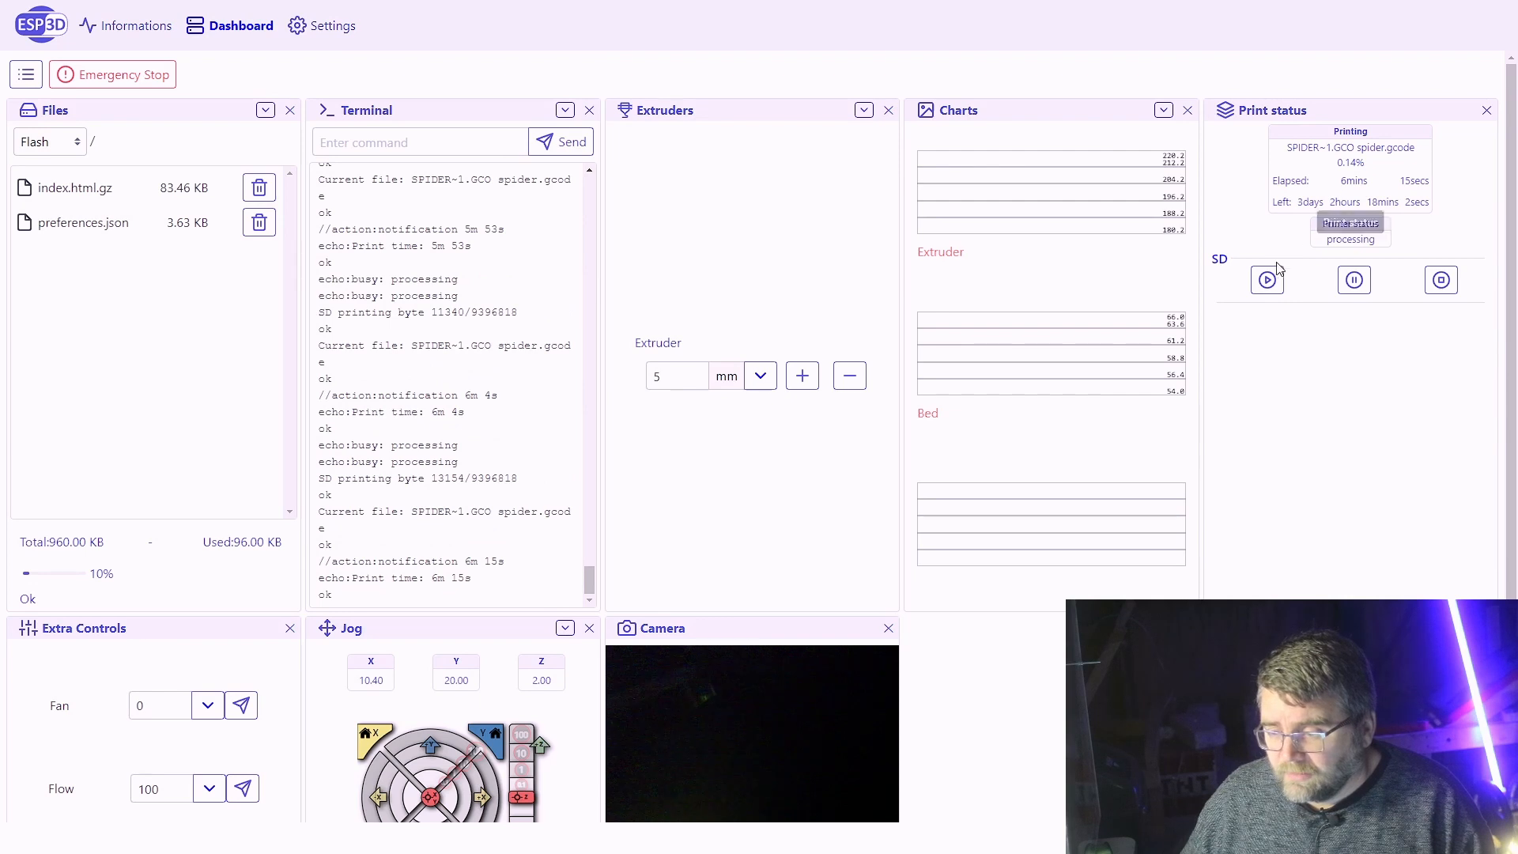
mouse_move(1227, 353)
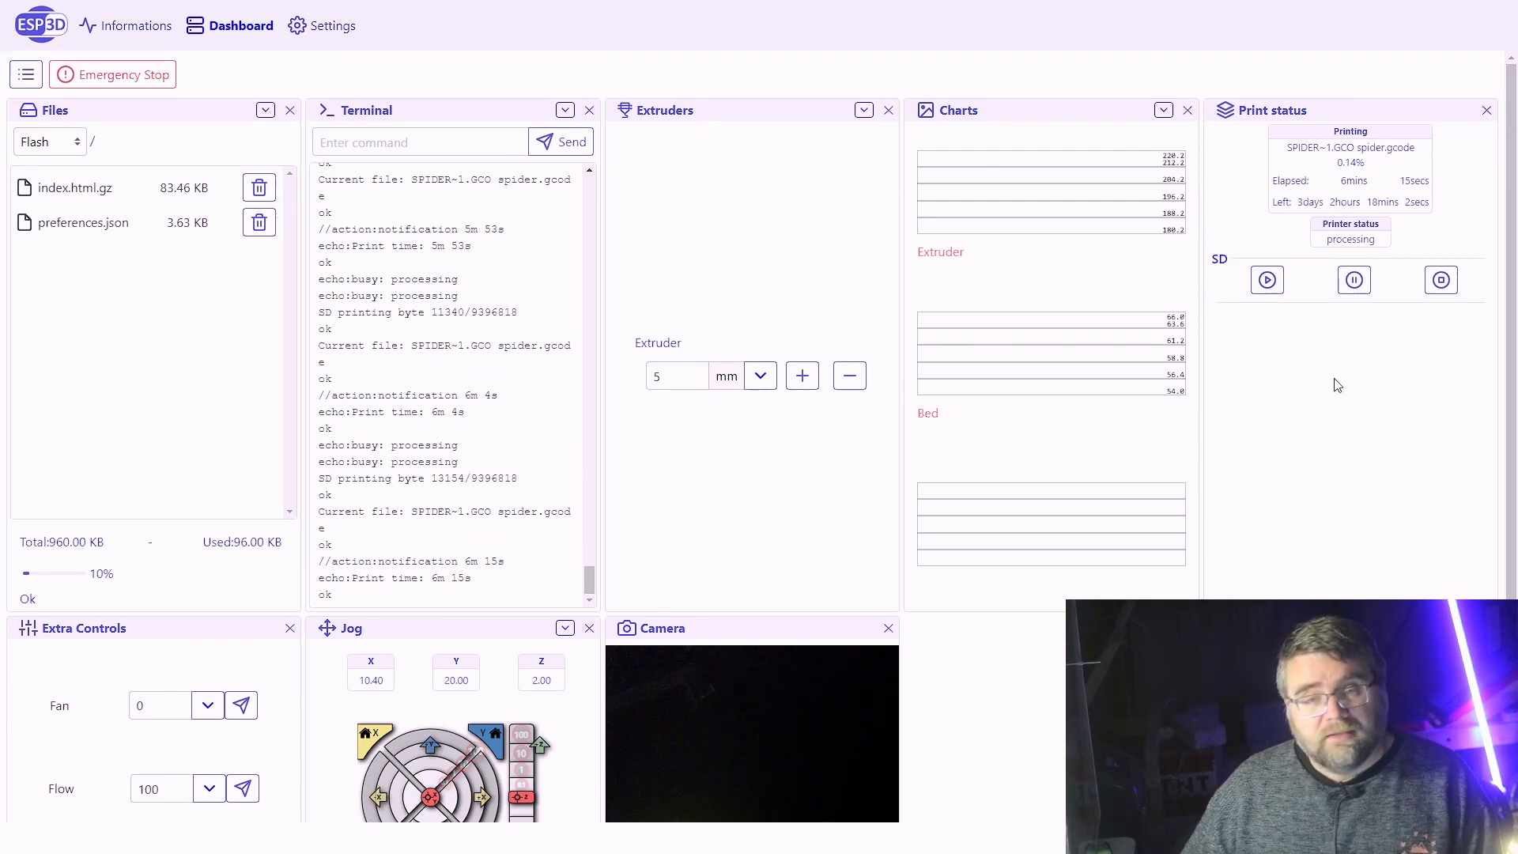
mouse_move(1354, 280)
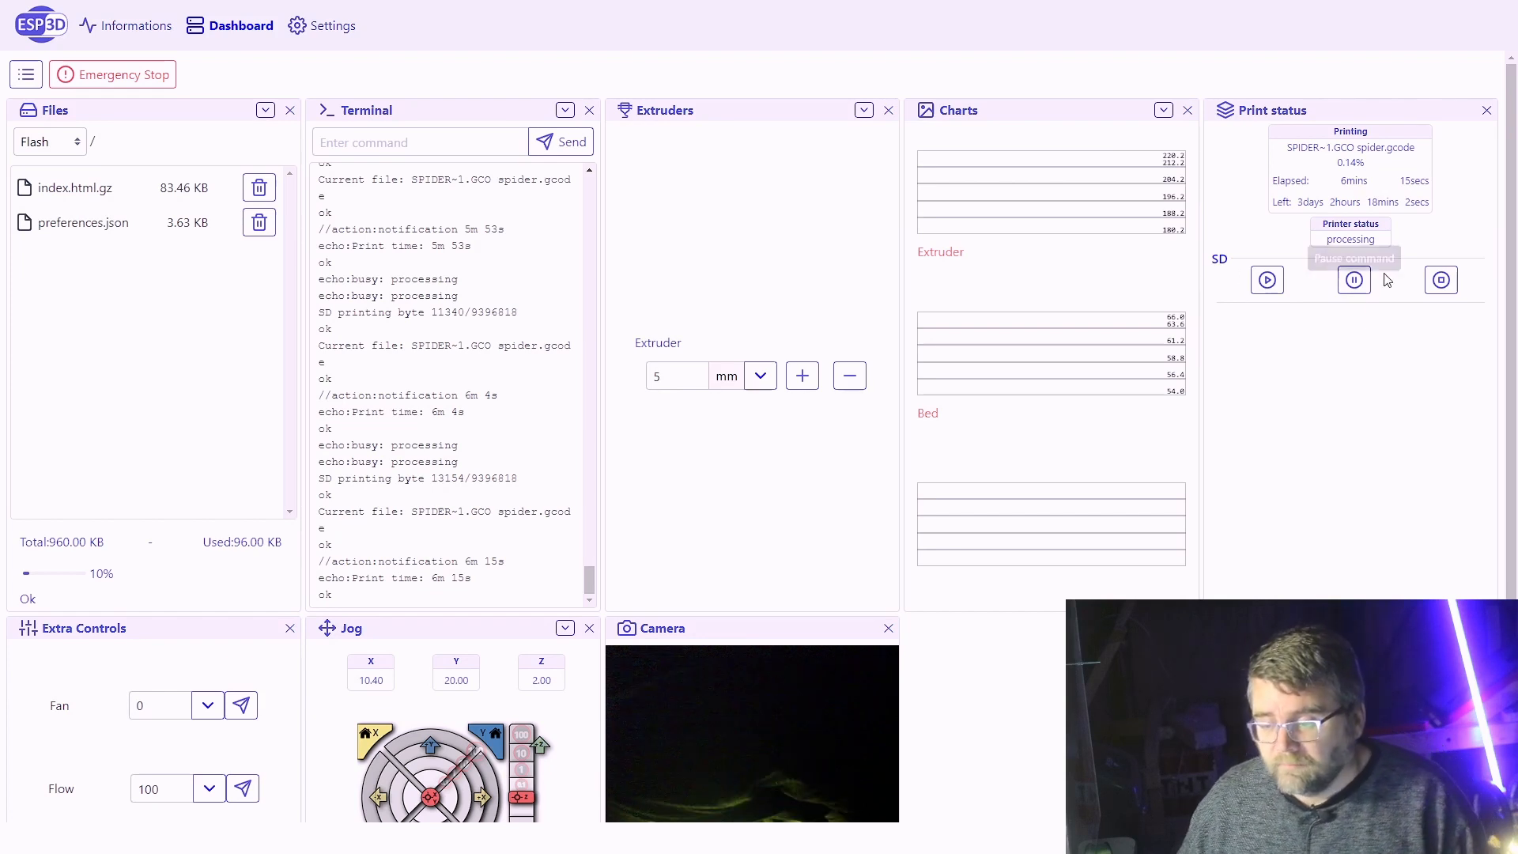
mouse_move(1441, 282)
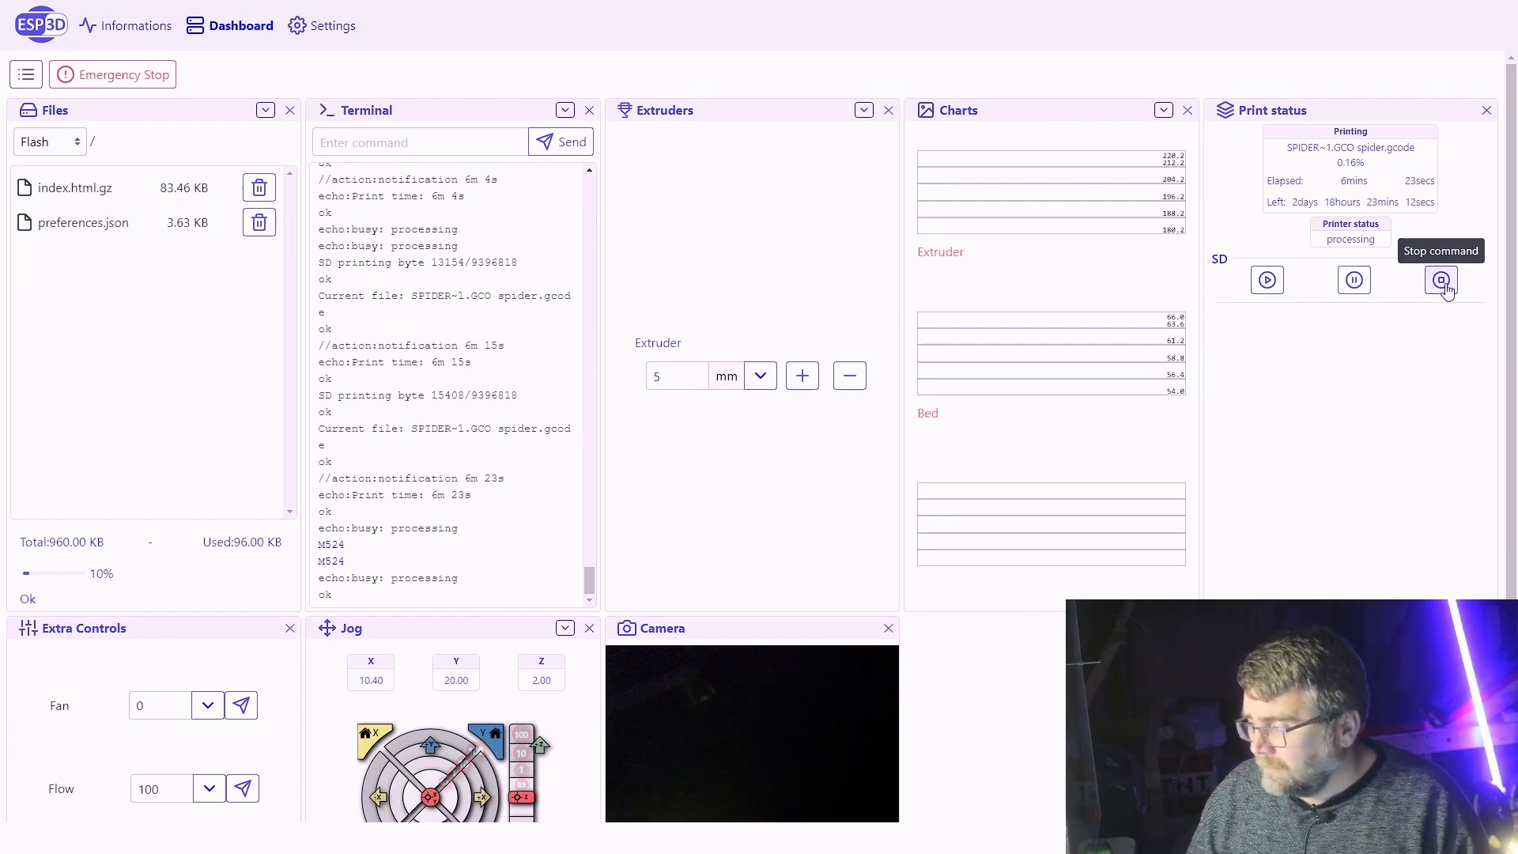
- Stop the running SPIDER~1.GCO SD print from the Print status panel
left_click(1440, 279)
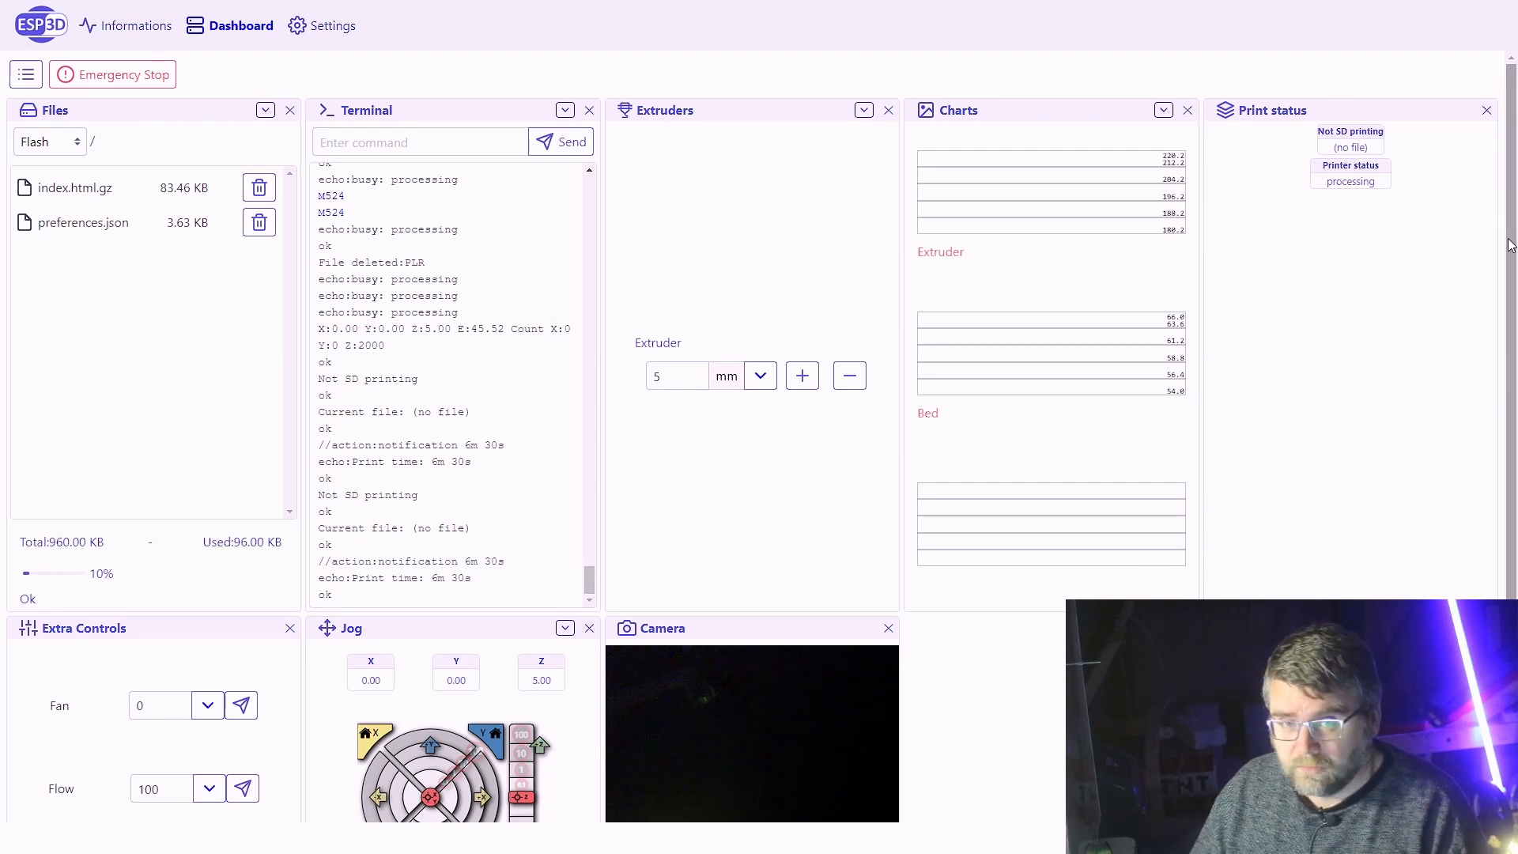
mouse_move(1401, 184)
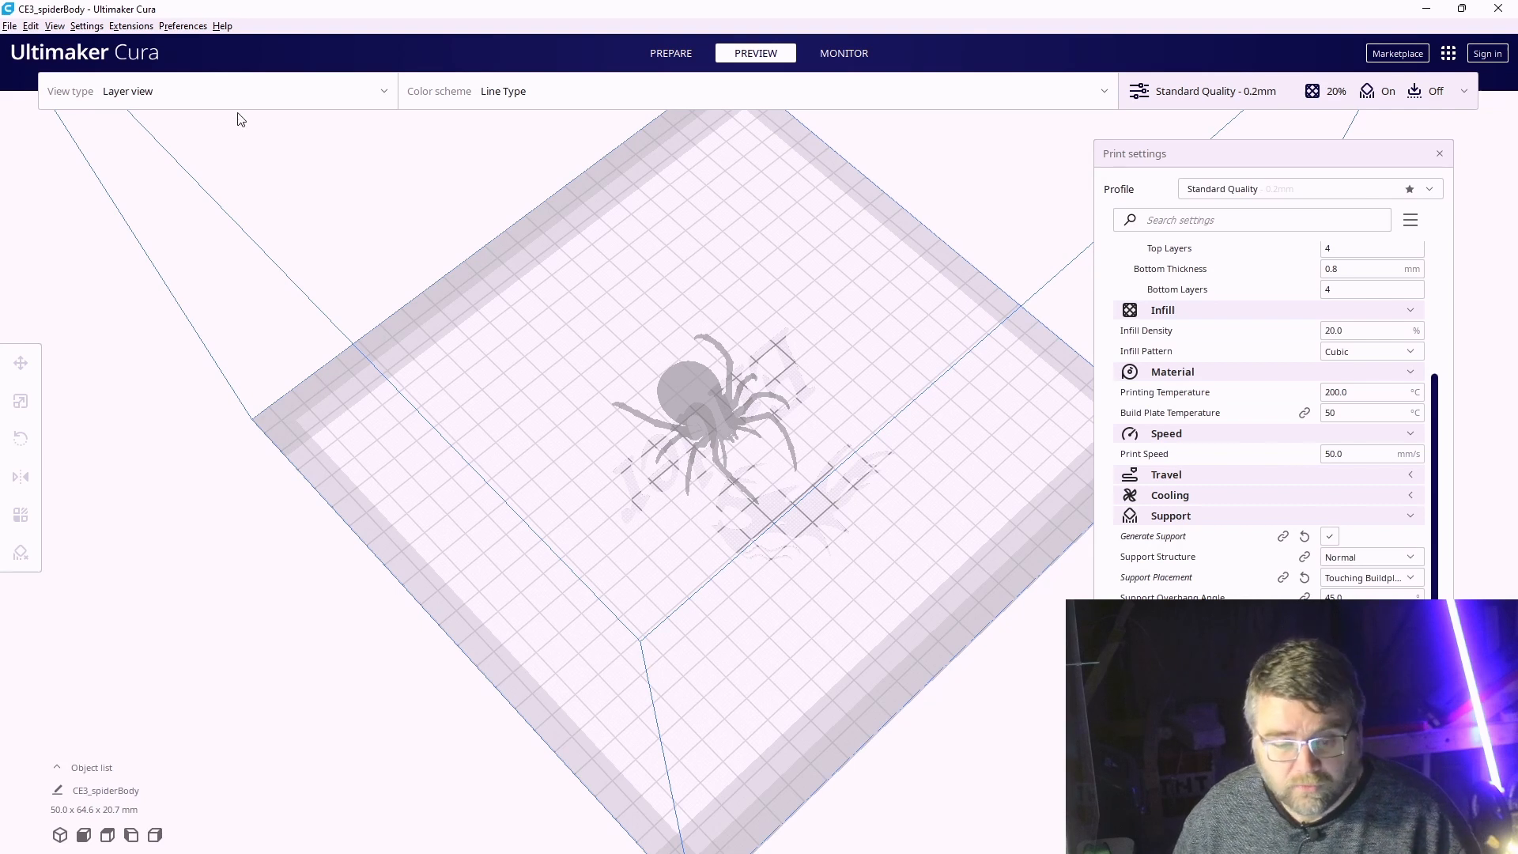
- Enter M118 P0 [ESP101] as the Time Lapse script's camera trigger command via Extensions > Post Processing
left_click(131, 25)
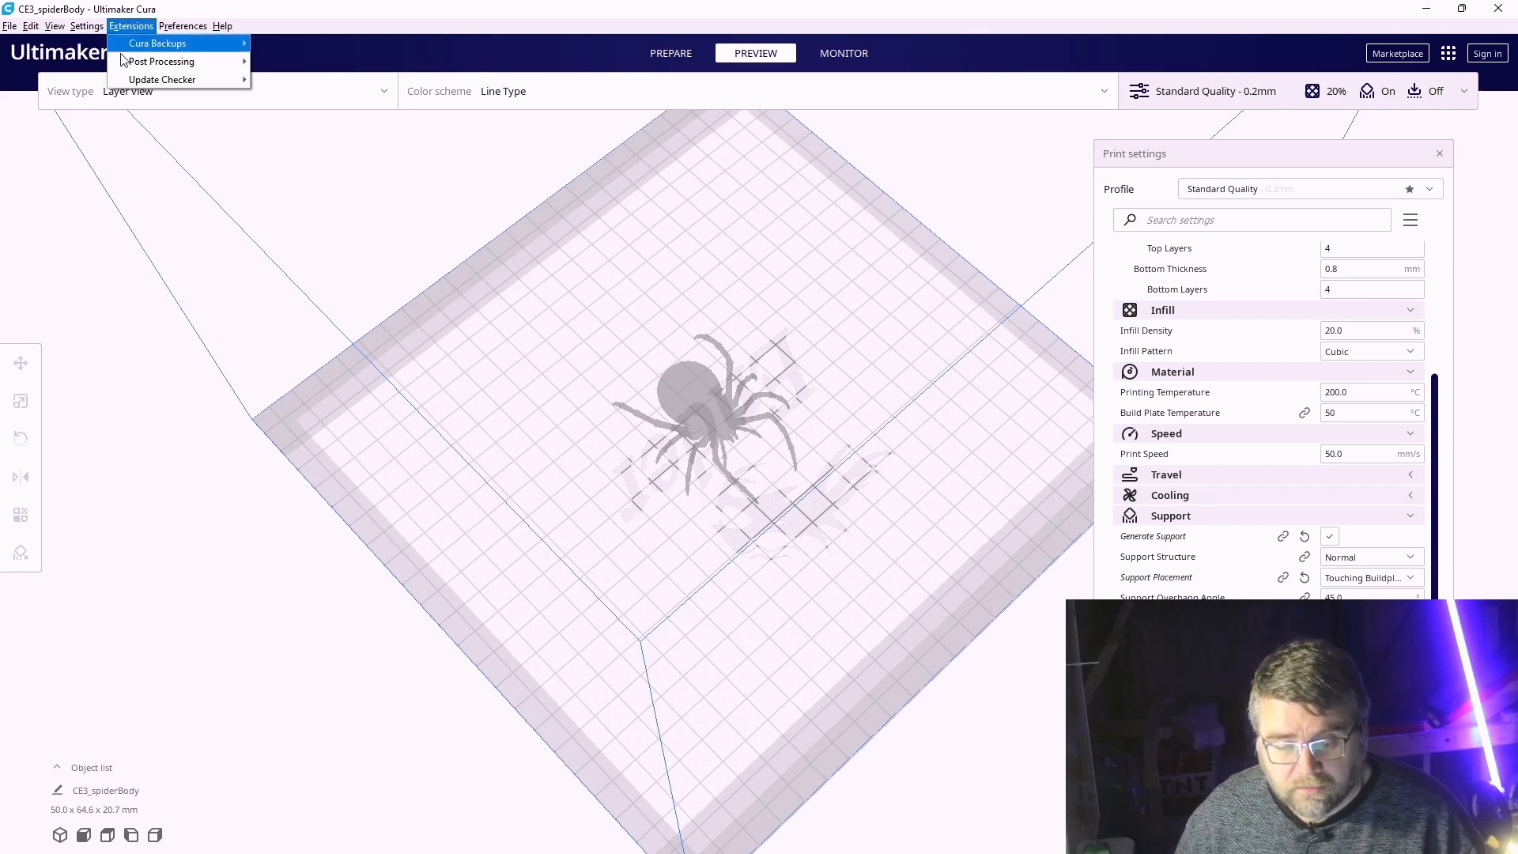
left_click(160, 62)
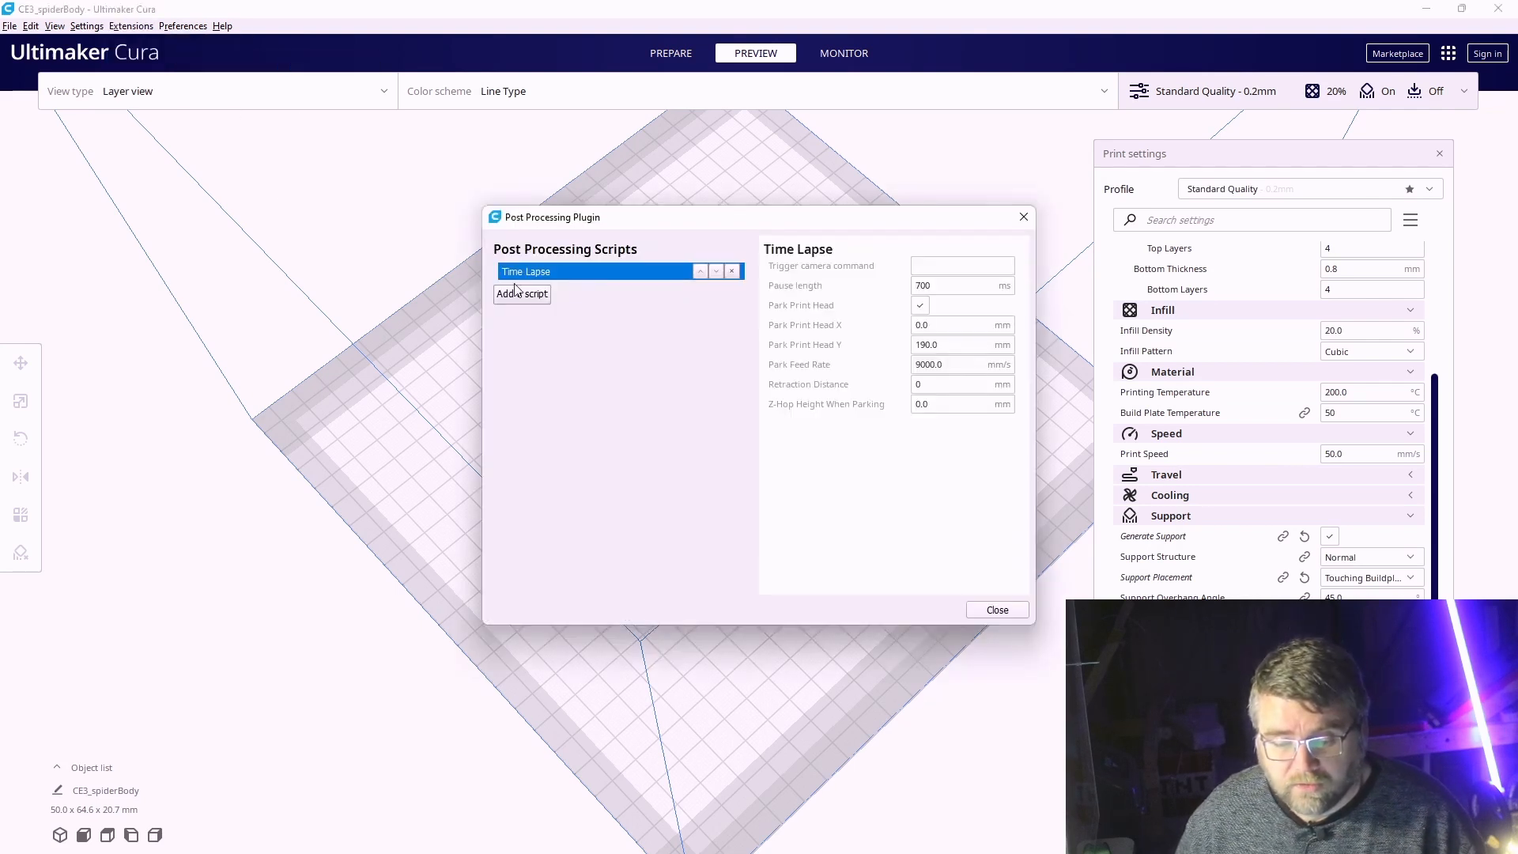
mouse_move(1046, 300)
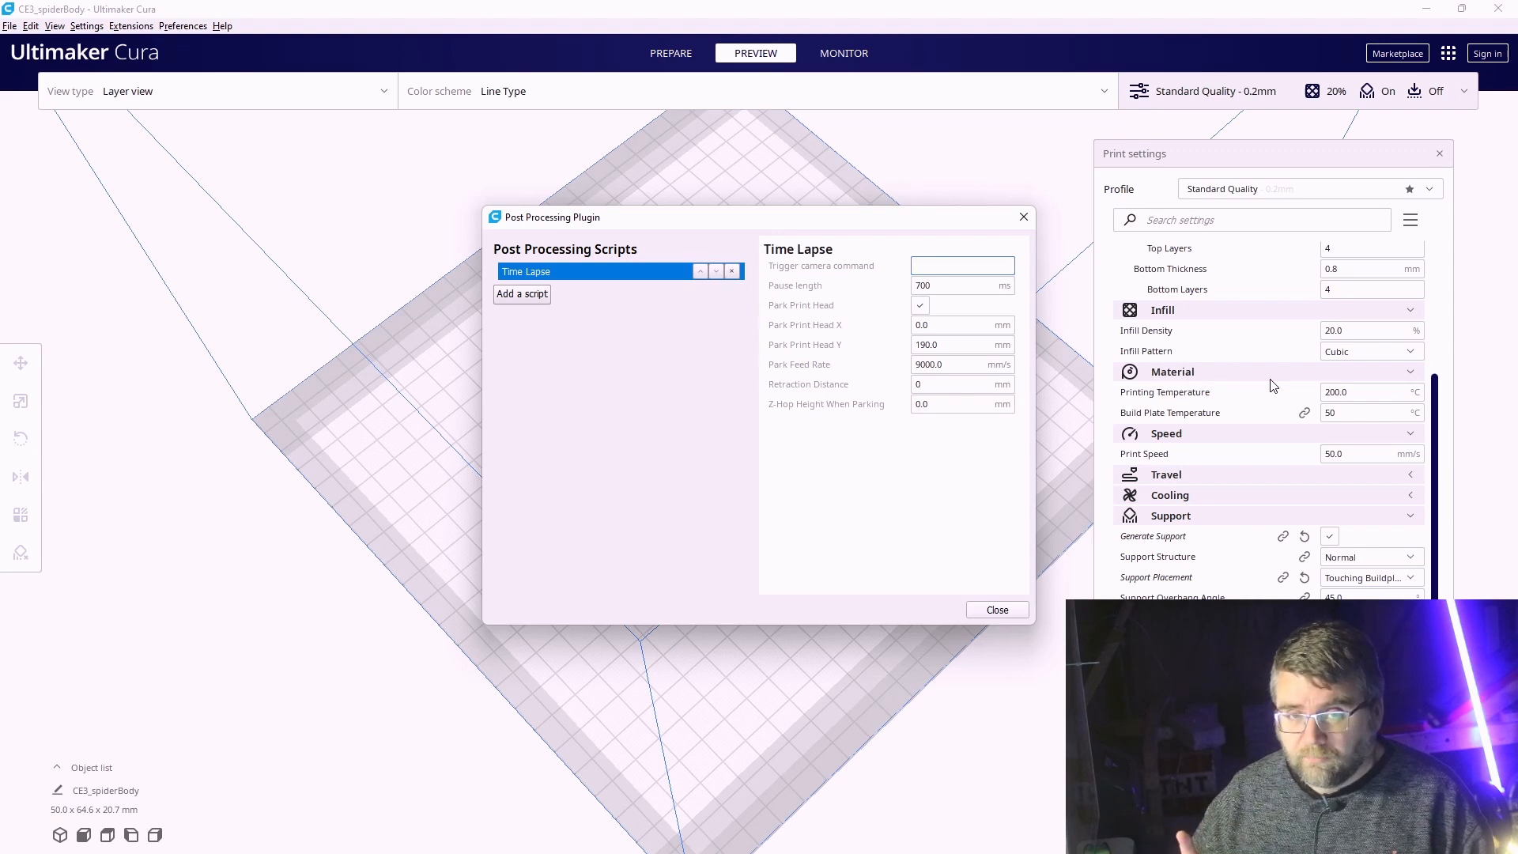
type("M118 P0 [ESP101]")
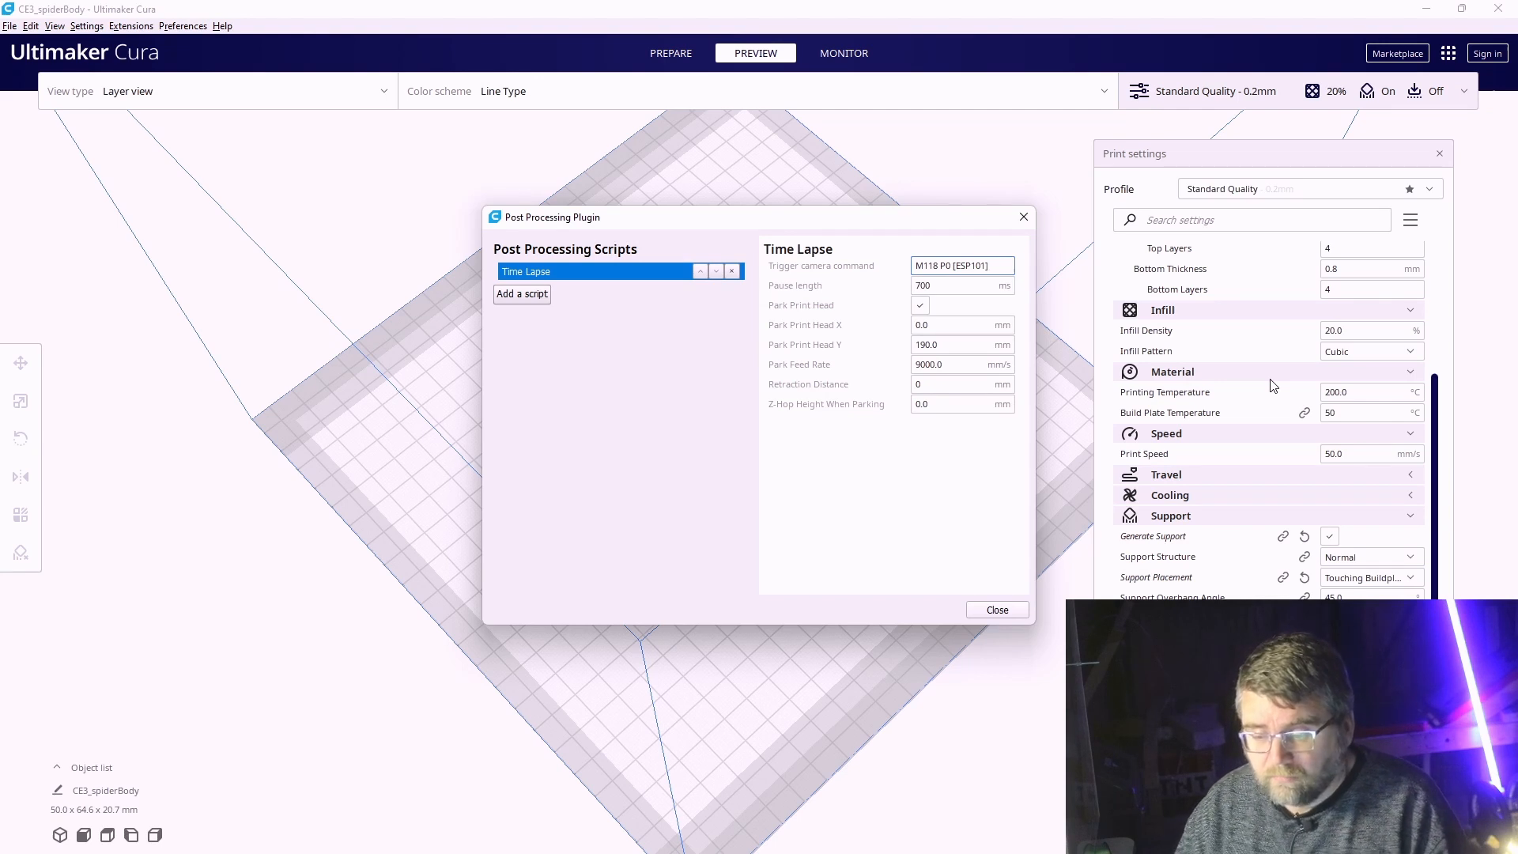
- Confirm the trigger command and leave Park Print Head unchecked, hiding the park position and feed rate fields
left_click(962, 264)
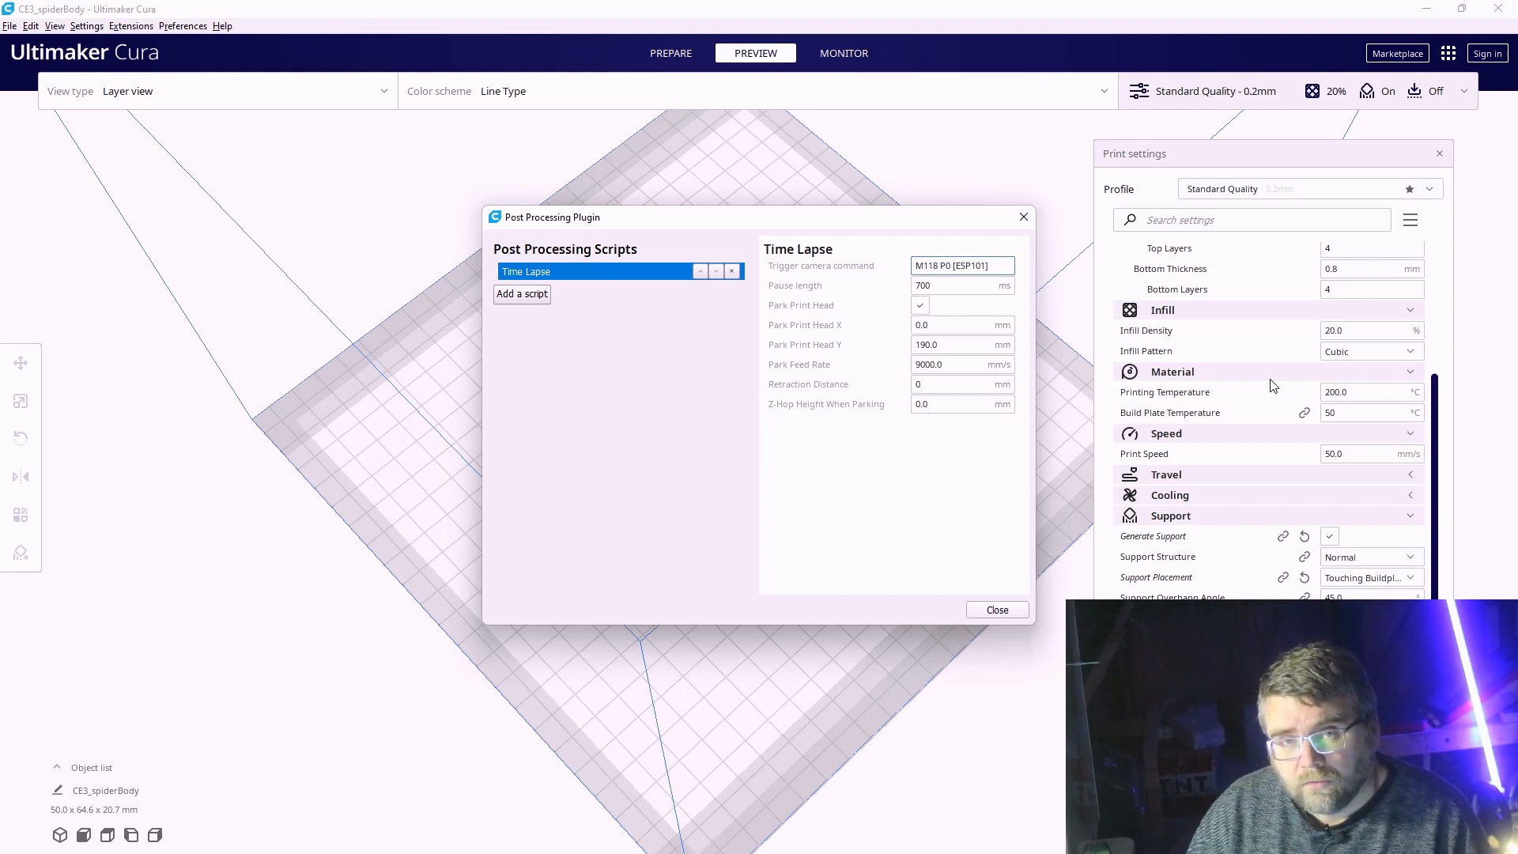
left_click(961, 266)
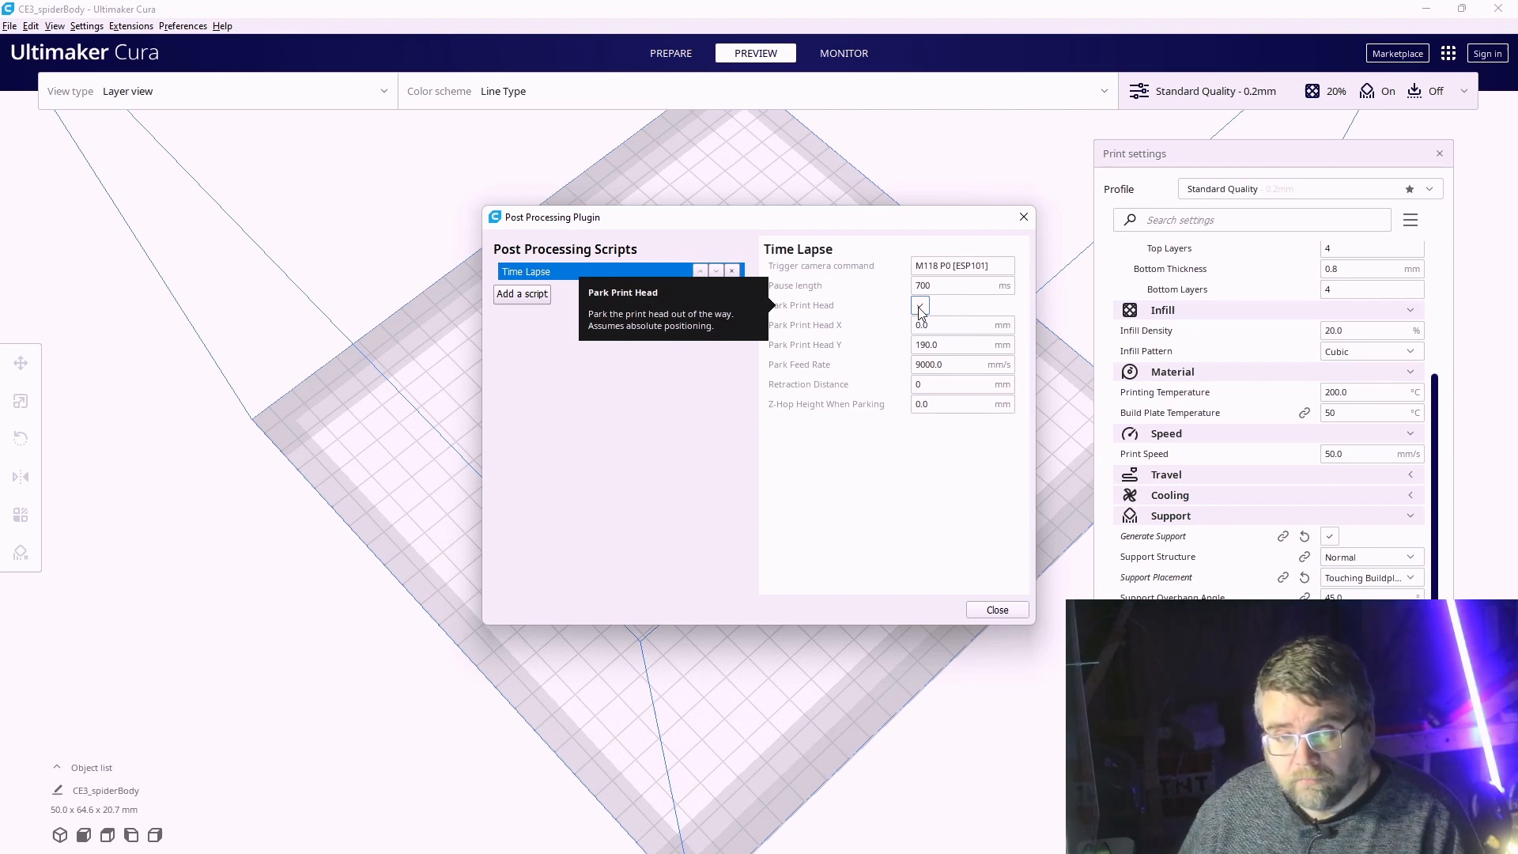
left_click(920, 305)
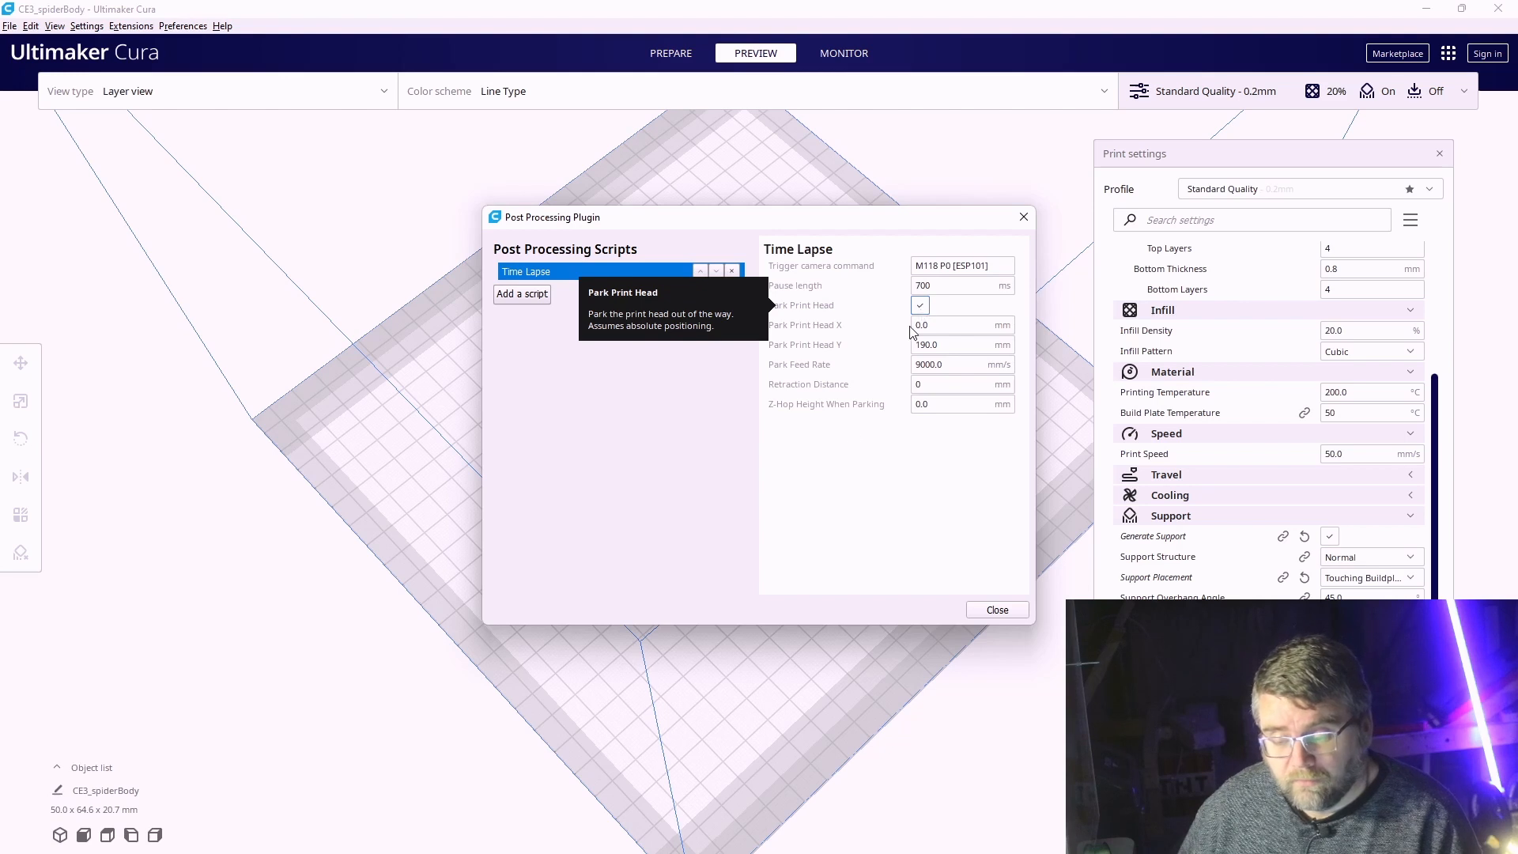
left_click(918, 306)
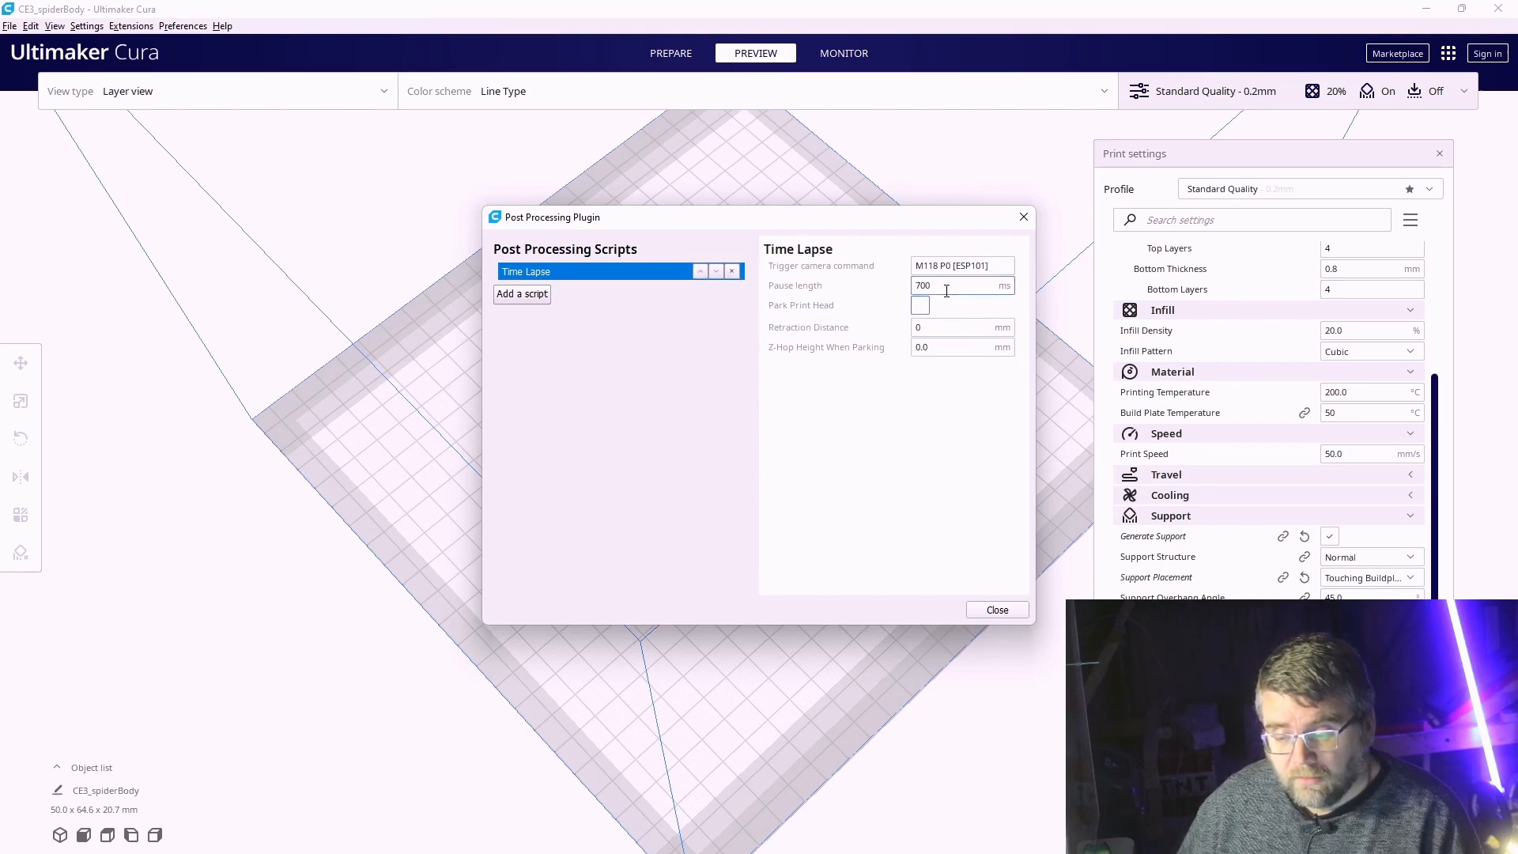
left_click(919, 305)
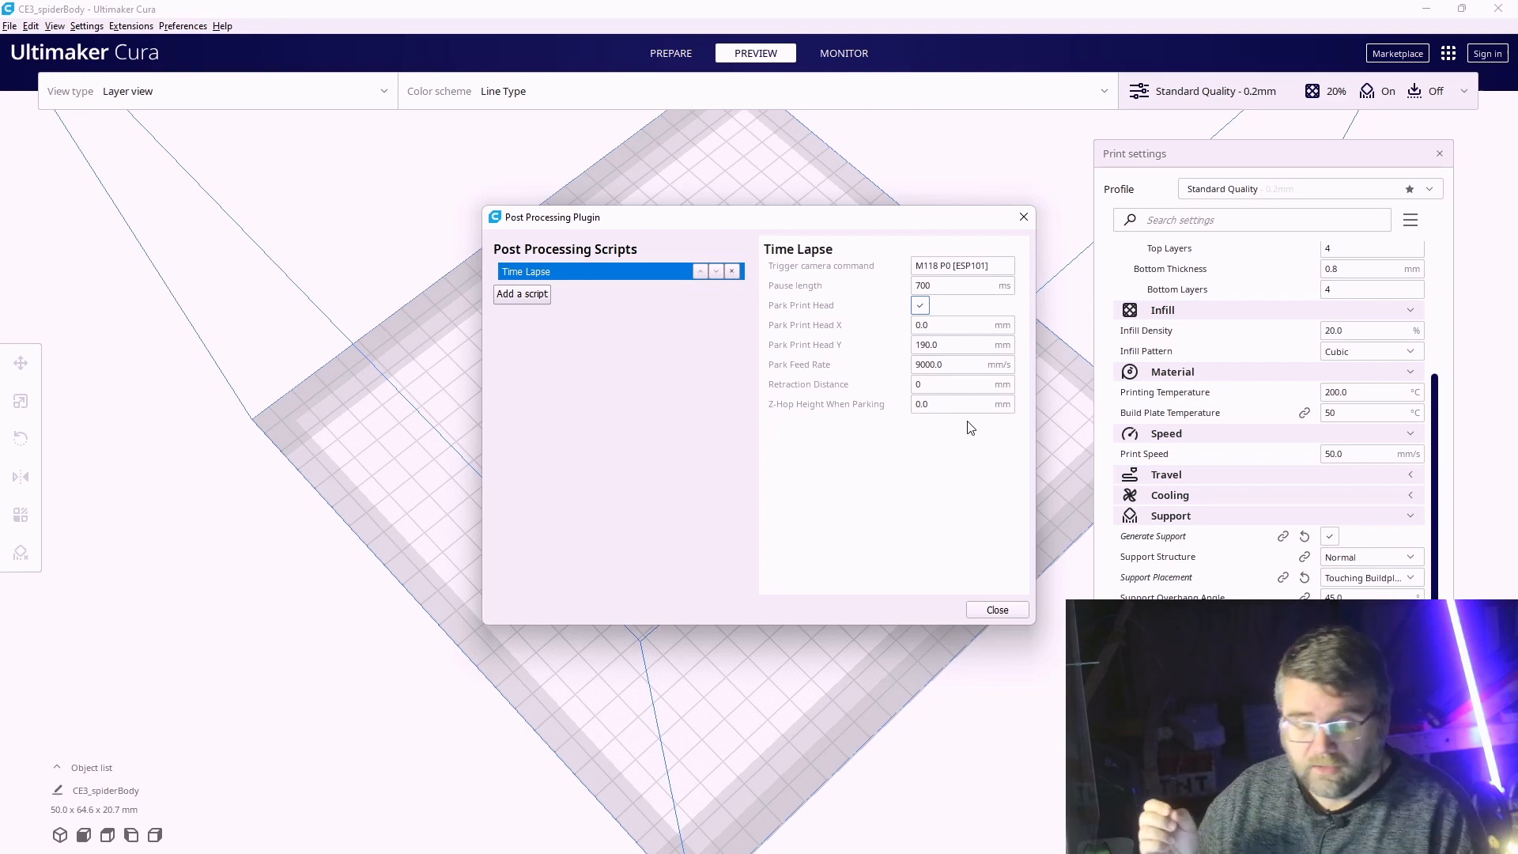
left_click(918, 305)
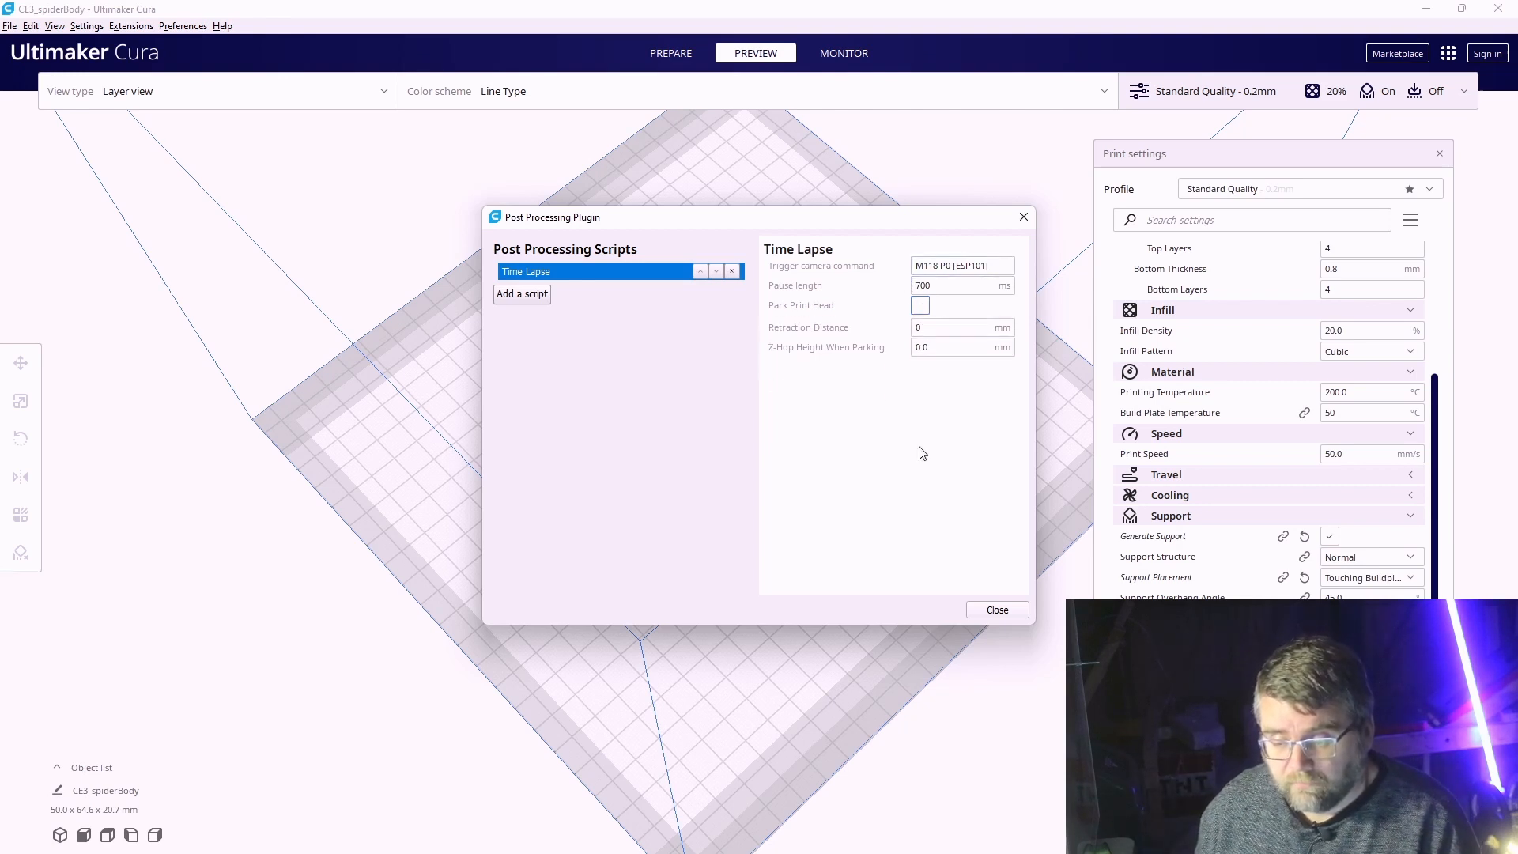